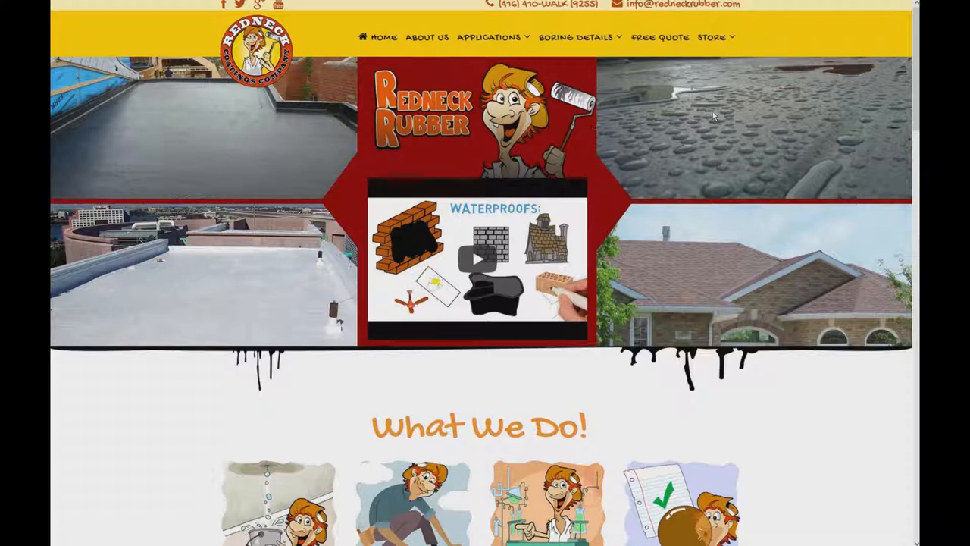
mouse_move(90, 350)
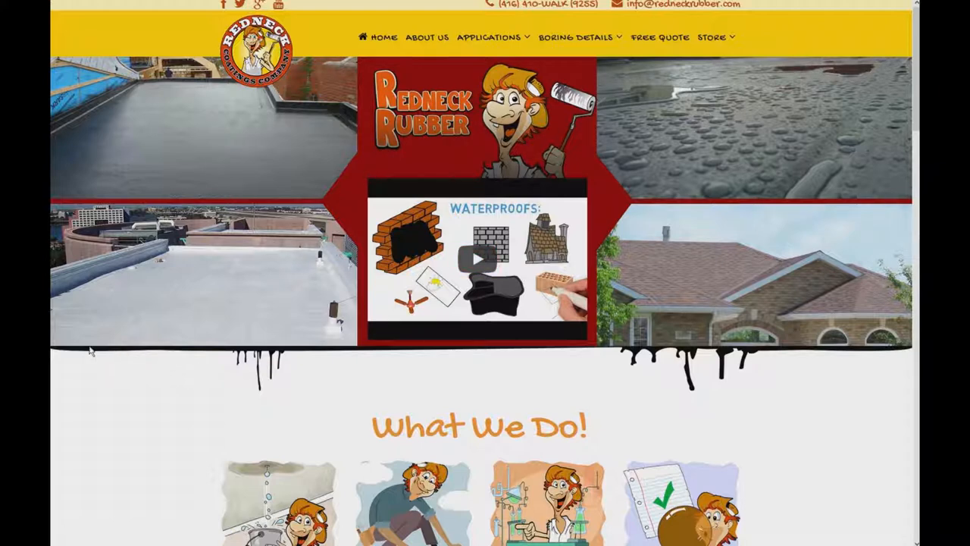
mouse_move(341, 100)
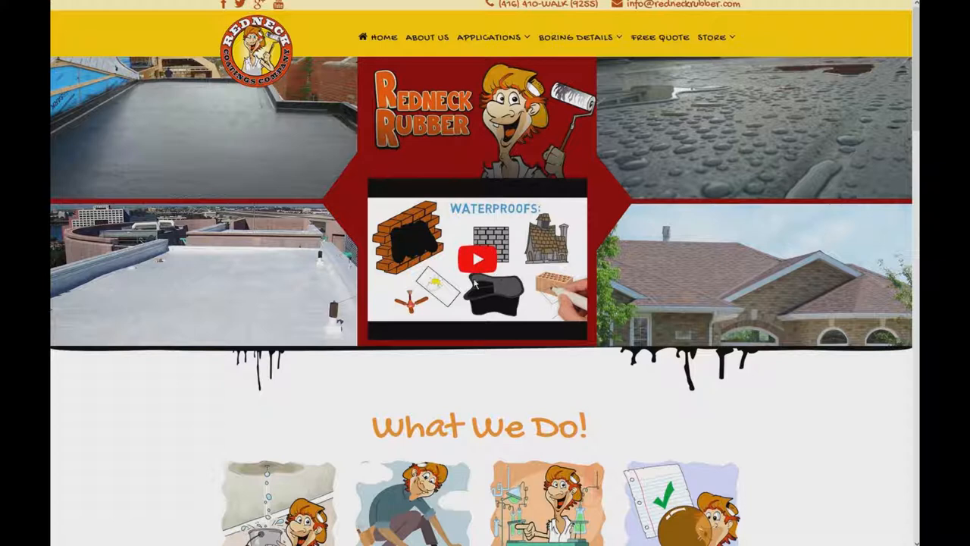
- Start playing the embedded waterproofing intro video in the home page banner
click(478, 257)
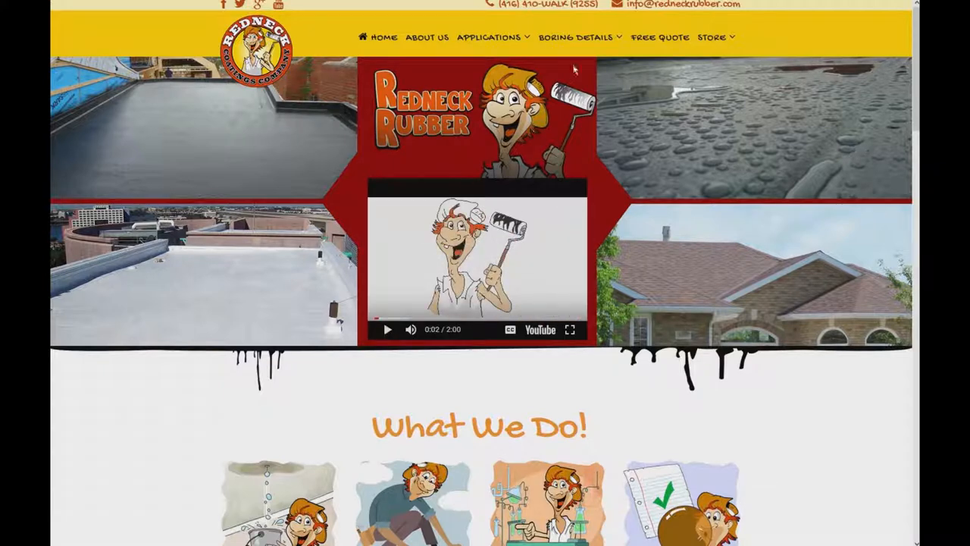
scroll(down, 3)
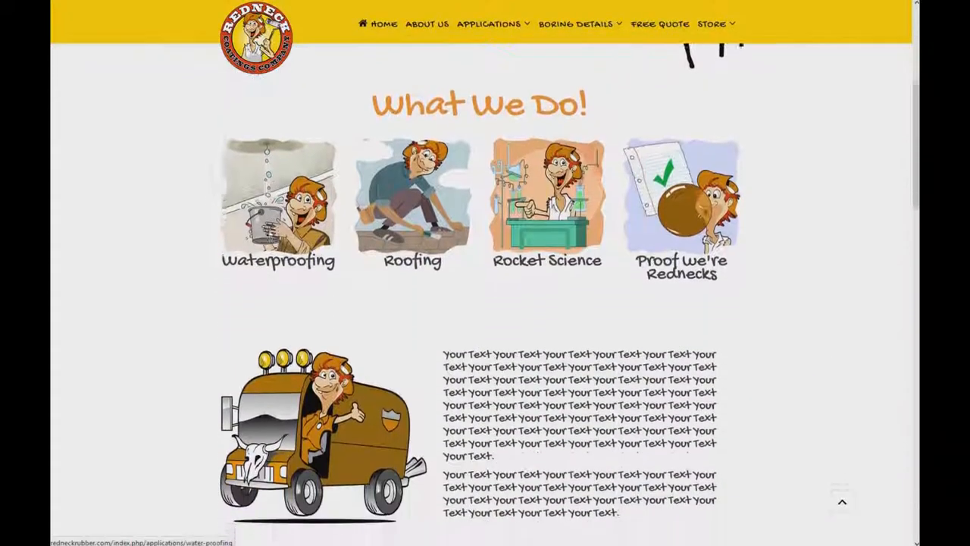
scroll(down, 3)
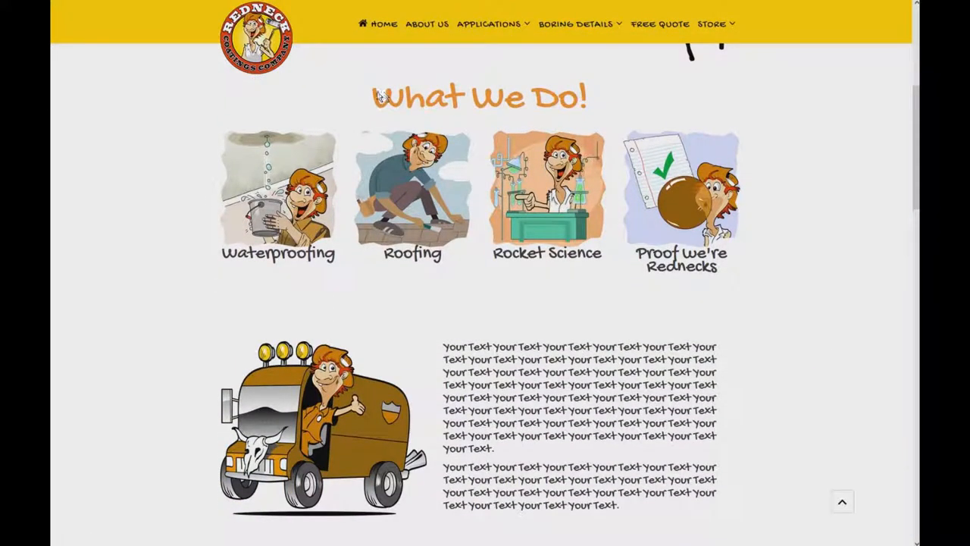
mouse_move(766, 212)
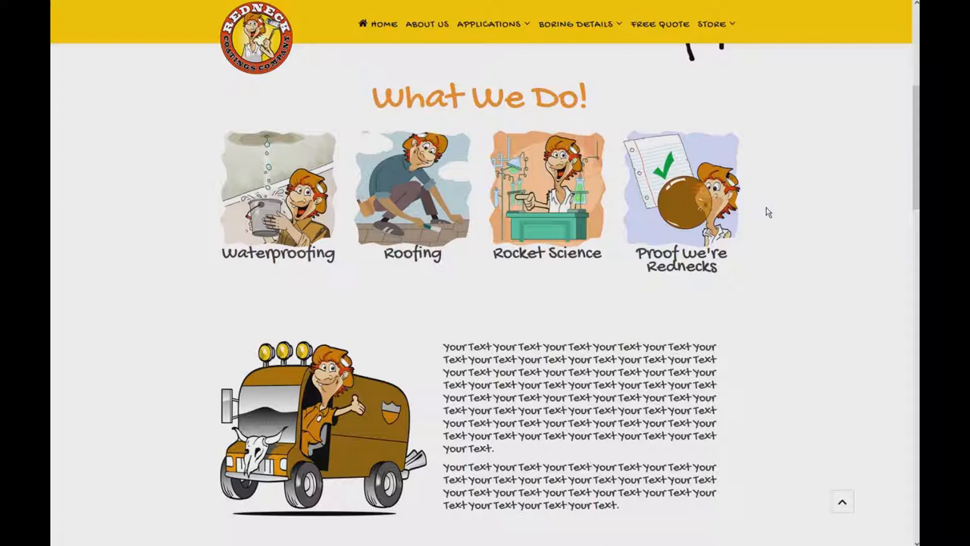
mouse_move(382, 181)
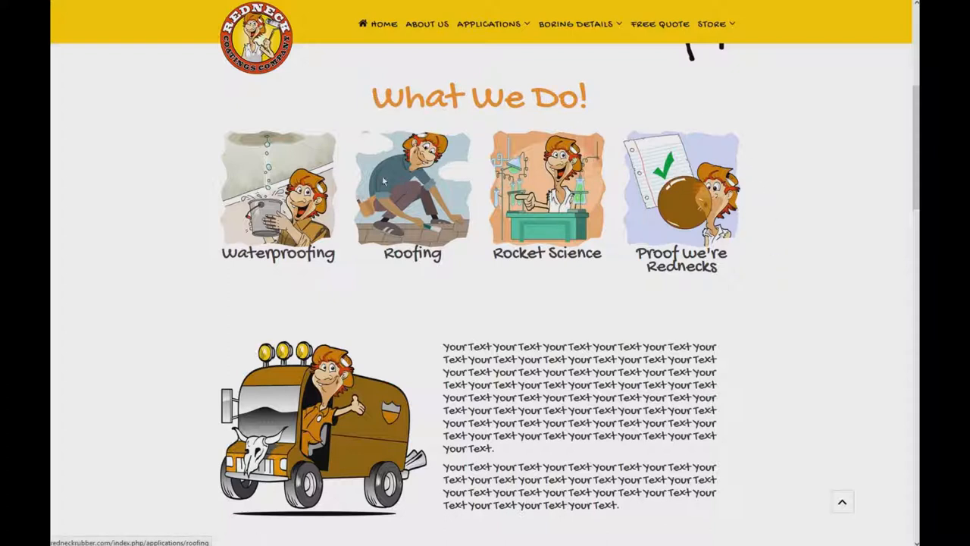
mouse_move(306, 260)
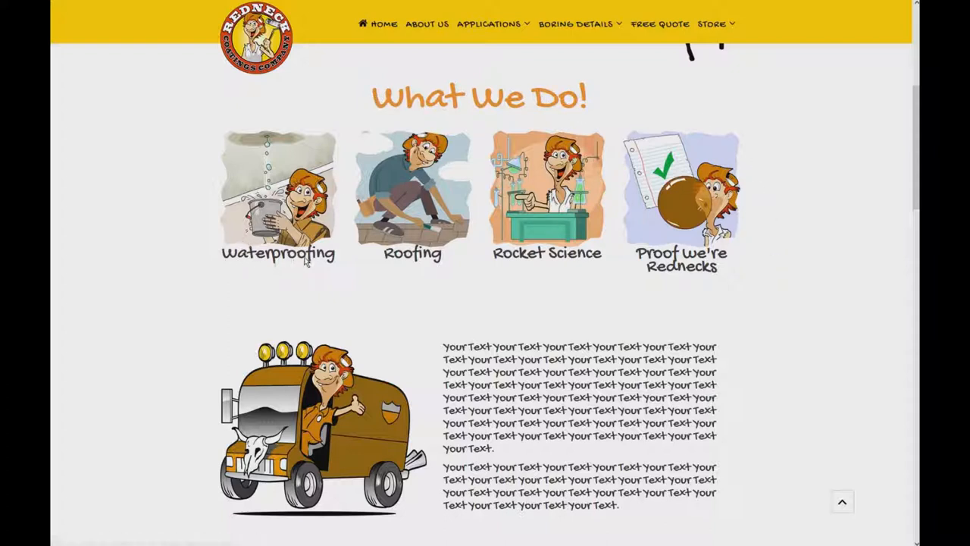
mouse_move(588, 258)
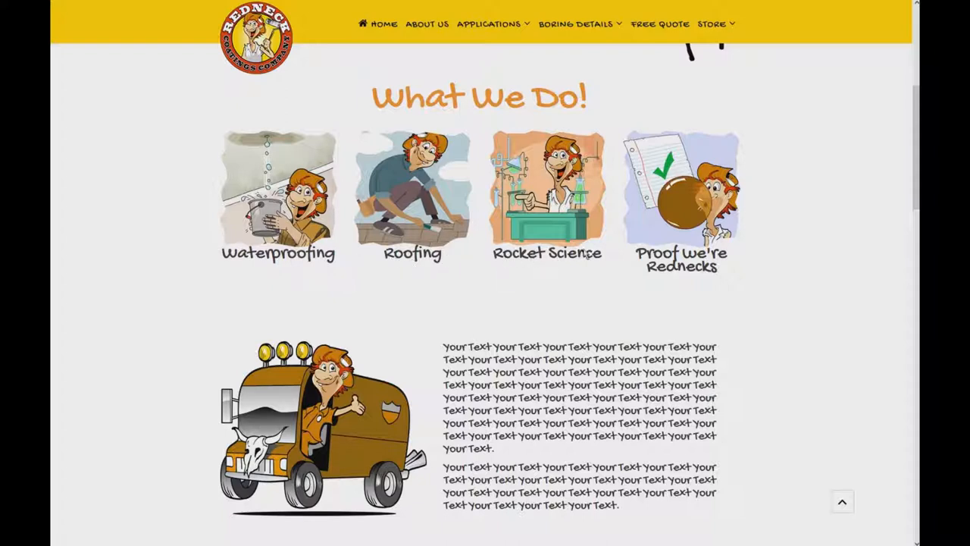
mouse_move(680, 203)
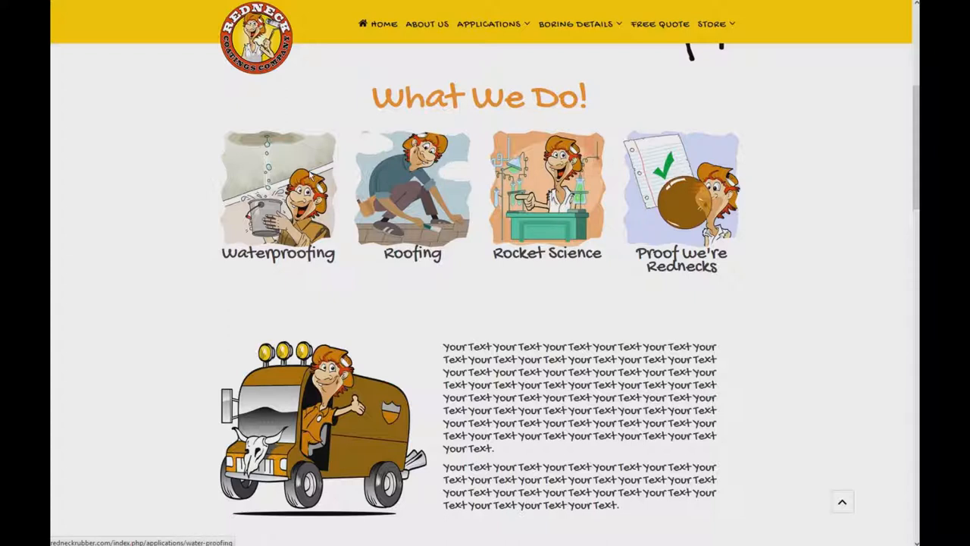
mouse_move(497, 58)
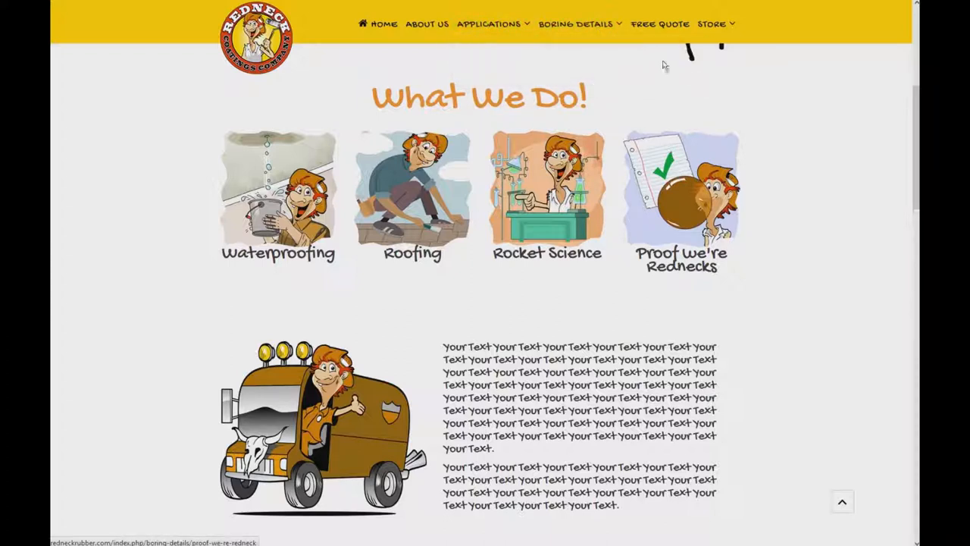
mouse_move(685, 288)
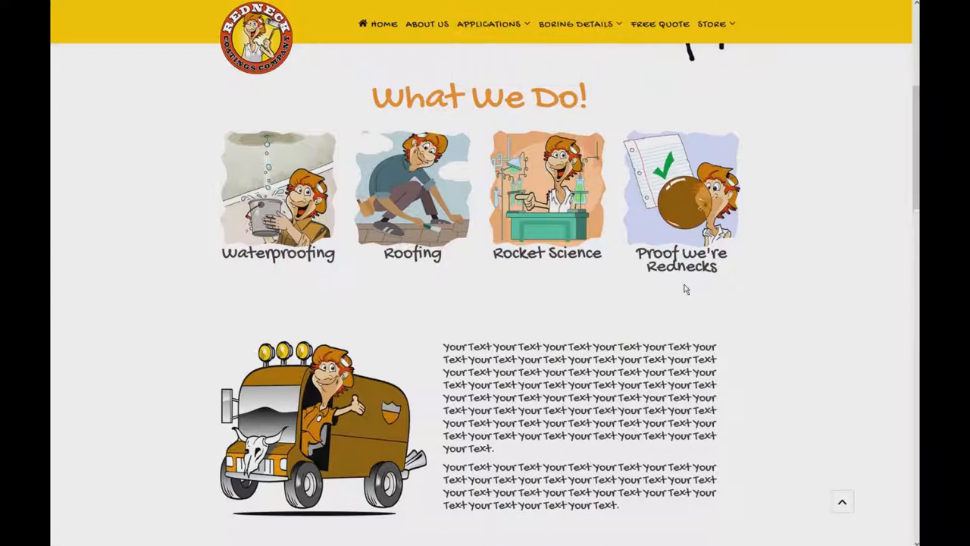
scroll(down, 3)
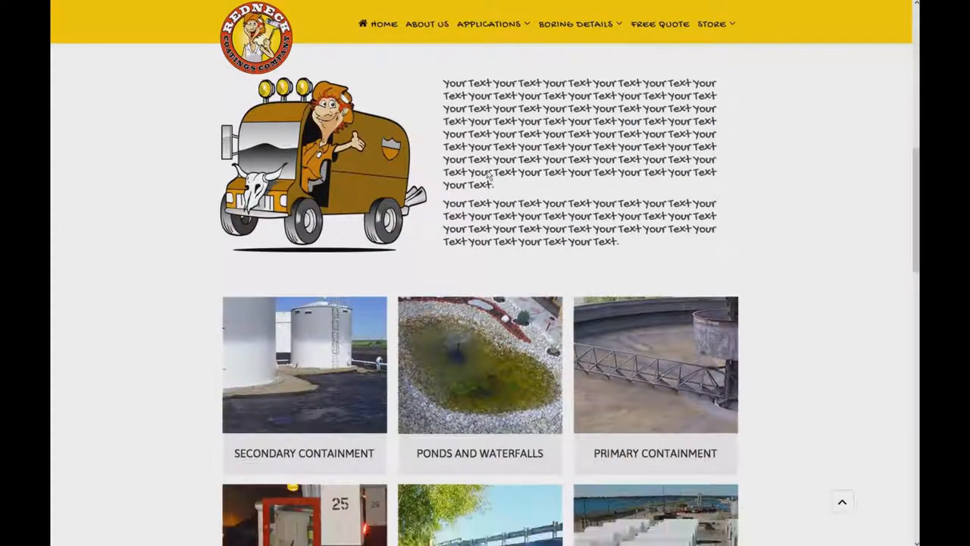
scroll(up, 3)
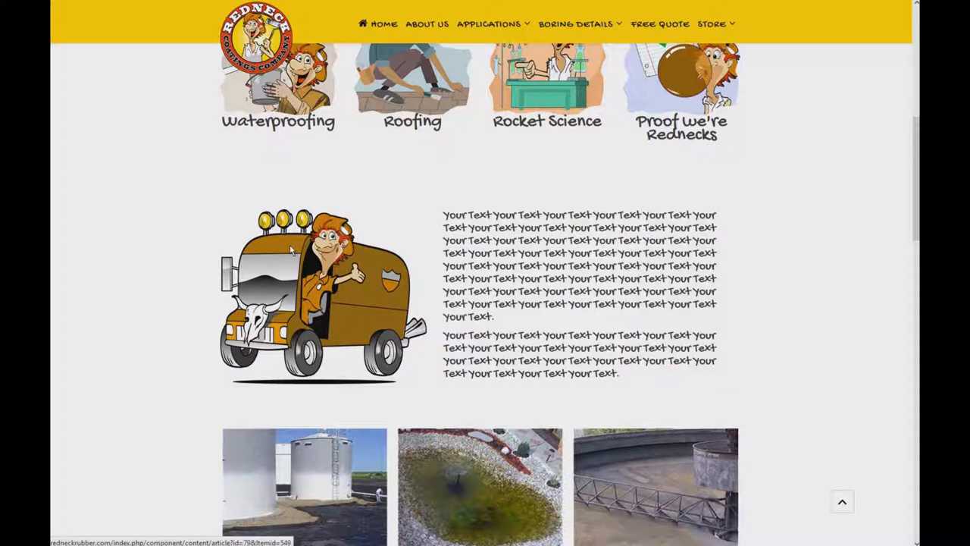
mouse_move(447, 219)
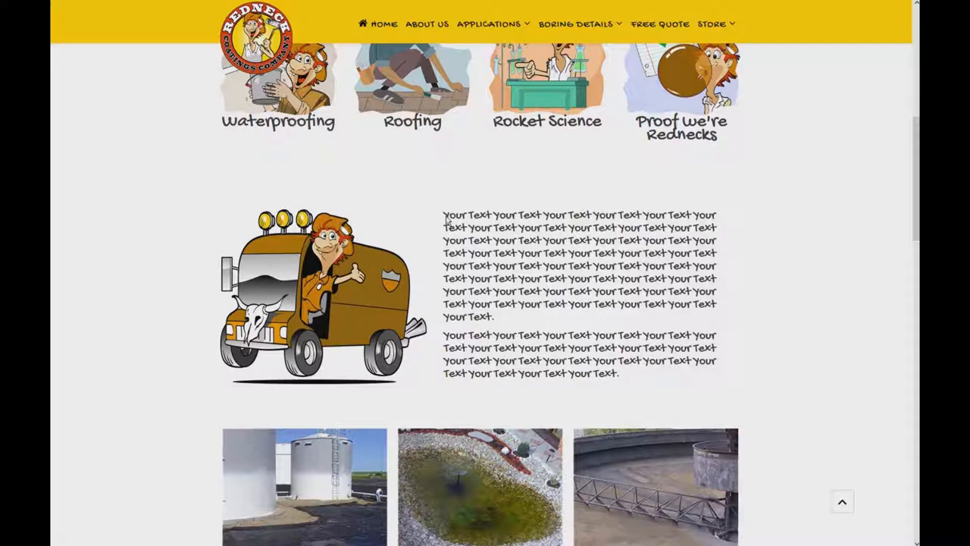
drag(442, 215, 618, 373)
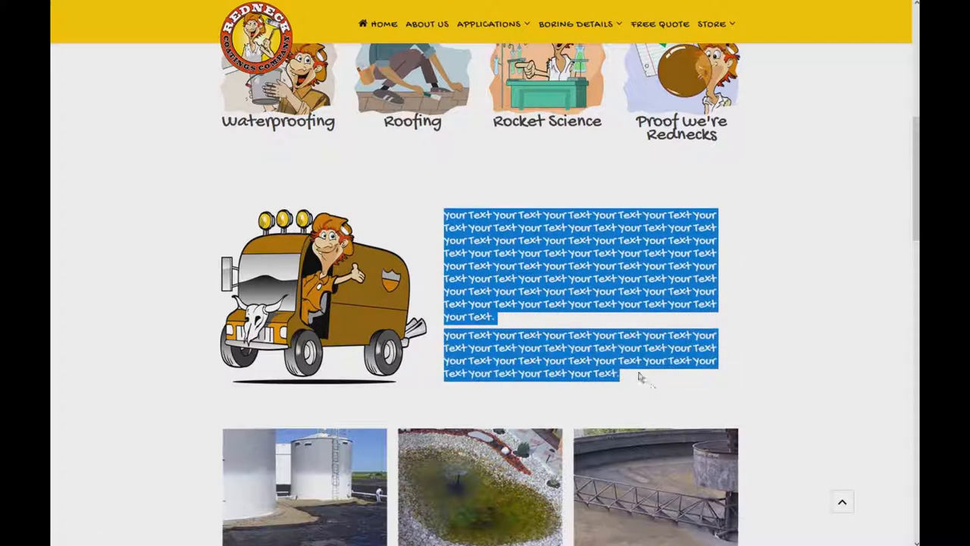
scroll(up, 3)
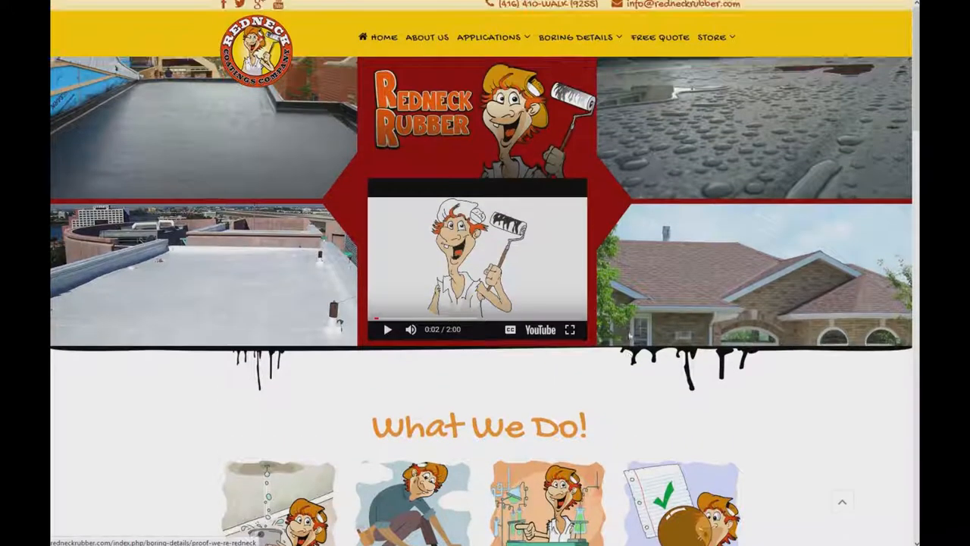
scroll(down, 3)
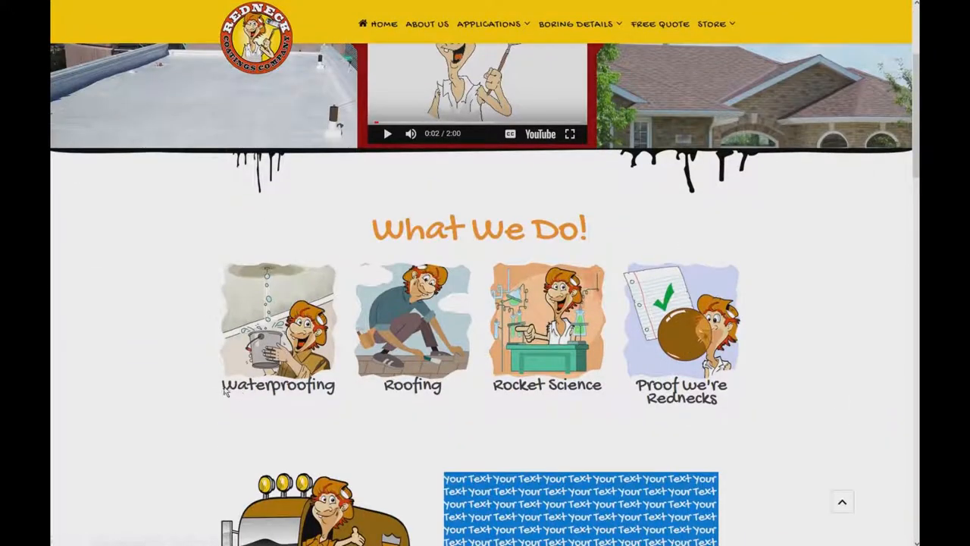
double_click(408, 385)
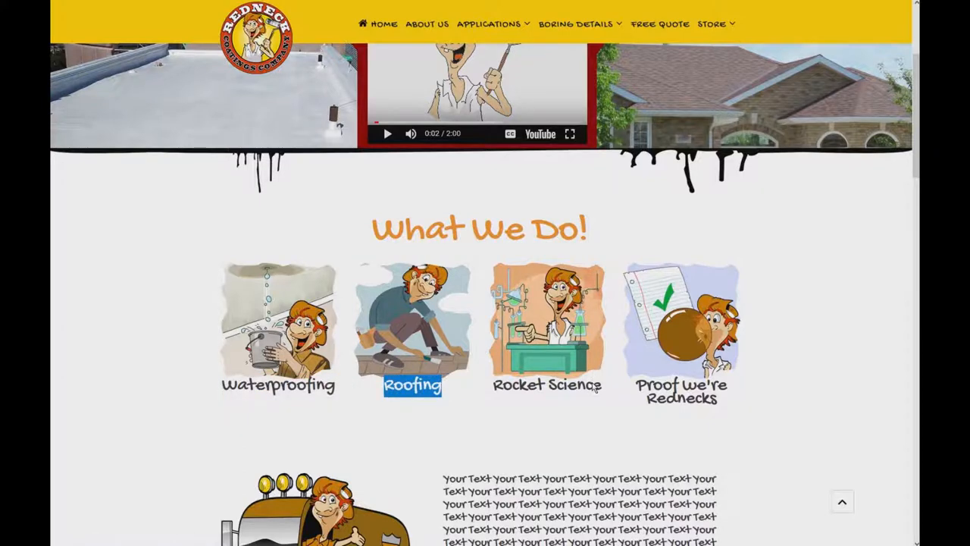
scroll(down, 3)
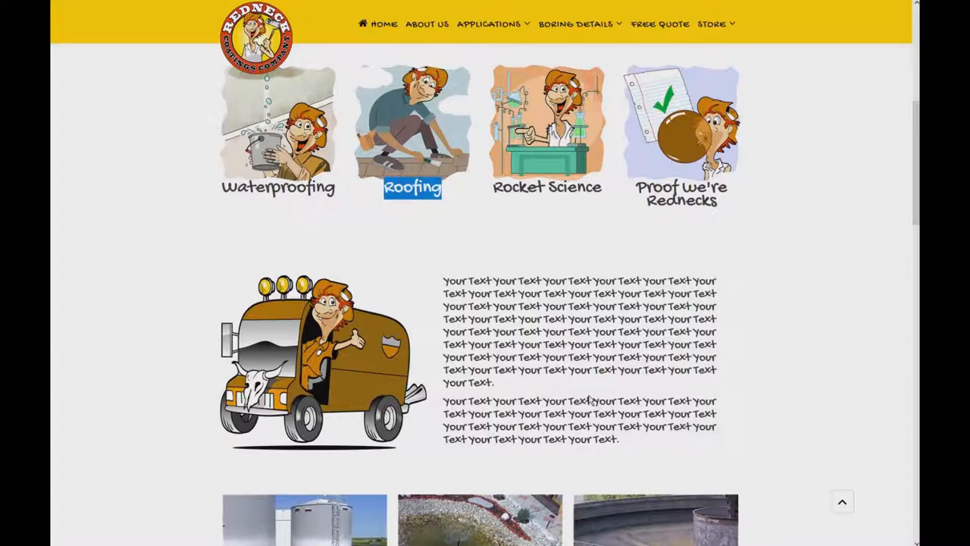
scroll(down, 3)
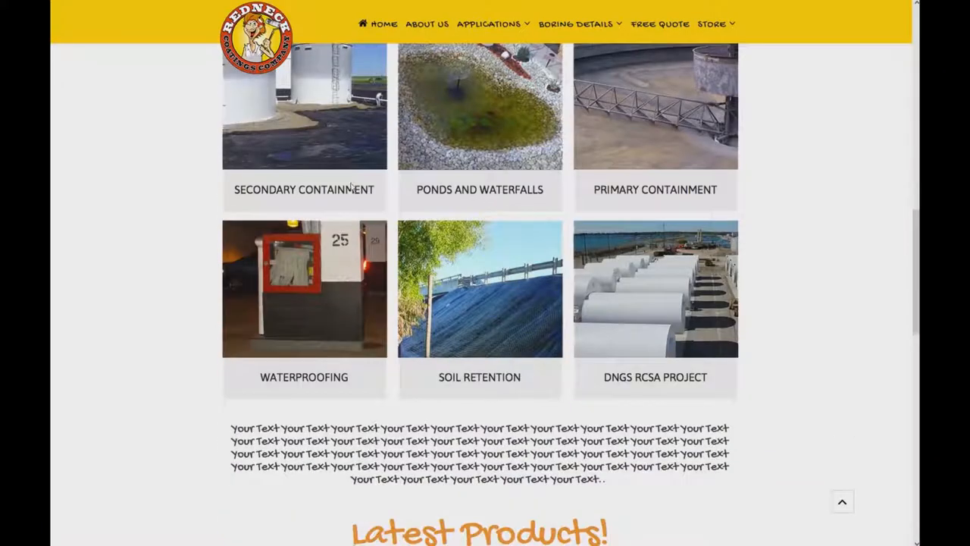
scroll(down, 3)
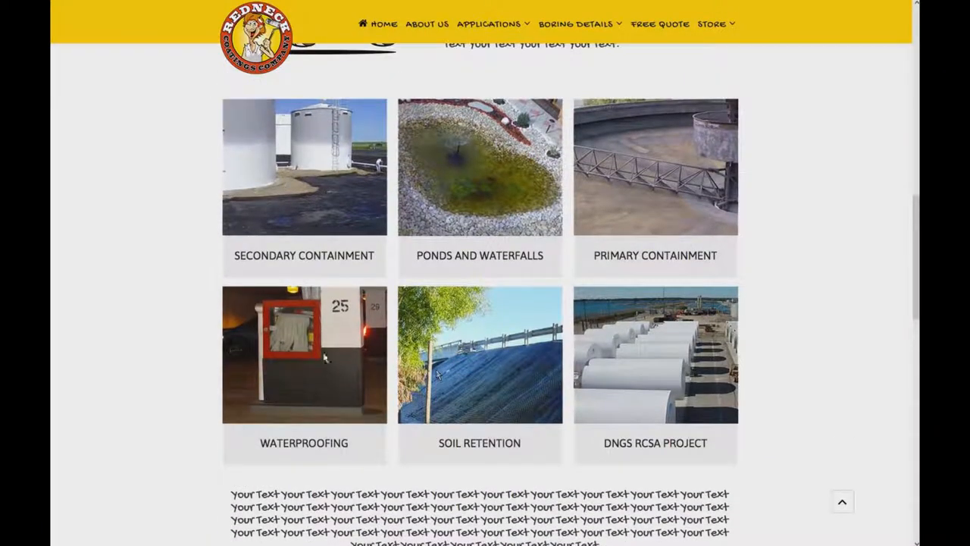
mouse_move(309, 382)
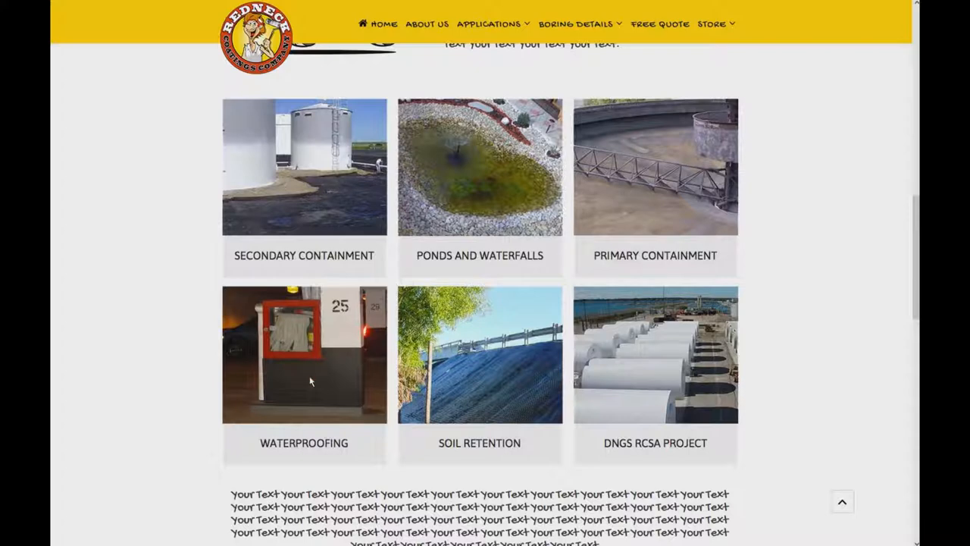
scroll(down, 3)
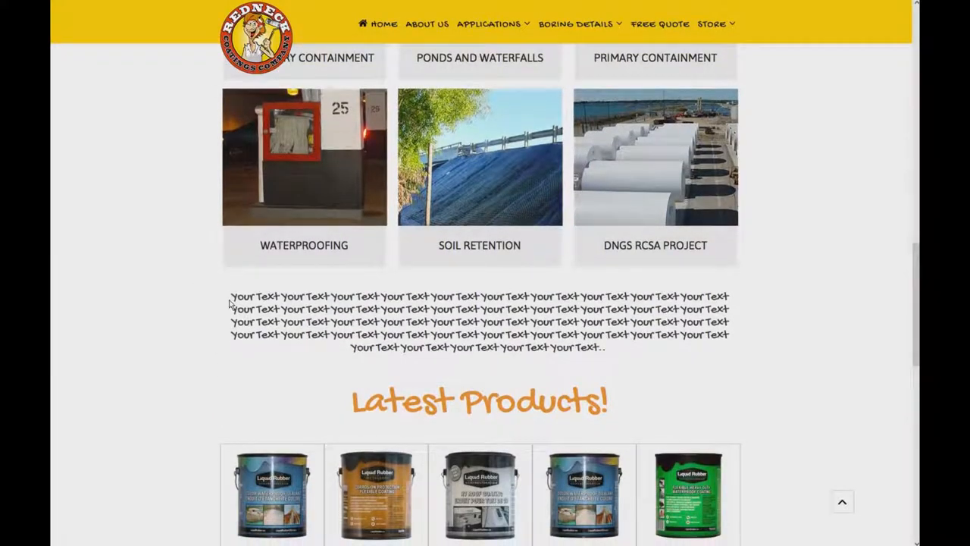
drag(231, 295, 605, 347)
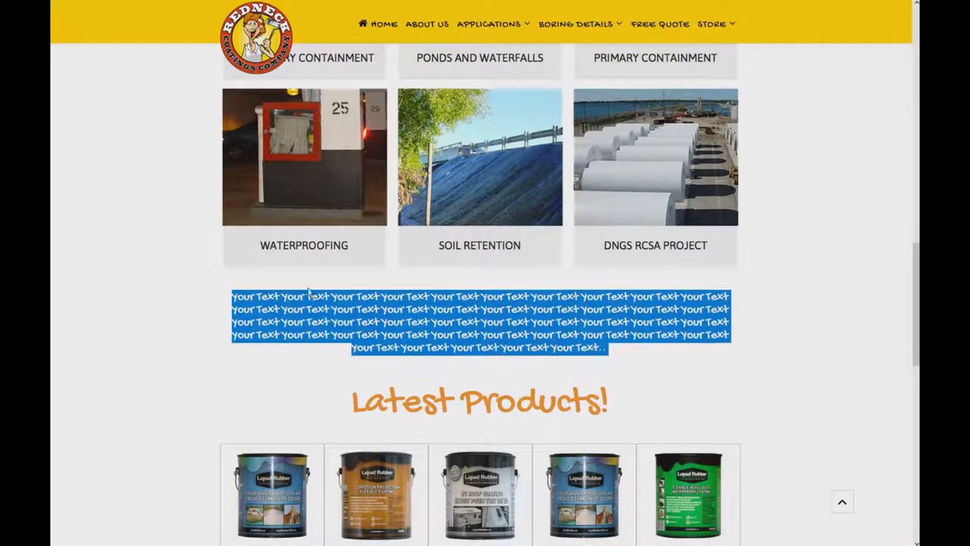
scroll(down, 3)
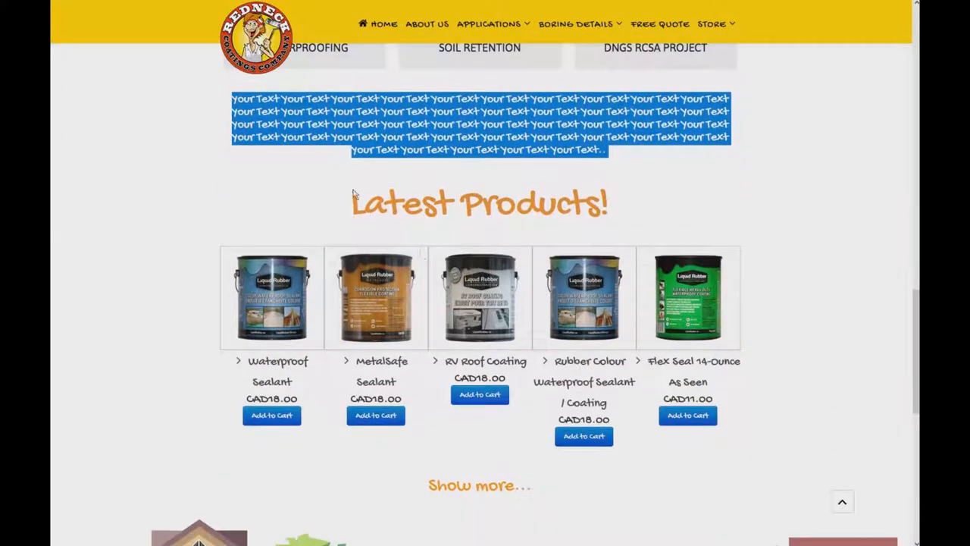
mouse_move(358, 322)
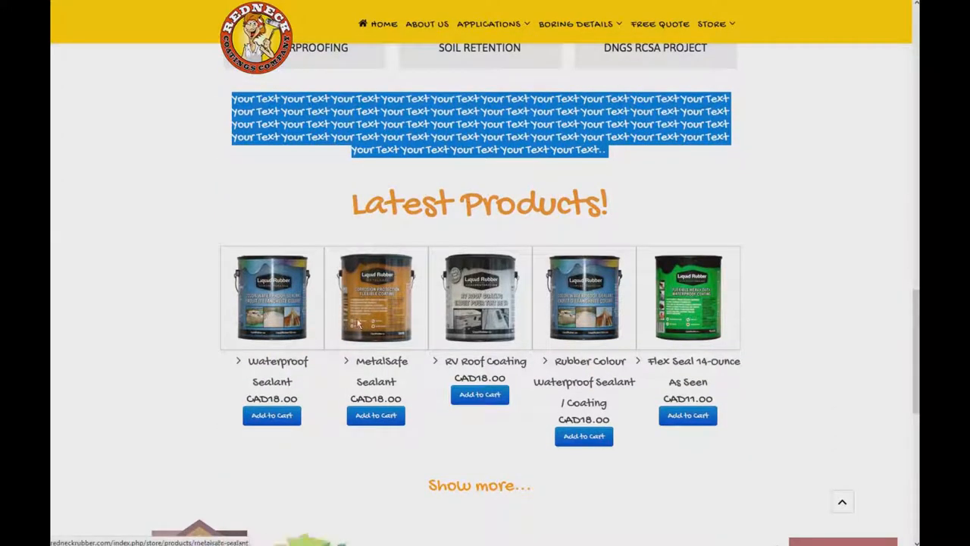
mouse_move(655, 306)
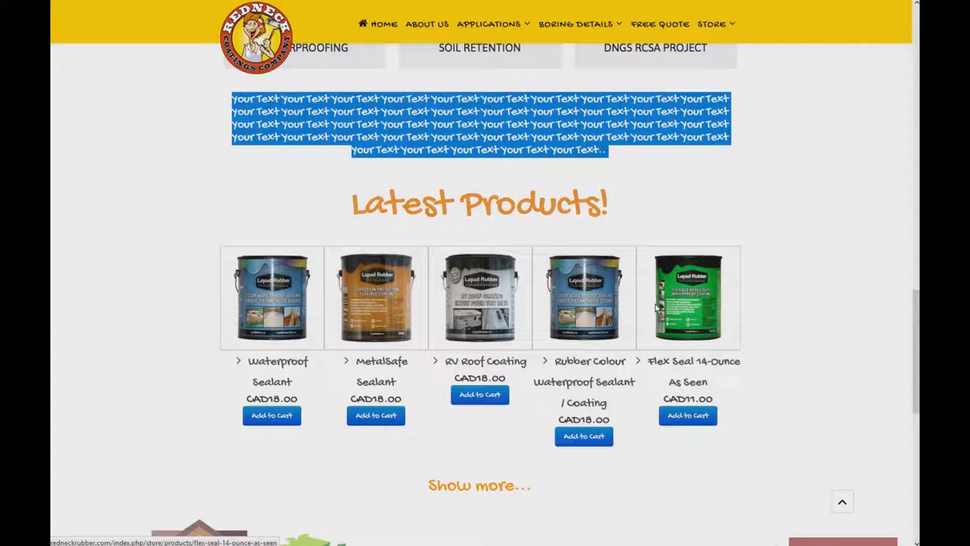
mouse_move(371, 249)
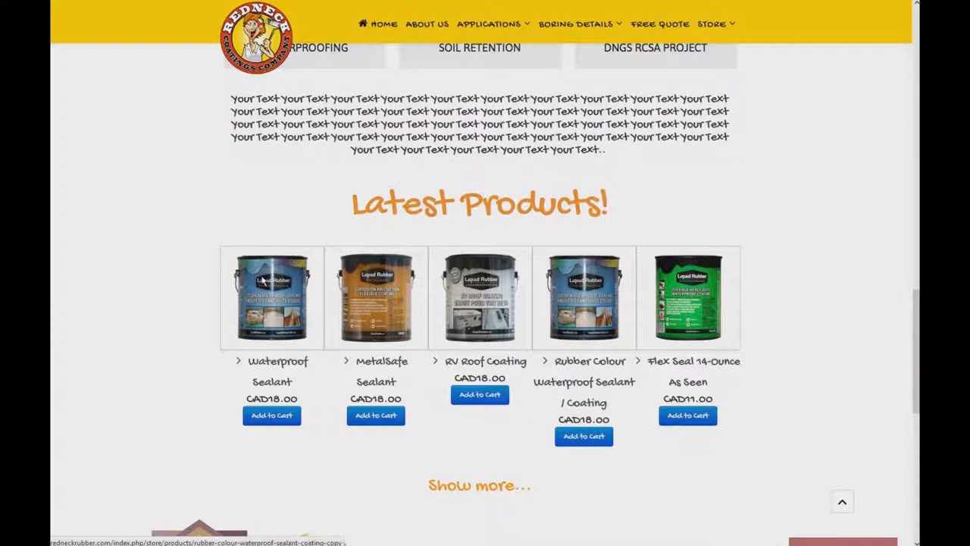
mouse_move(243, 294)
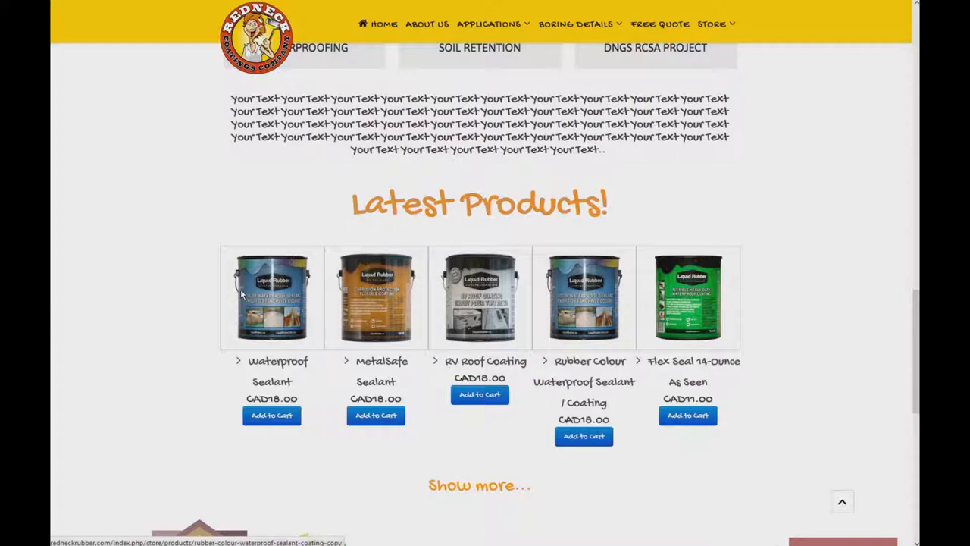
mouse_move(249, 297)
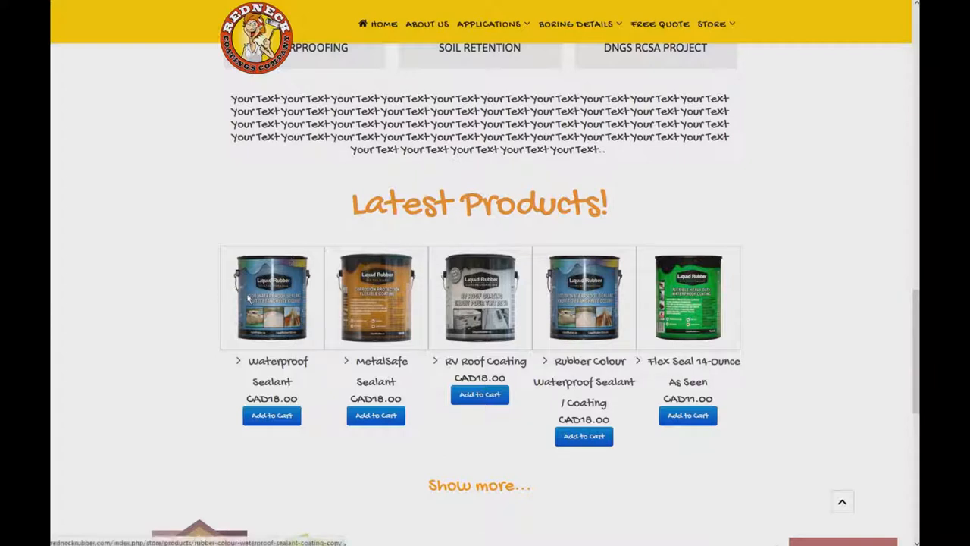
mouse_move(250, 274)
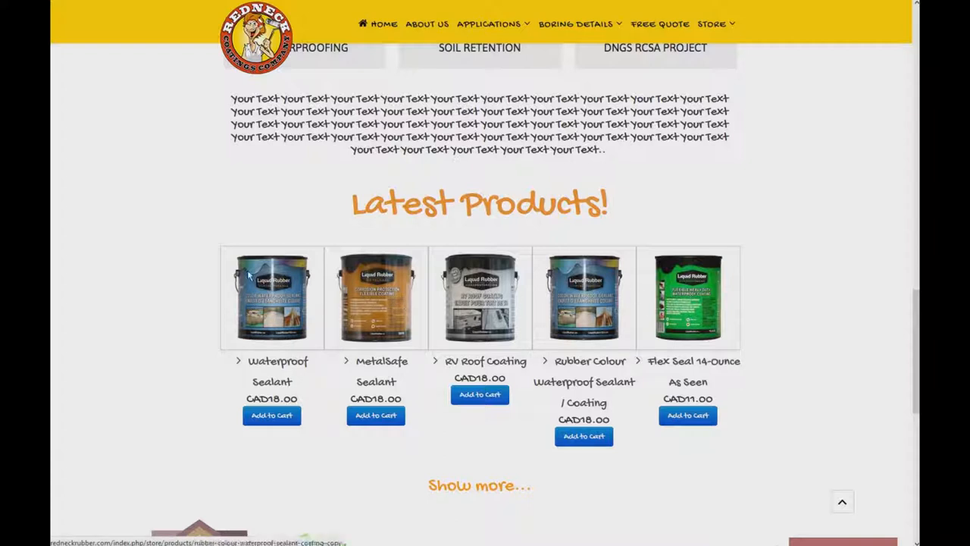
scroll(down, 3)
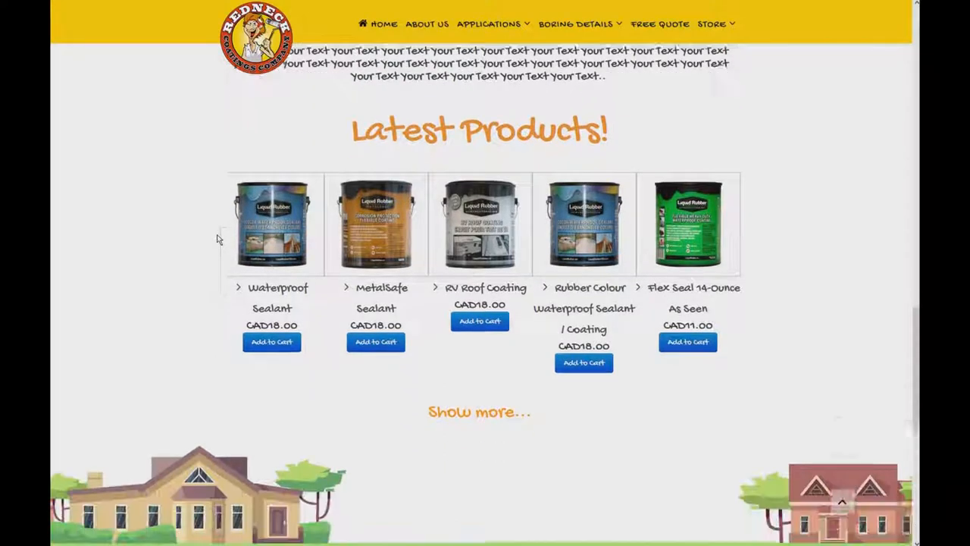
scroll(down, 3)
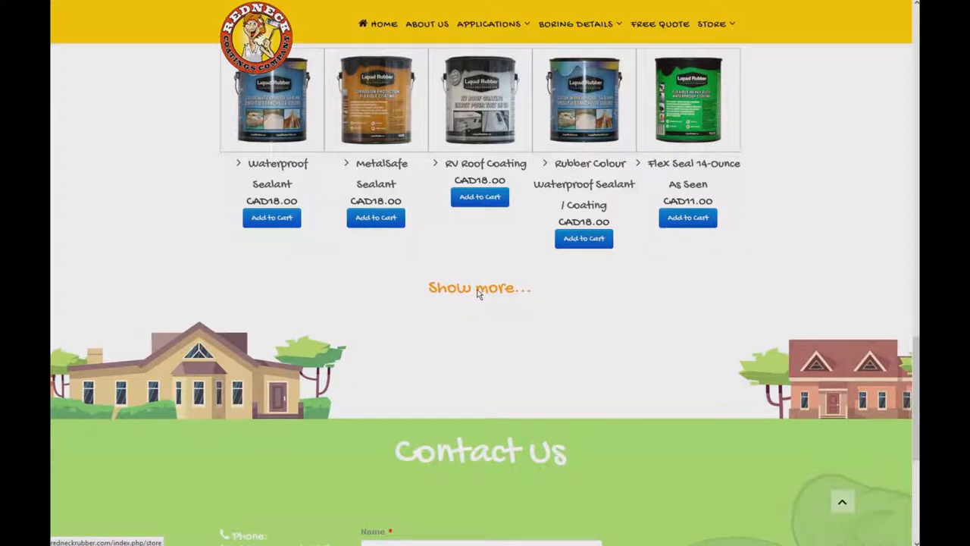
mouse_move(467, 295)
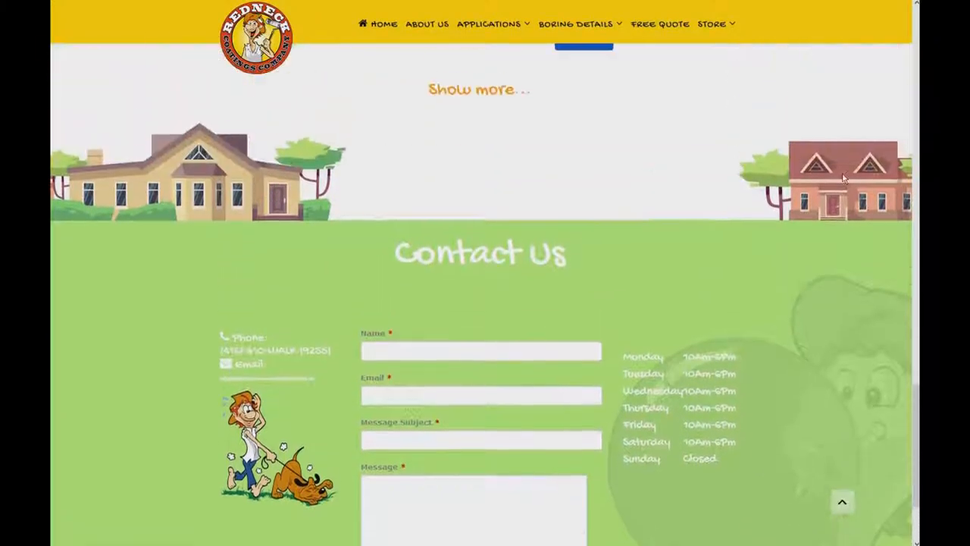
mouse_move(707, 165)
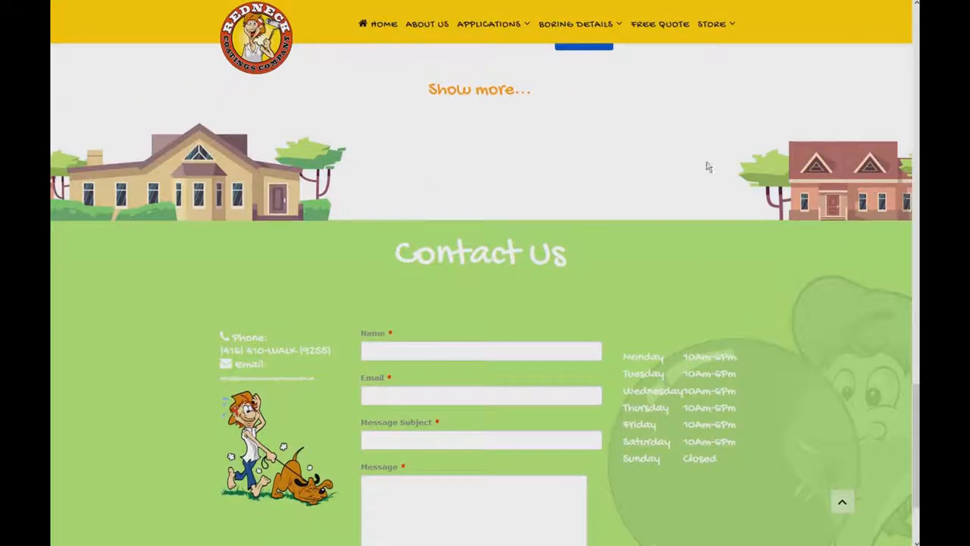
scroll(down, 3)
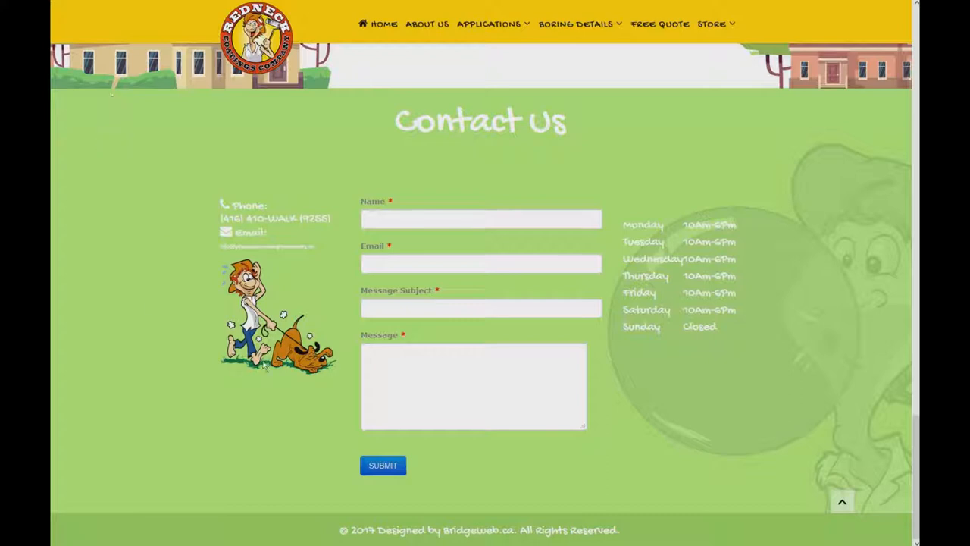
scroll(up, 3)
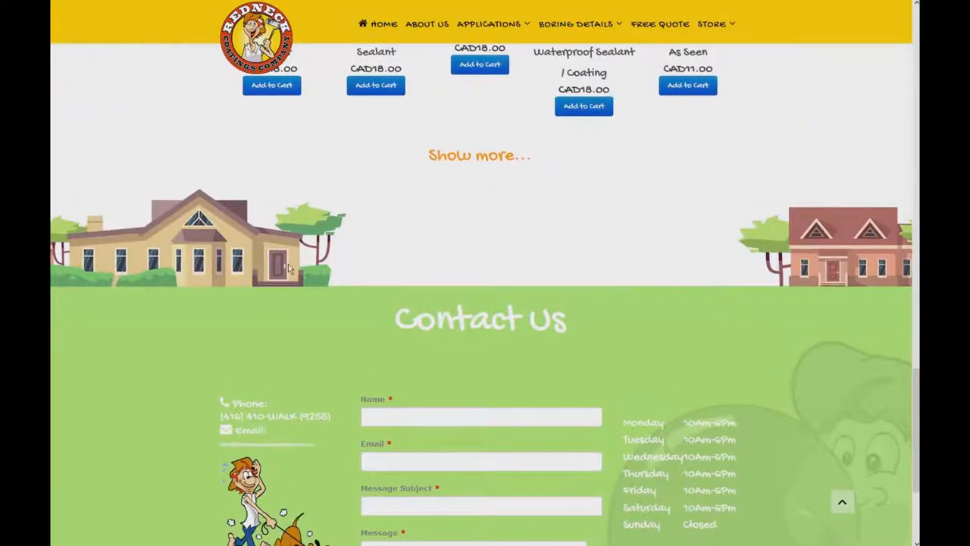
scroll(down, 3)
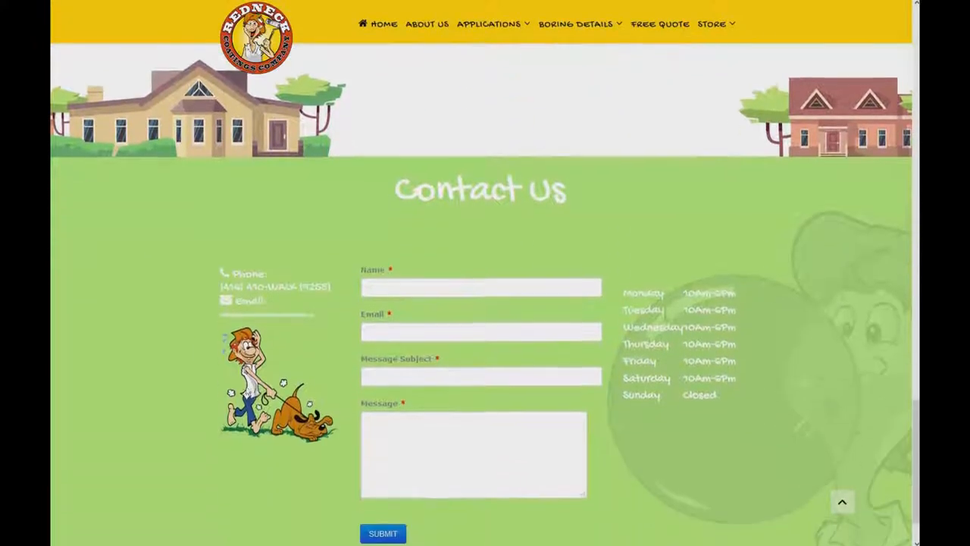
scroll(down, 3)
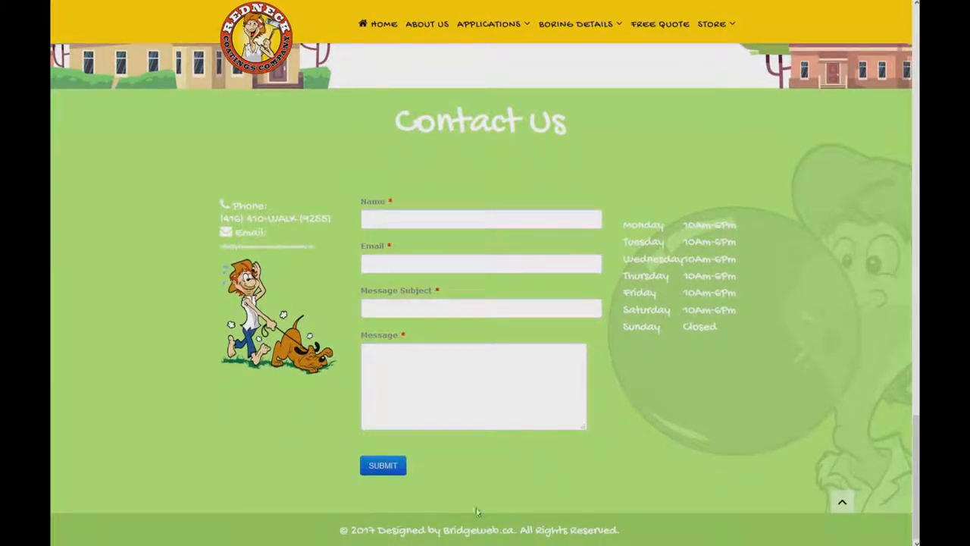
mouse_move(488, 509)
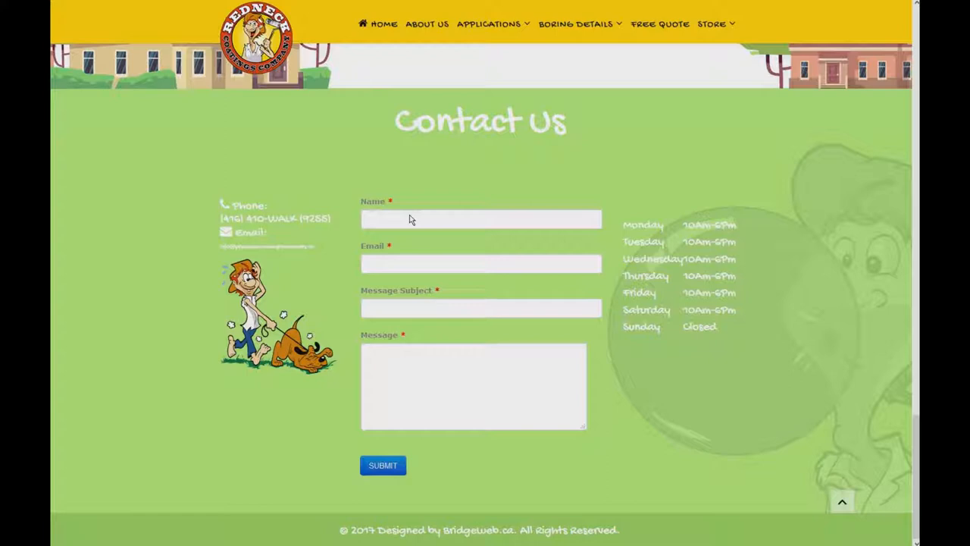
mouse_move(424, 246)
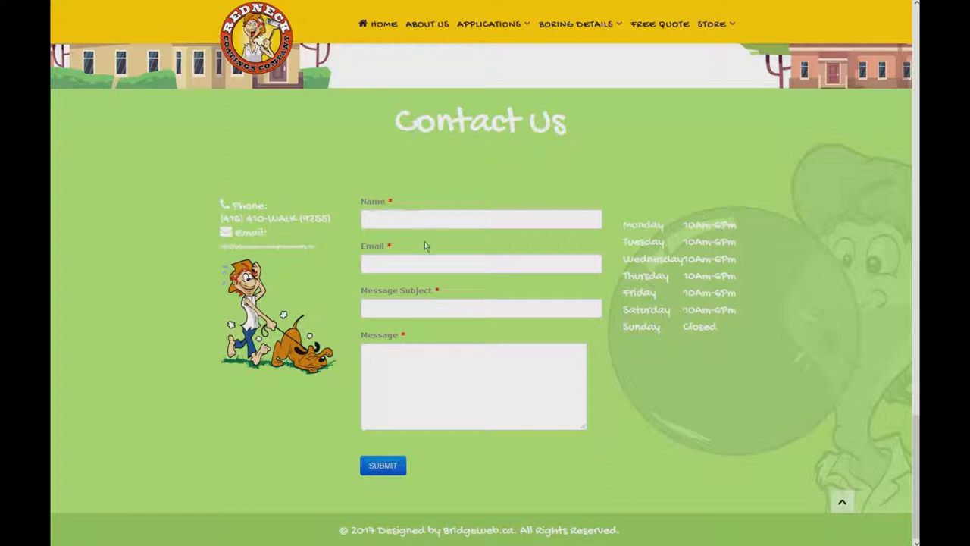
mouse_move(437, 379)
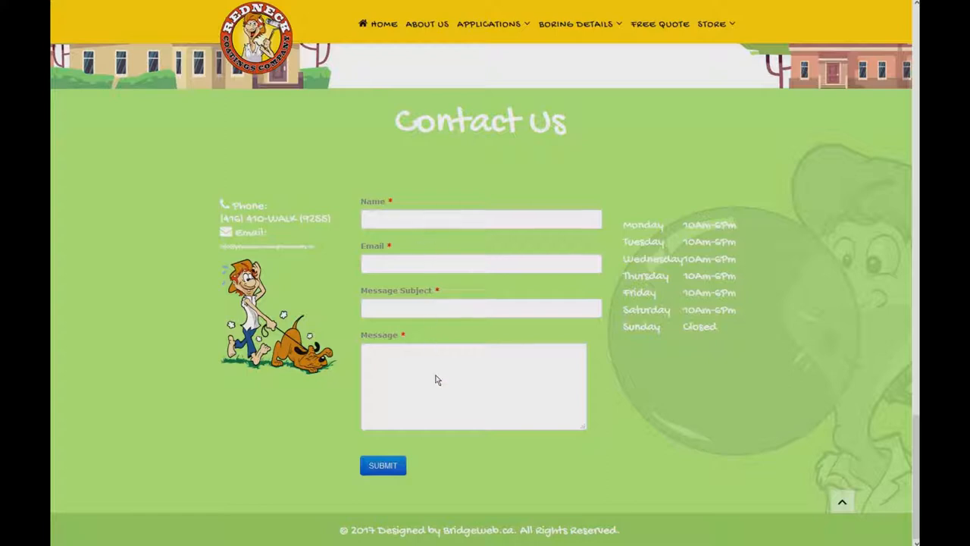
mouse_move(246, 253)
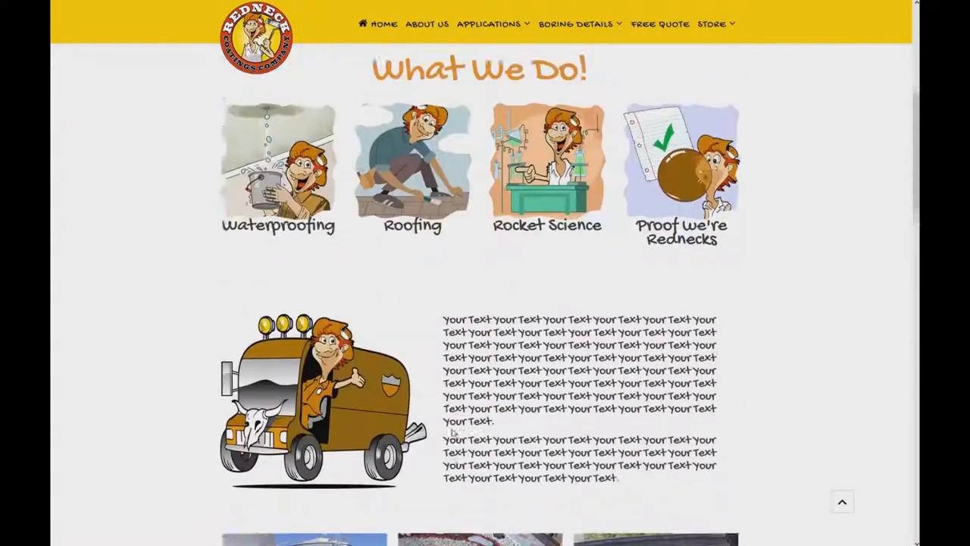
- Visit the About Us page, then the Water Proofing page under Applications
scroll(up, 3)
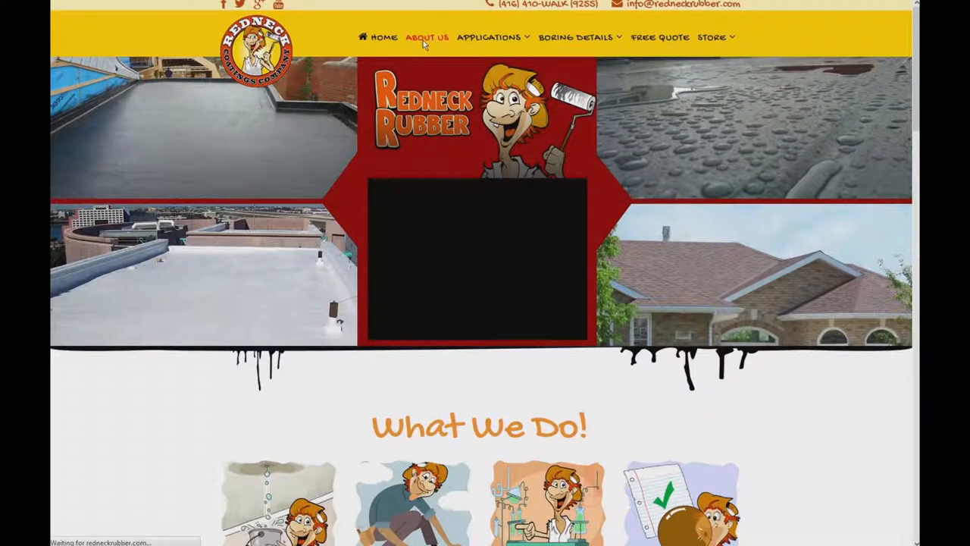
click(427, 37)
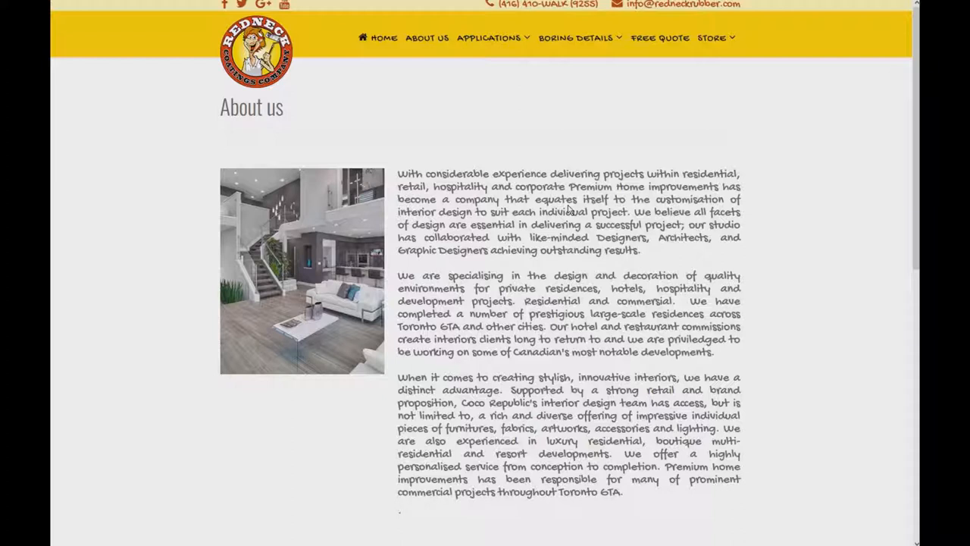
mouse_move(427, 38)
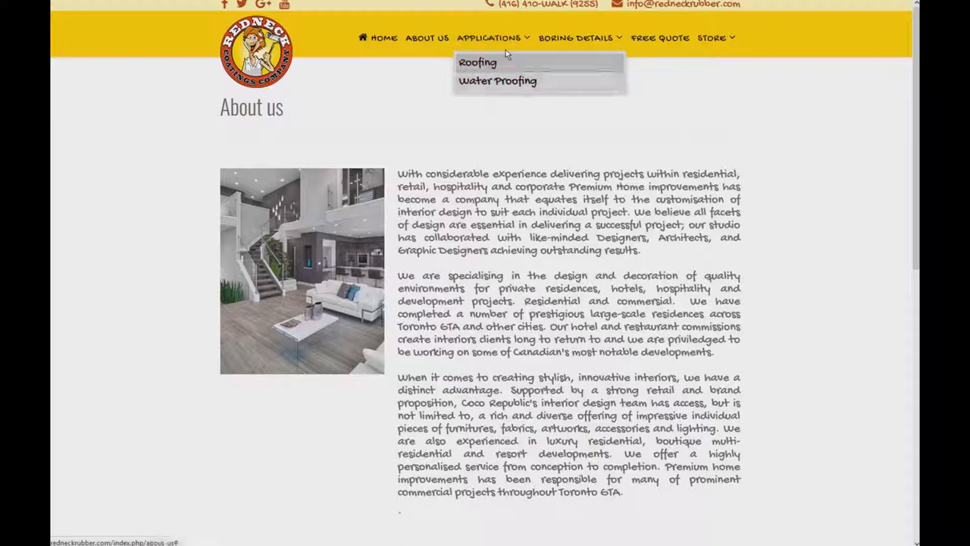
click(476, 62)
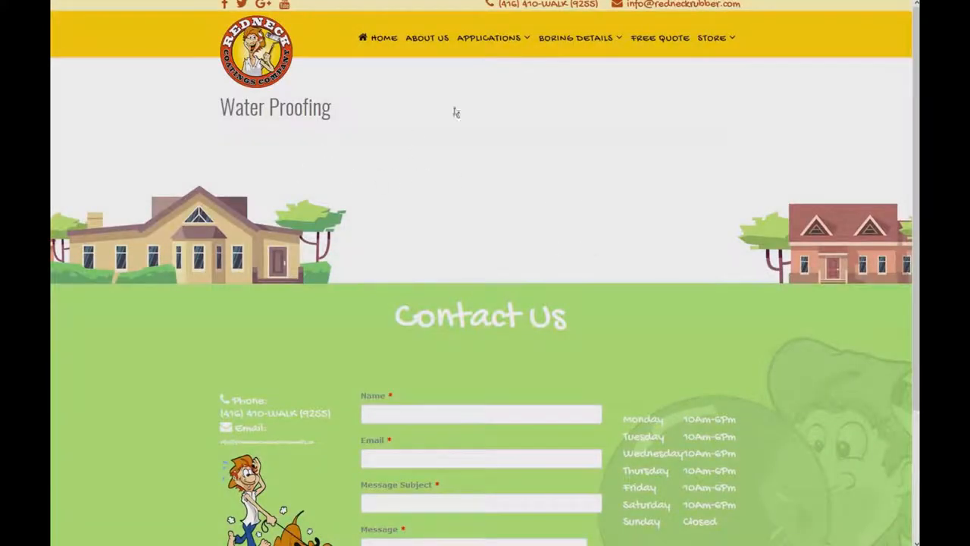
mouse_move(742, 175)
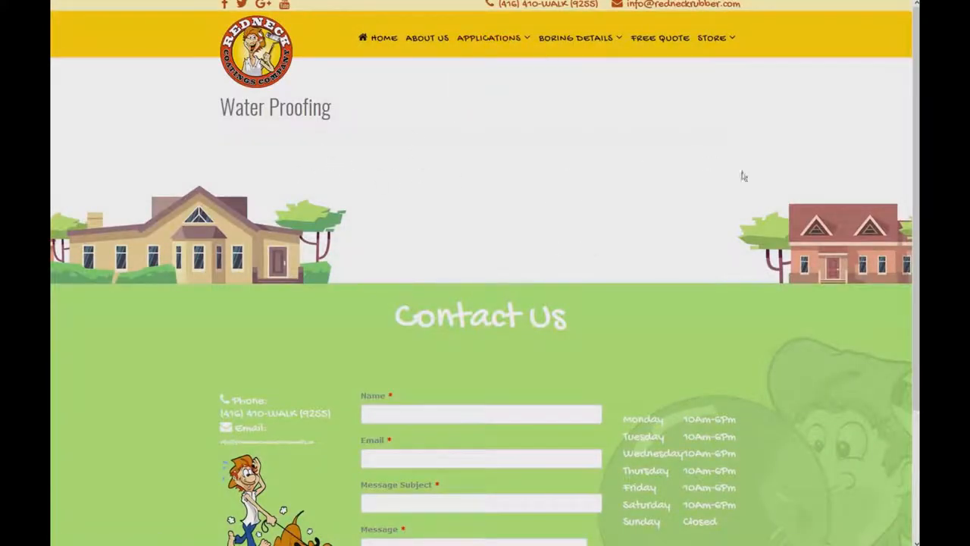
mouse_move(588, 194)
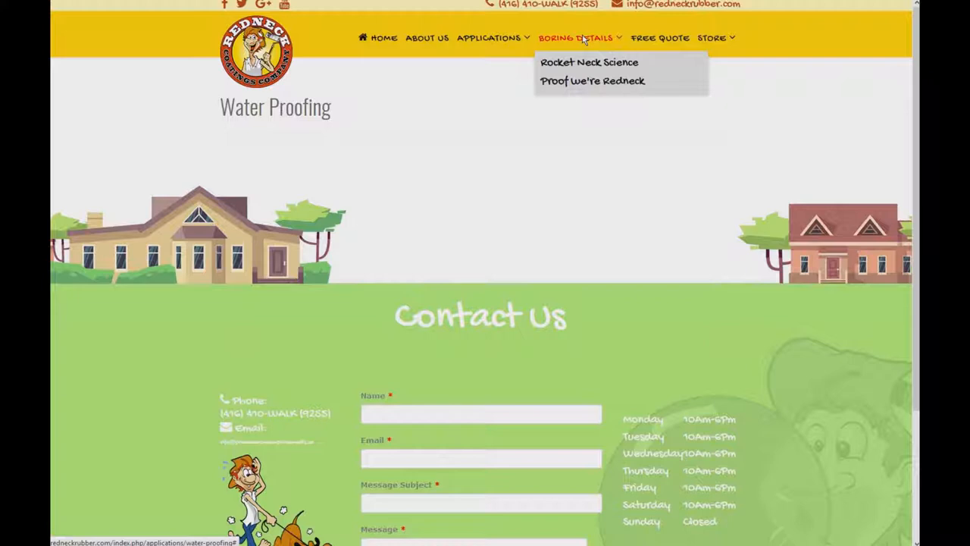
- Navigate to the Rocket Neck Science page under Boring Details
click(588, 62)
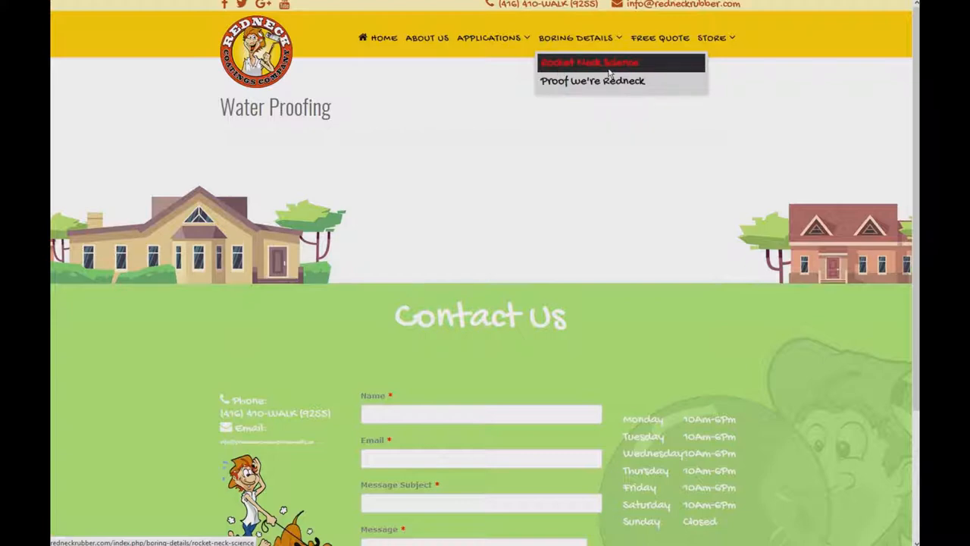
click(590, 63)
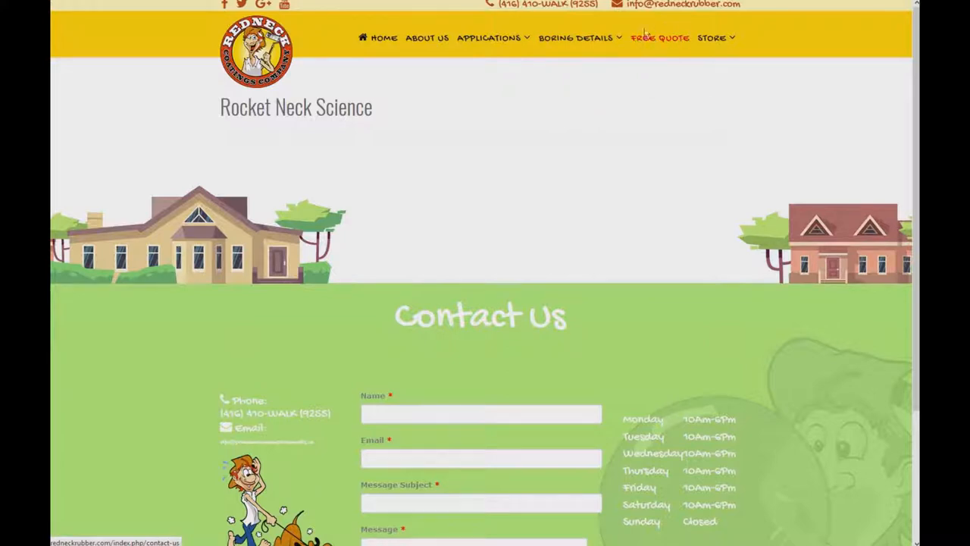
mouse_move(649, 42)
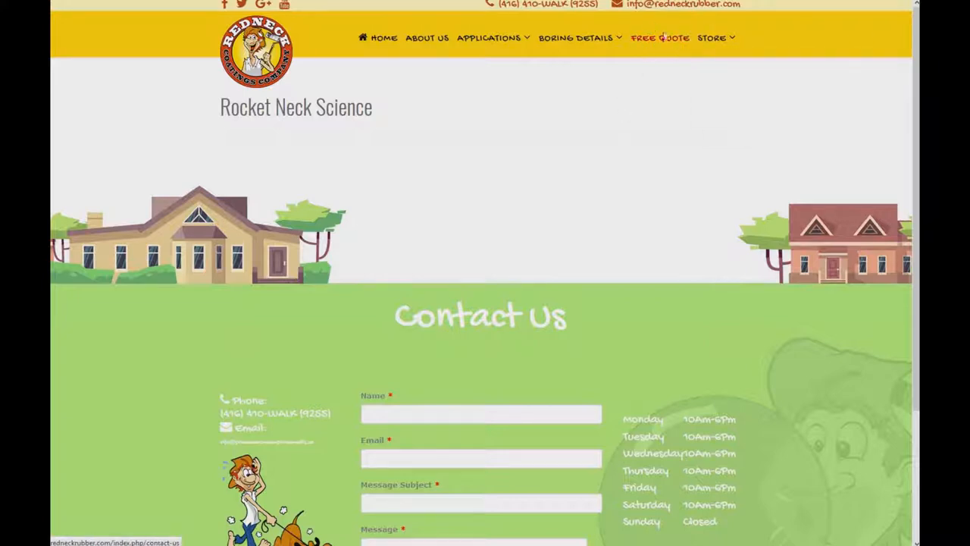
click(710, 38)
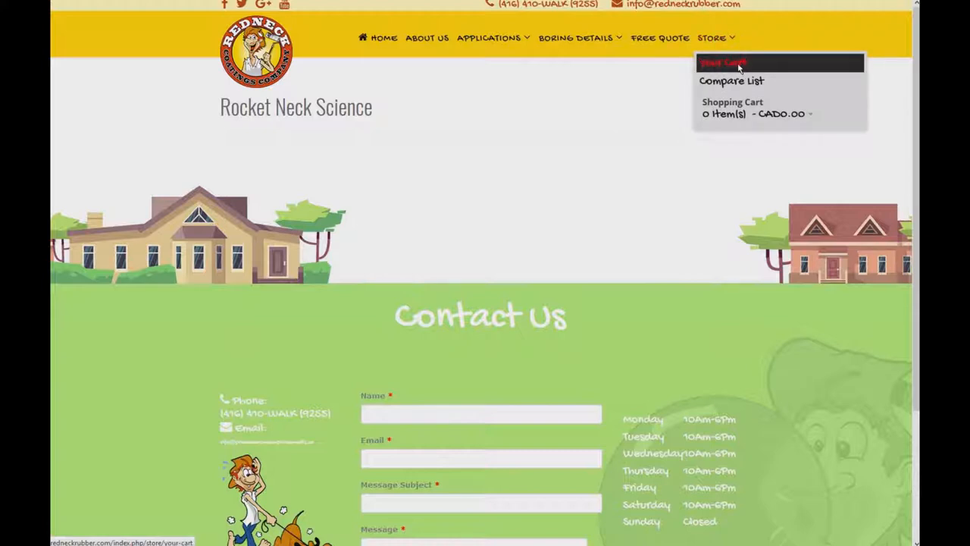
mouse_move(730, 82)
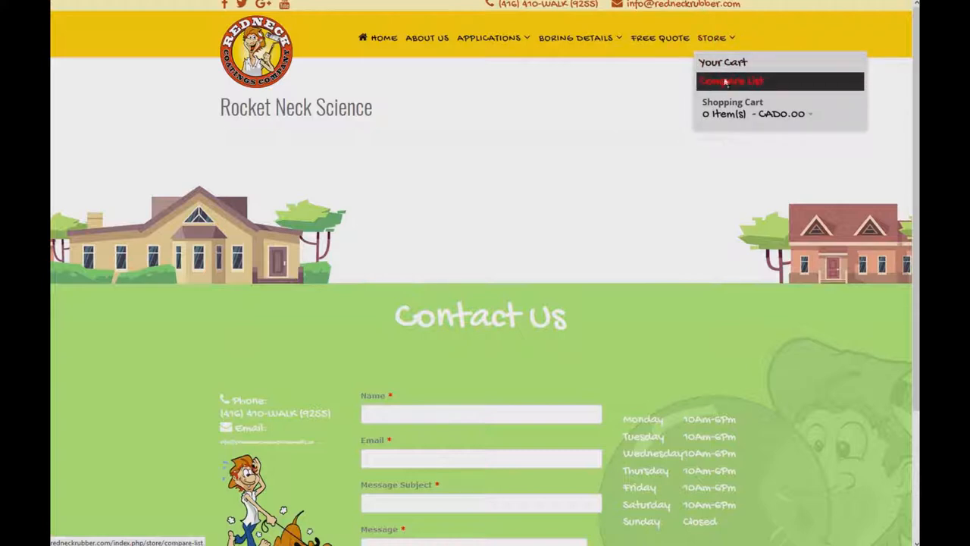
mouse_move(726, 53)
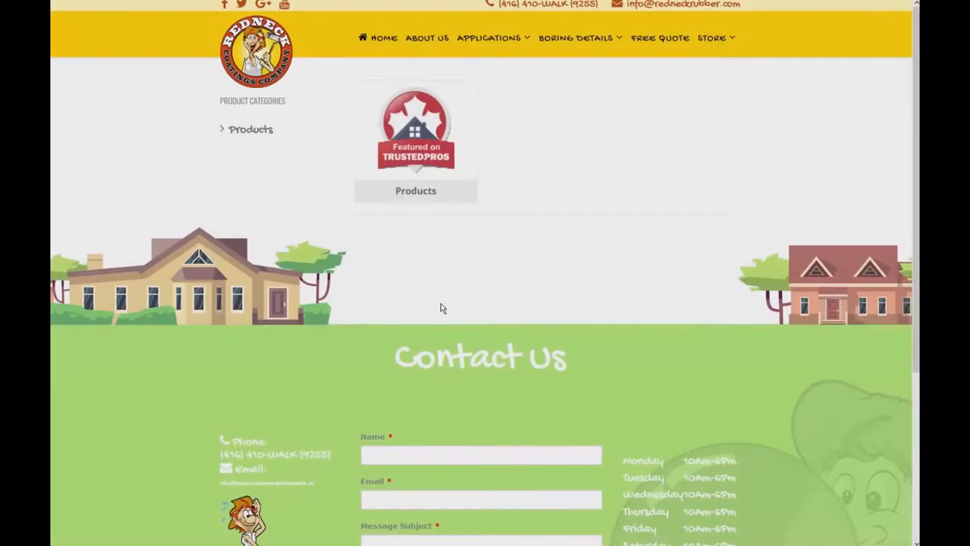
mouse_move(431, 91)
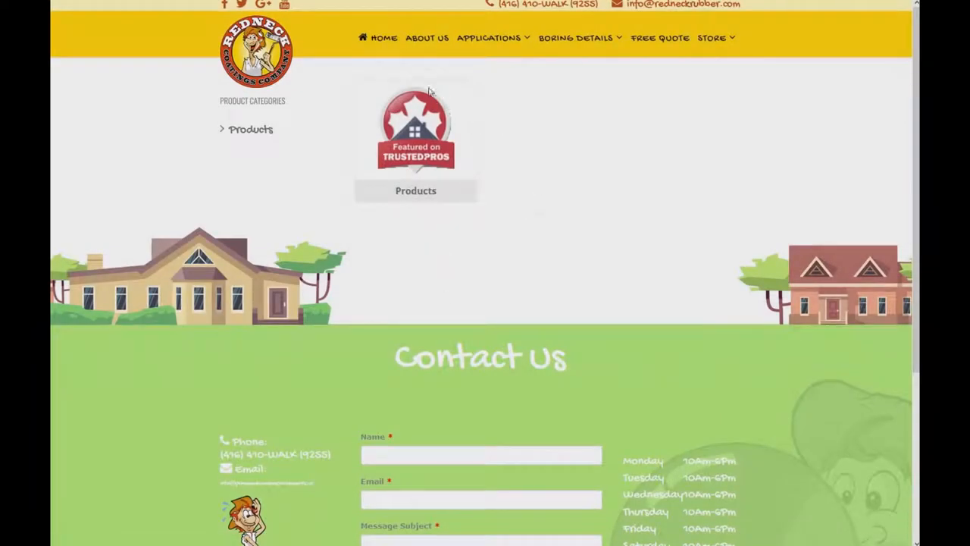
mouse_move(415, 137)
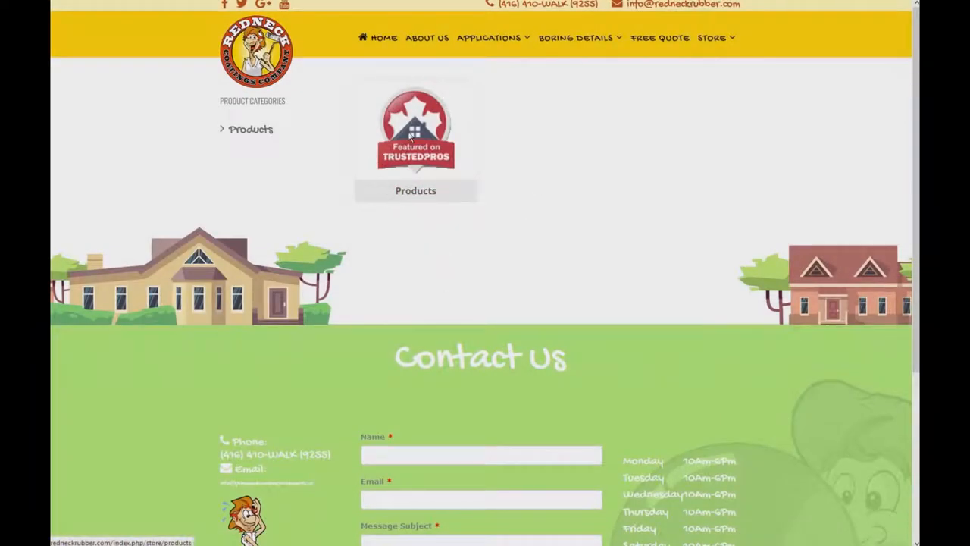
mouse_move(415, 144)
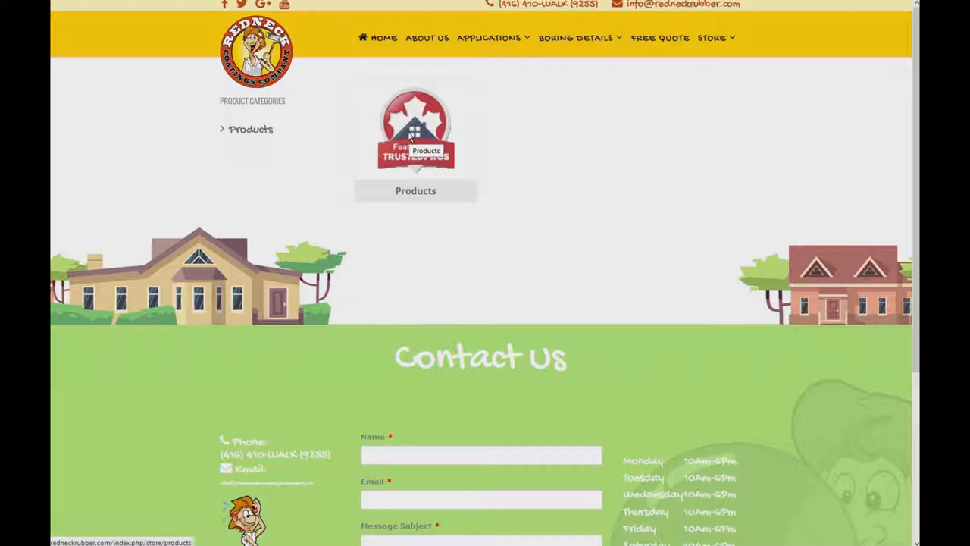
mouse_move(561, 134)
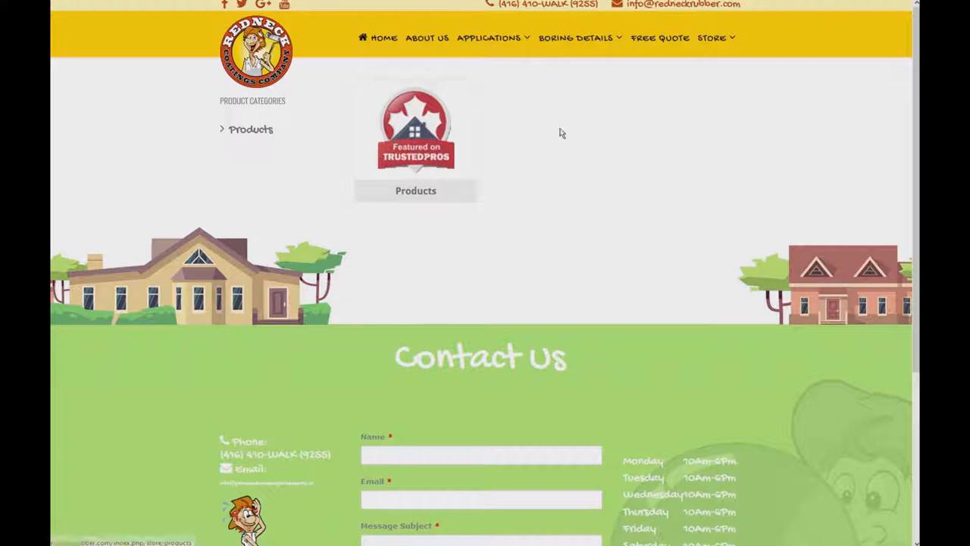
mouse_move(747, 144)
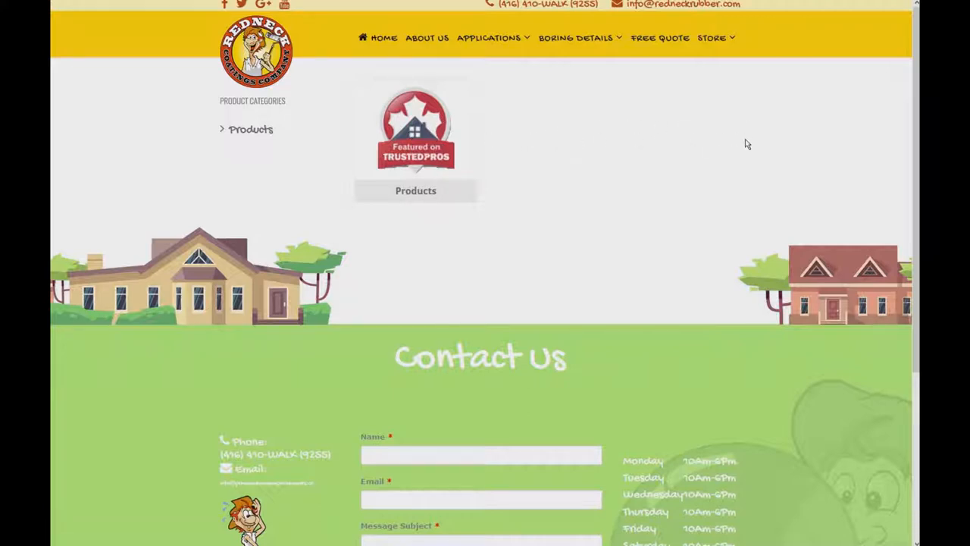
mouse_move(660, 154)
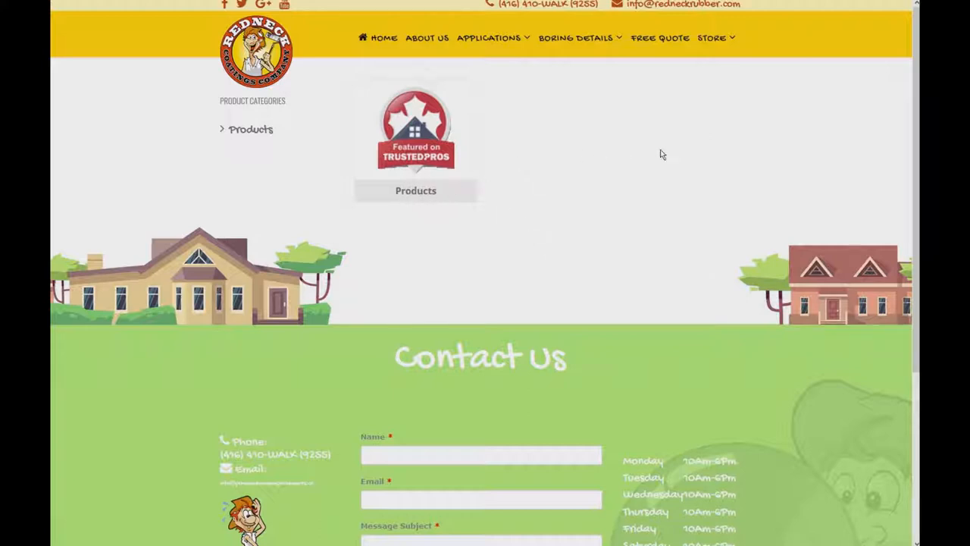
mouse_move(666, 155)
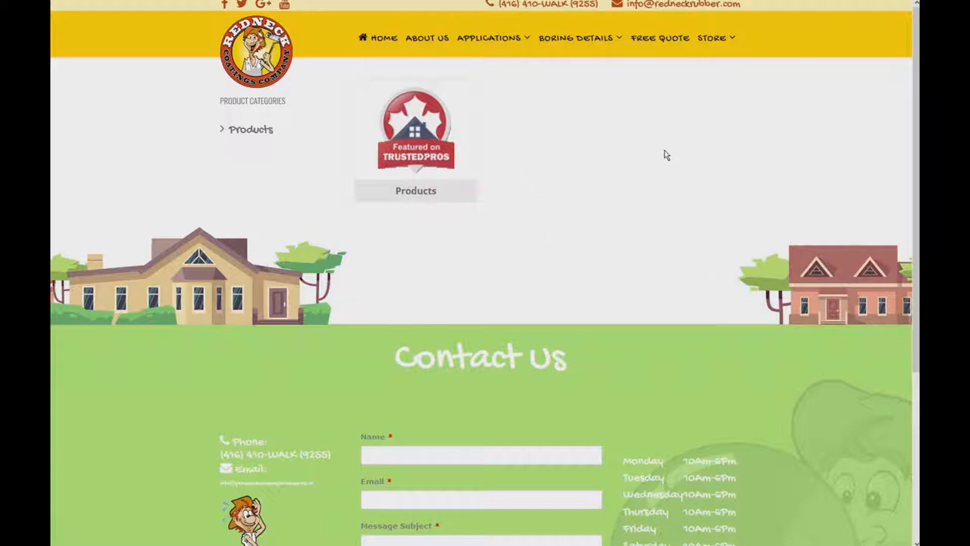
mouse_move(612, 159)
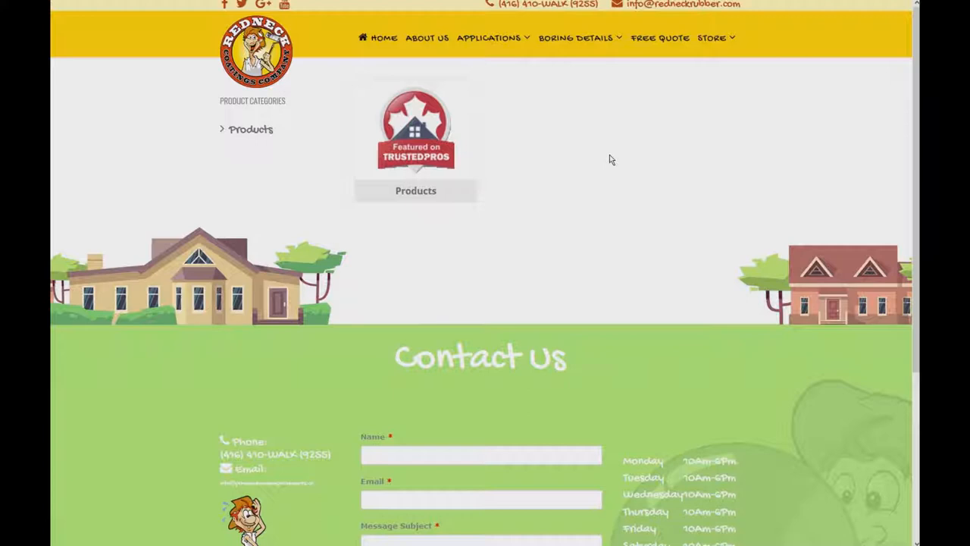
mouse_move(600, 159)
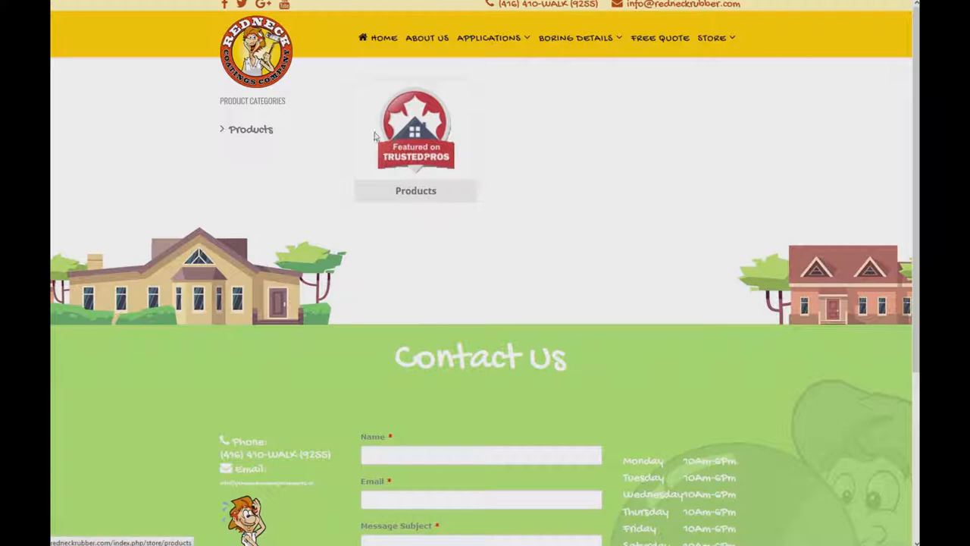
mouse_move(407, 168)
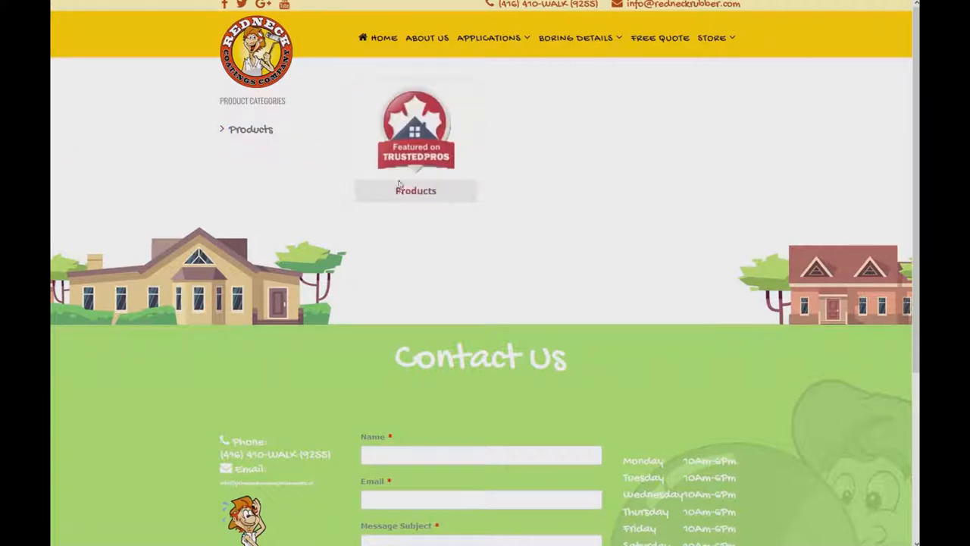
mouse_move(427, 169)
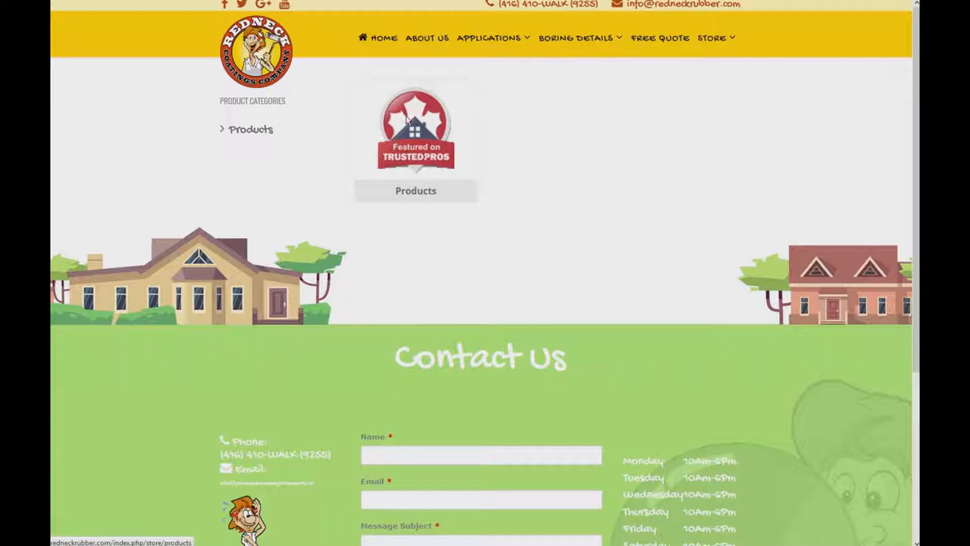
- Browse the Products category listing down to MetalSafe Sealant at CAD 18.00
click(415, 191)
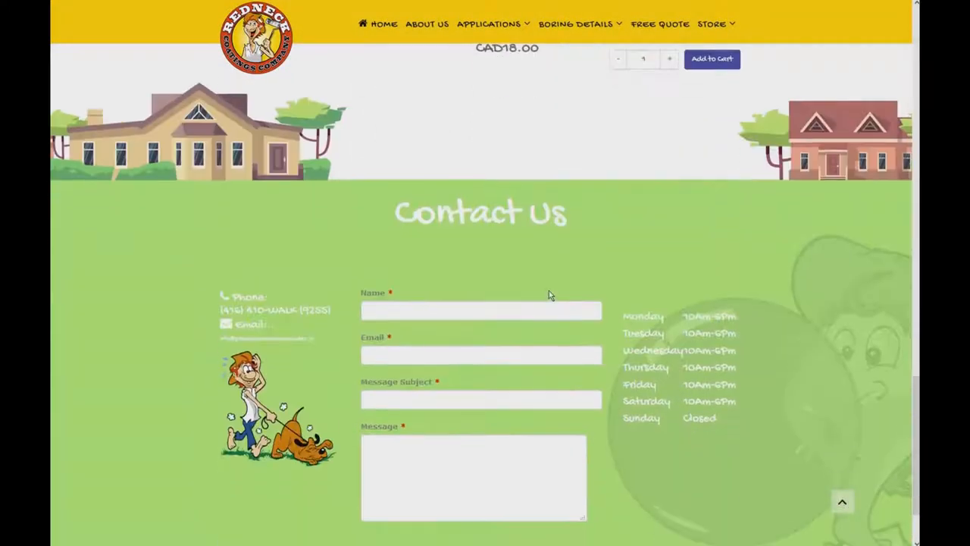
scroll(up, 3)
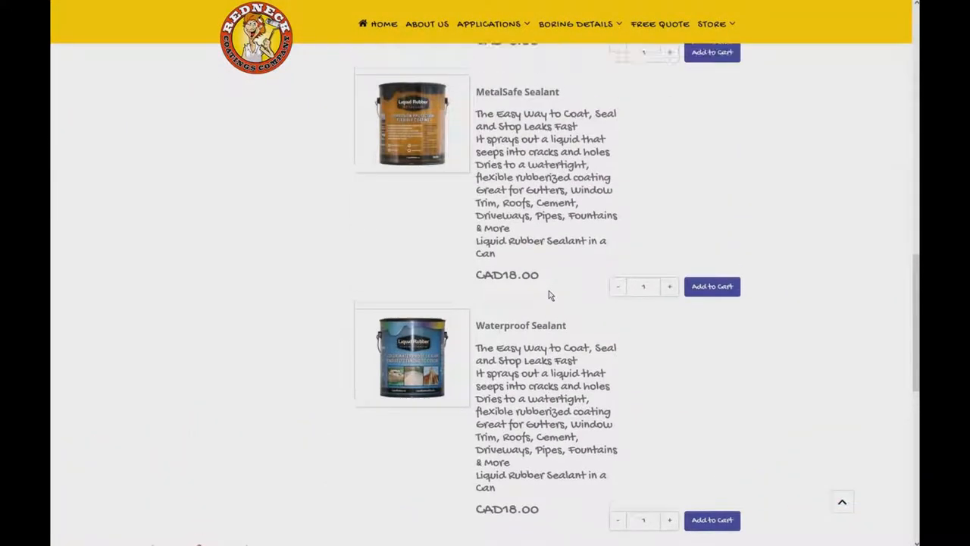
scroll(down, 3)
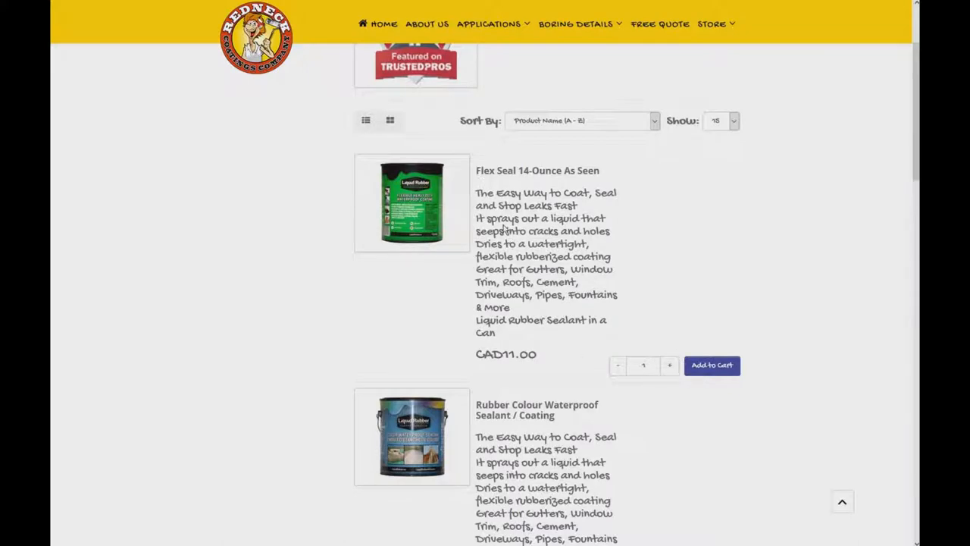
scroll(down, 3)
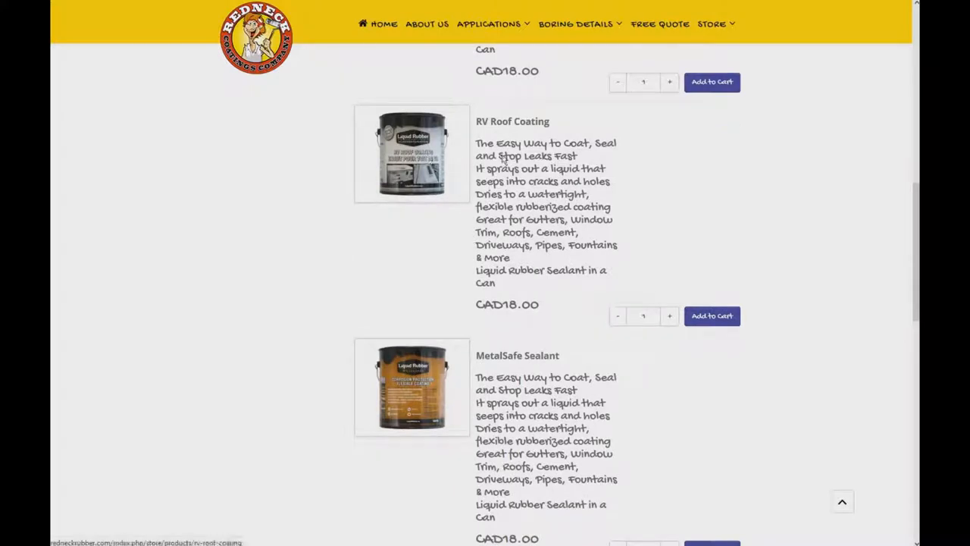
scroll(down, 3)
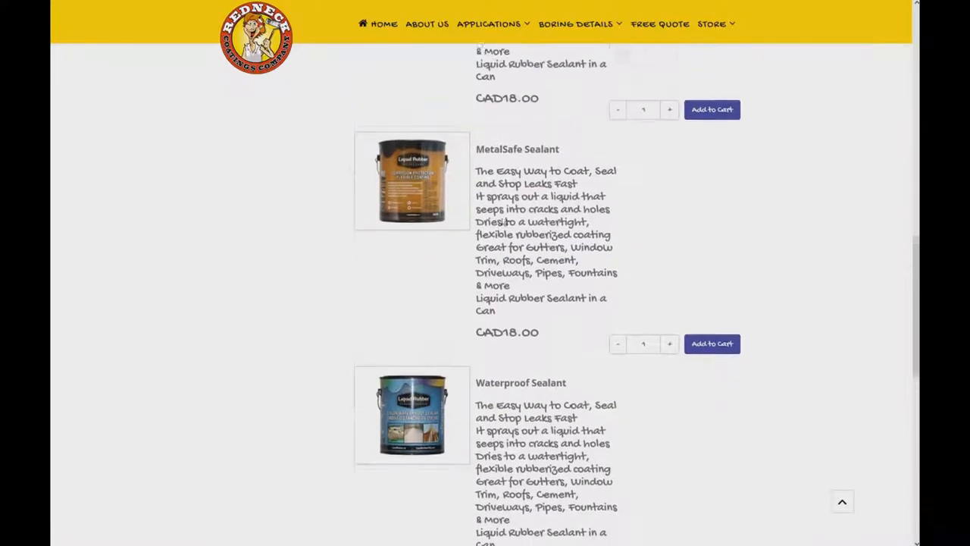
scroll(down, 3)
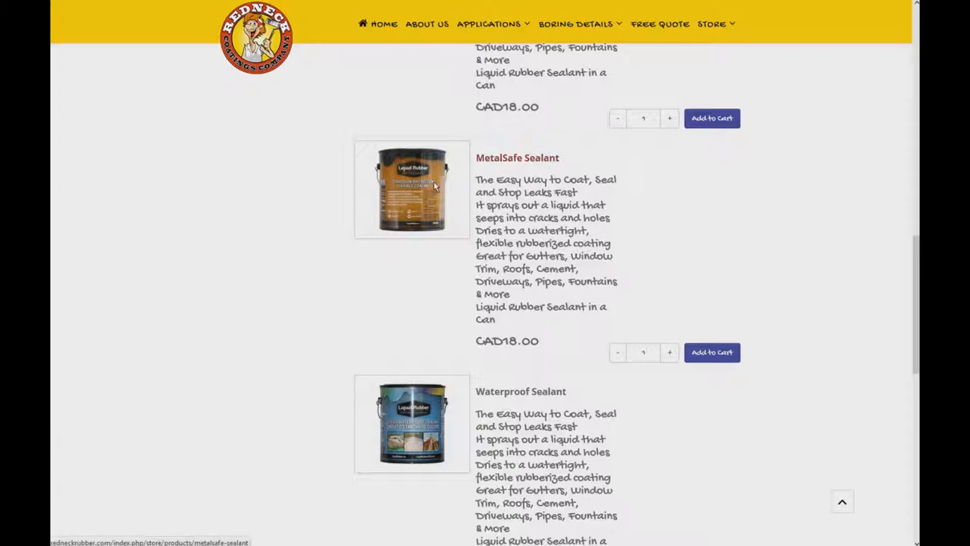
- Raise the MetalSafe Sealant quantity to 3 and go to its product page
click(669, 352)
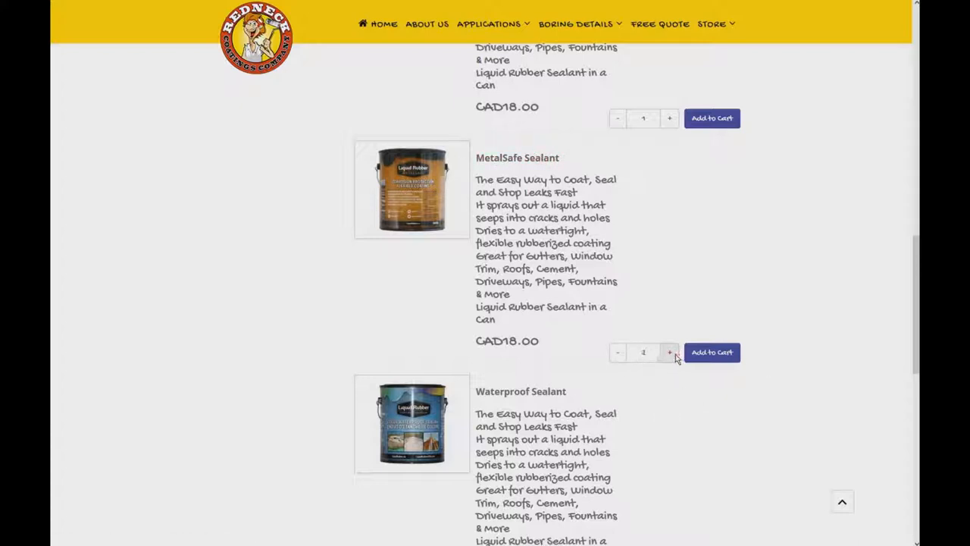
click(669, 351)
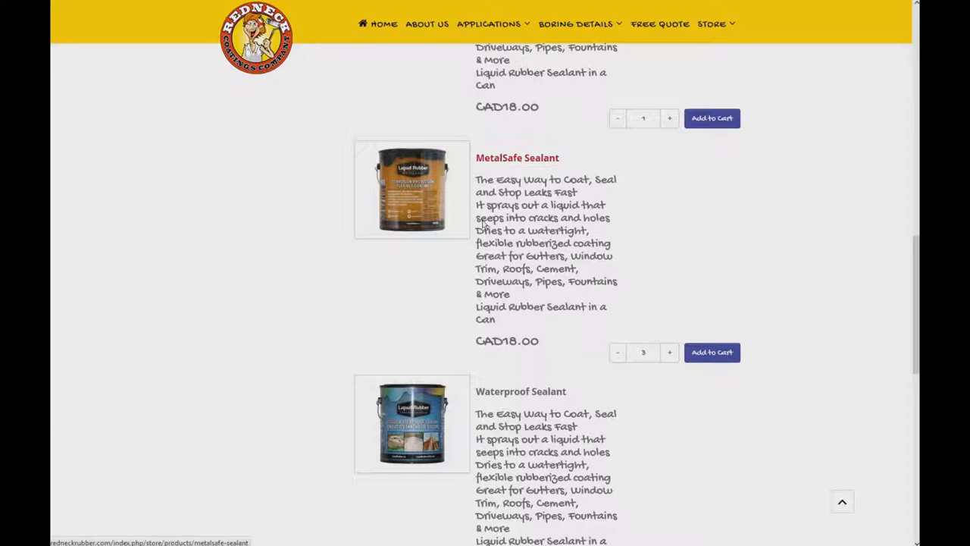
mouse_move(518, 218)
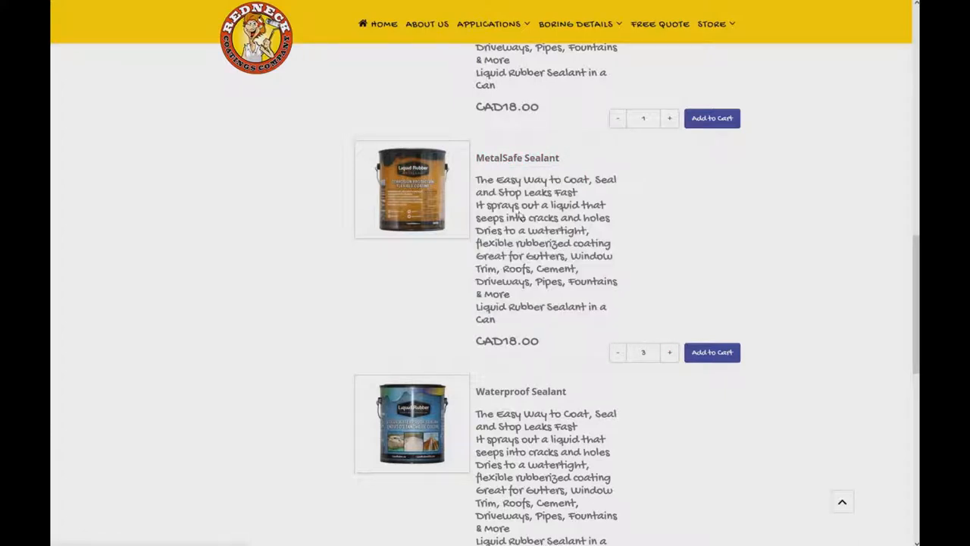
mouse_move(517, 158)
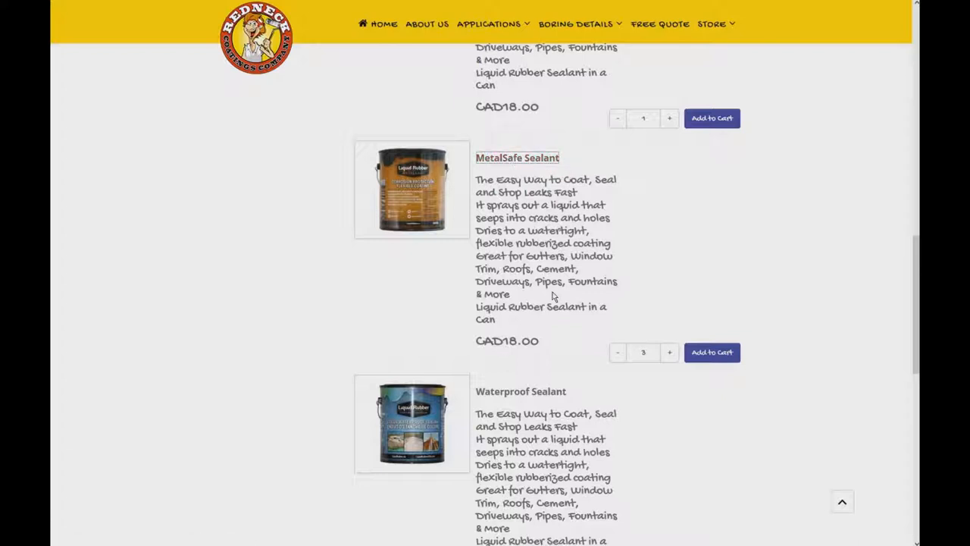
mouse_move(415, 188)
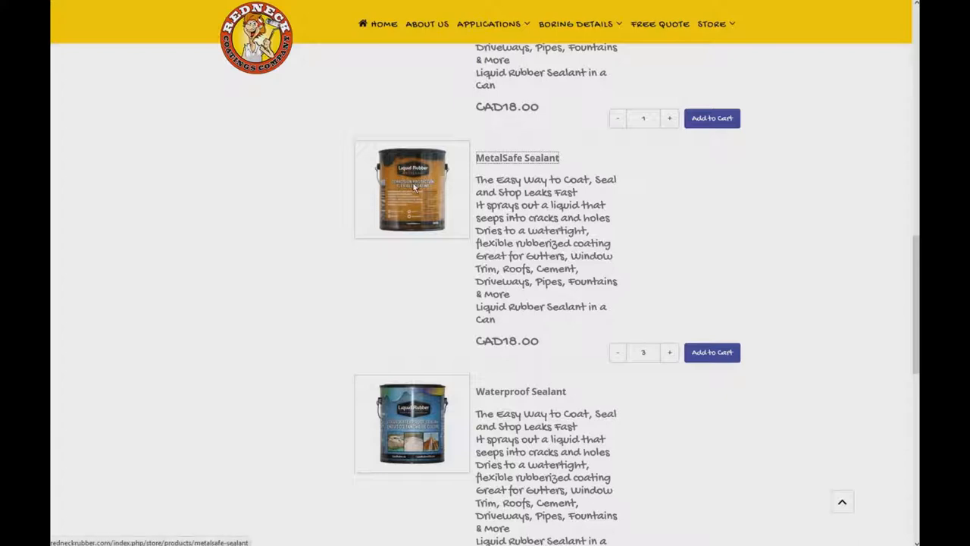
click(517, 158)
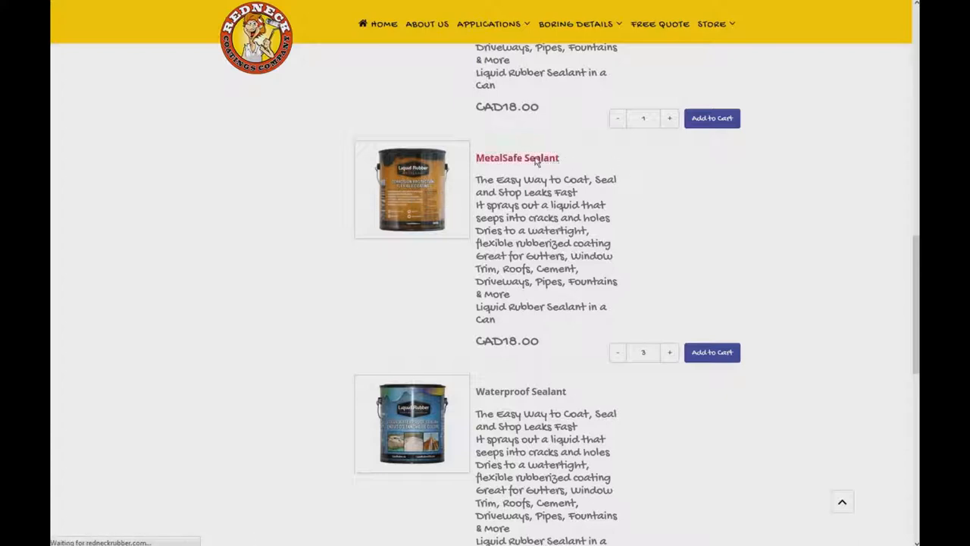
- View the MetalSafe Sealant product details and its description text
click(518, 158)
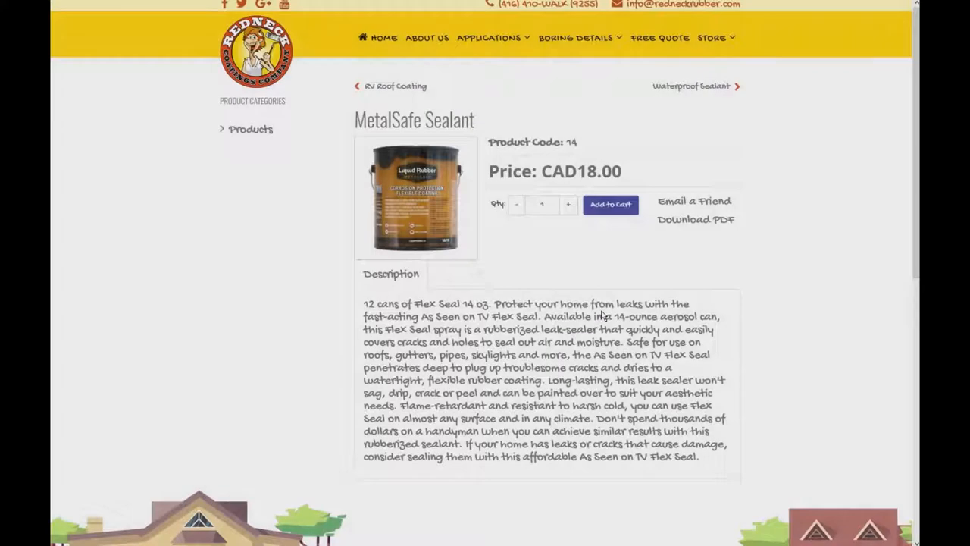
click(391, 273)
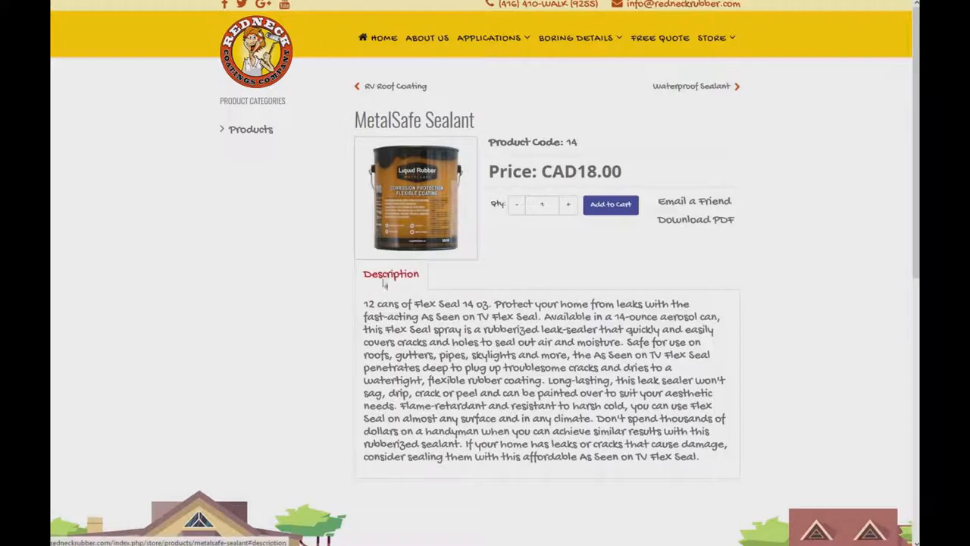
drag(364, 303, 698, 456)
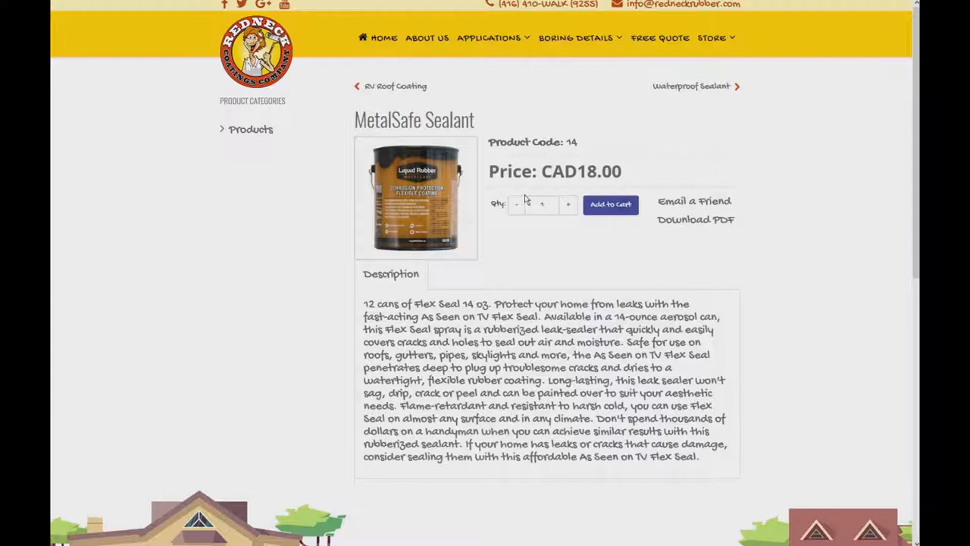
- Select the quantity value and bring up the email-a-friend form
double_click(597, 171)
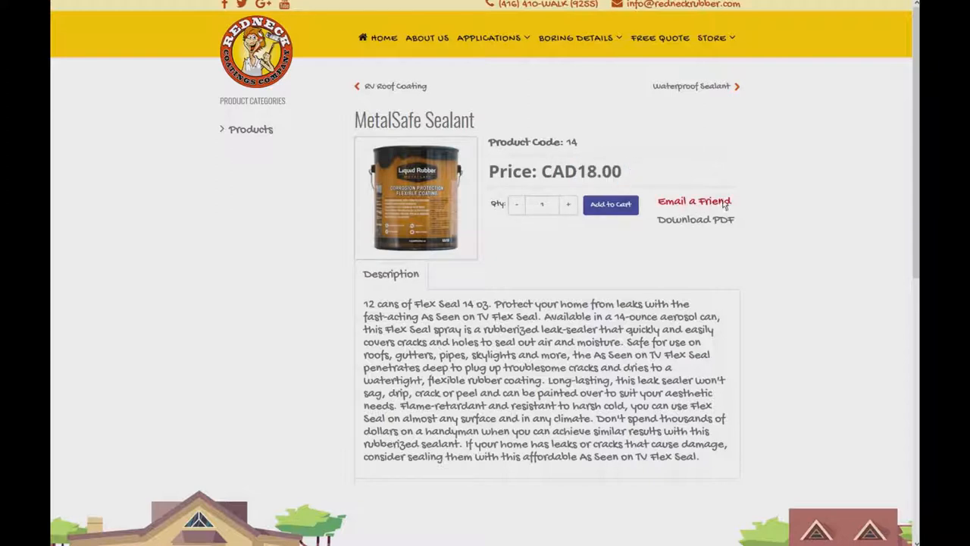
mouse_move(663, 294)
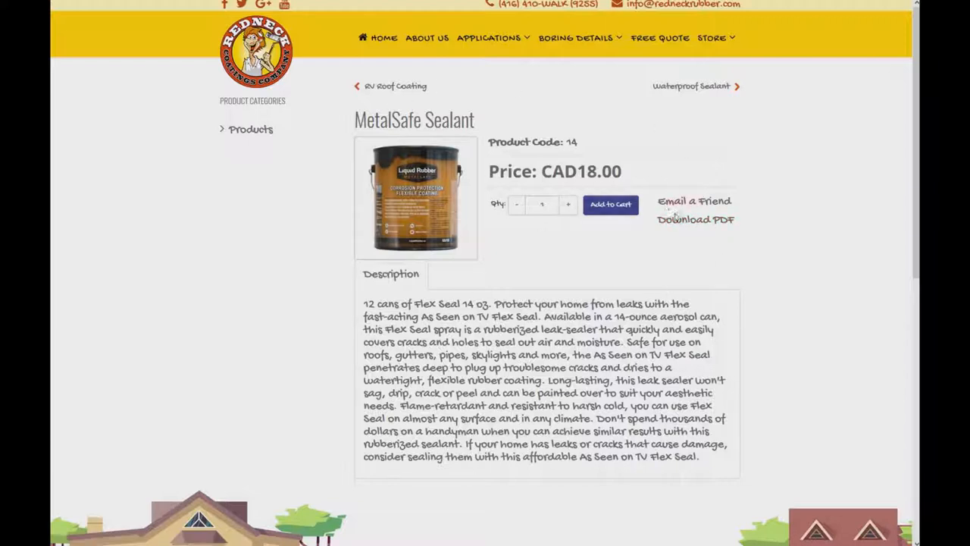
mouse_move(694, 219)
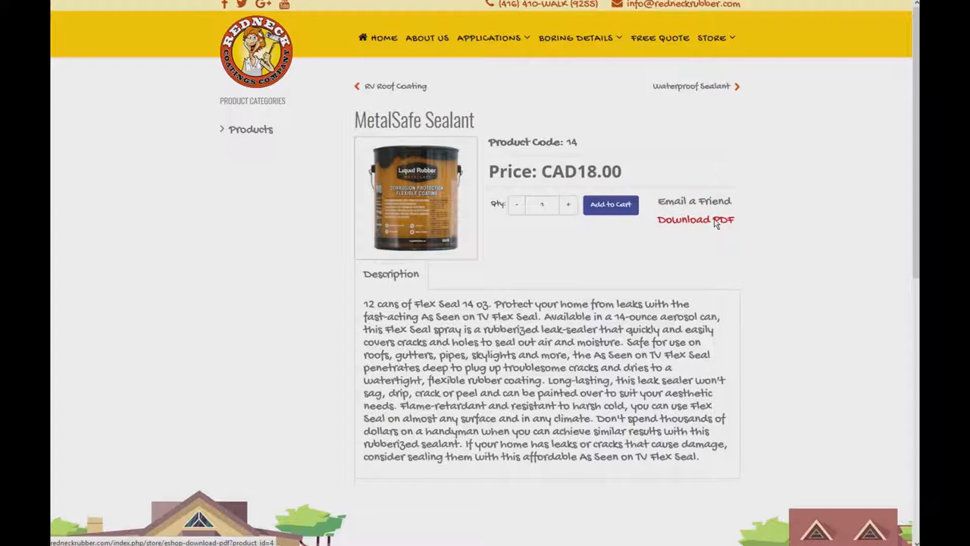
mouse_move(694, 200)
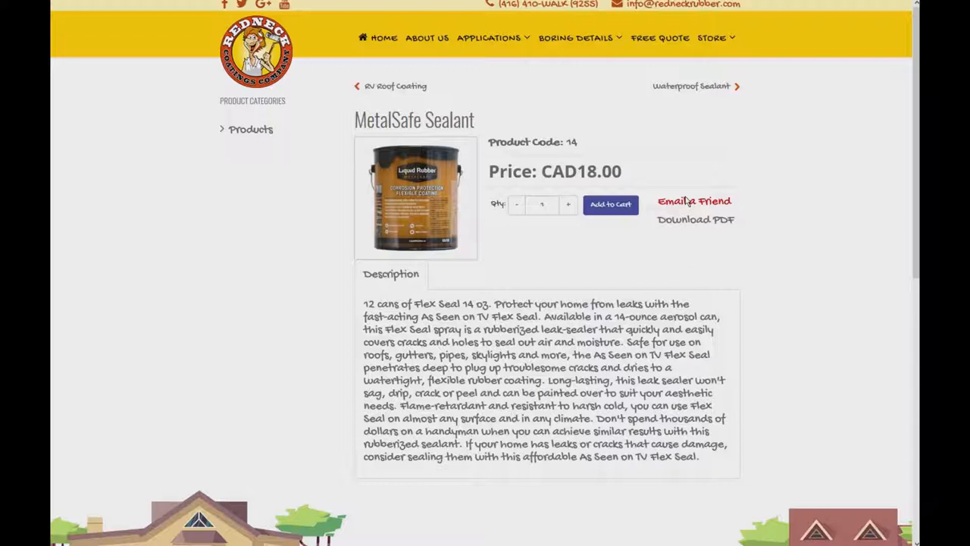
click(567, 205)
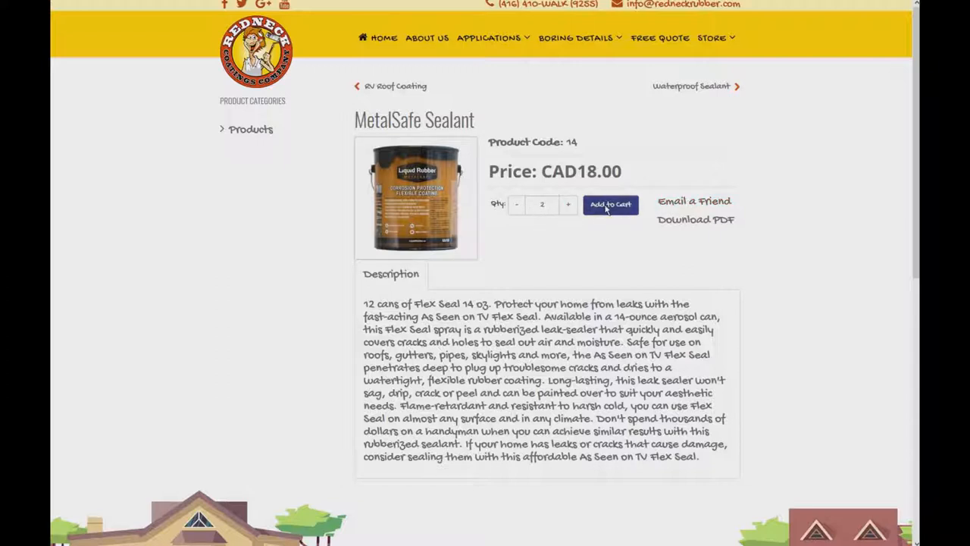
mouse_move(691, 85)
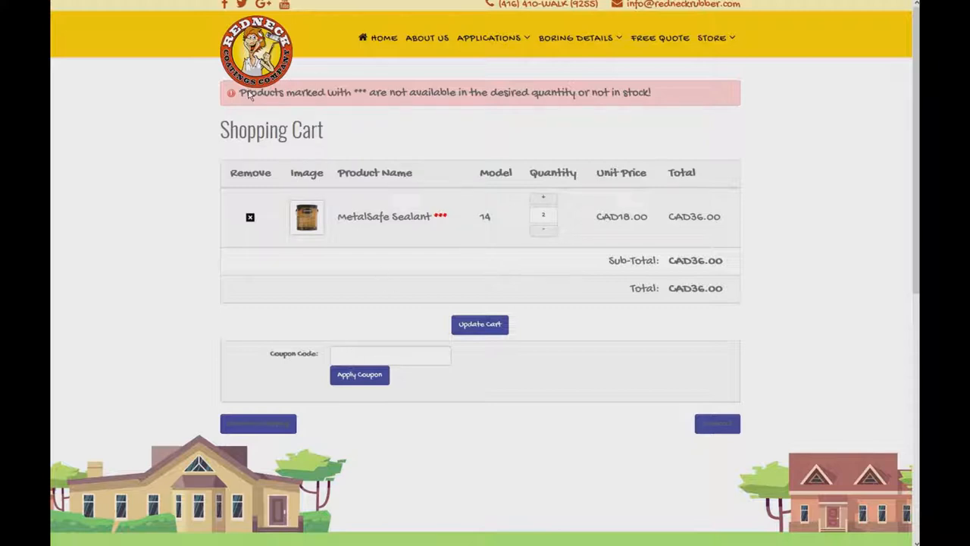
- Highlight the out-of-stock warning, focus the Coupon Code box, then return to the home page
drag(239, 92, 590, 93)
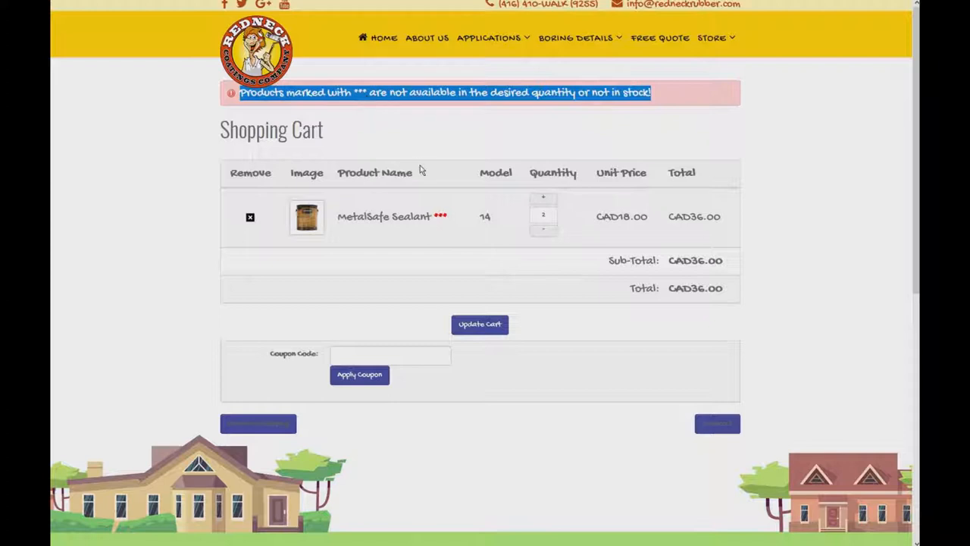
mouse_move(385, 215)
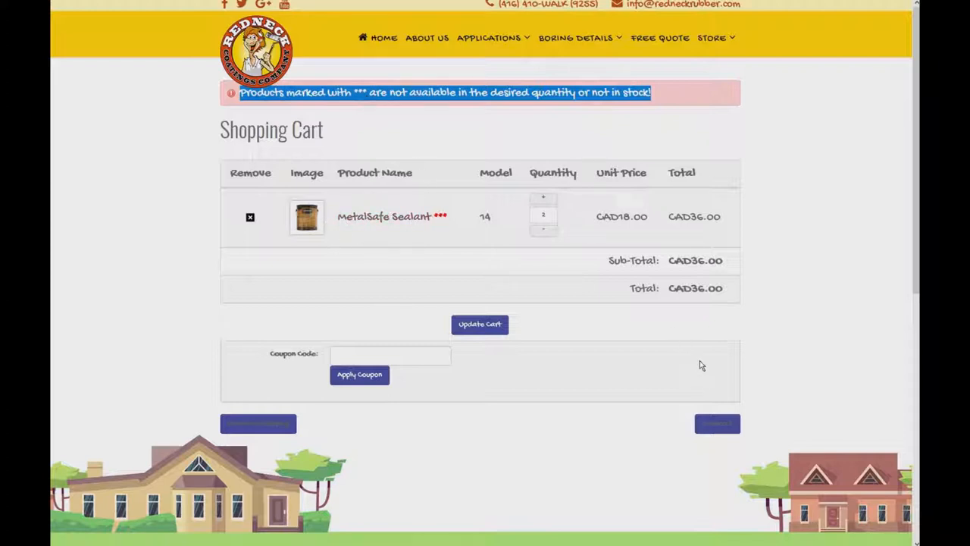
mouse_move(606, 226)
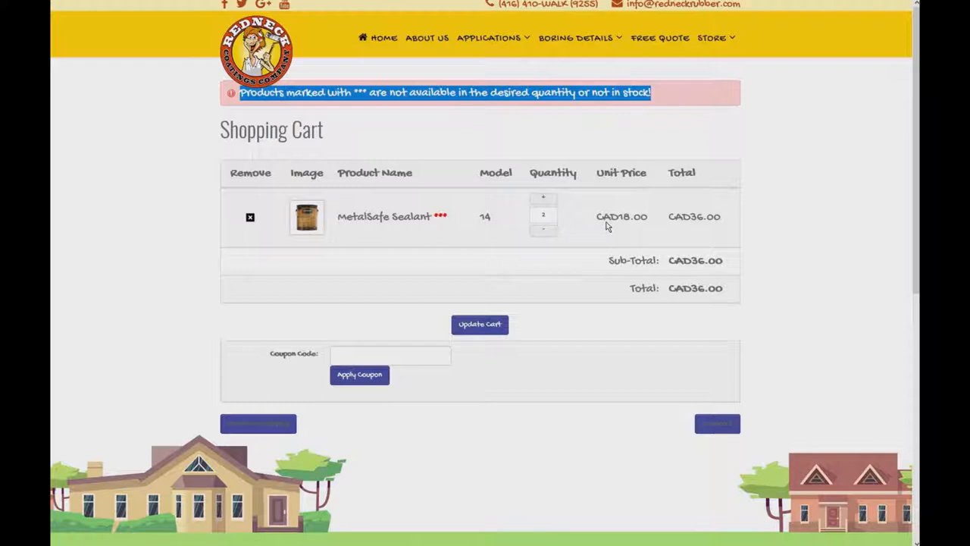
mouse_move(462, 215)
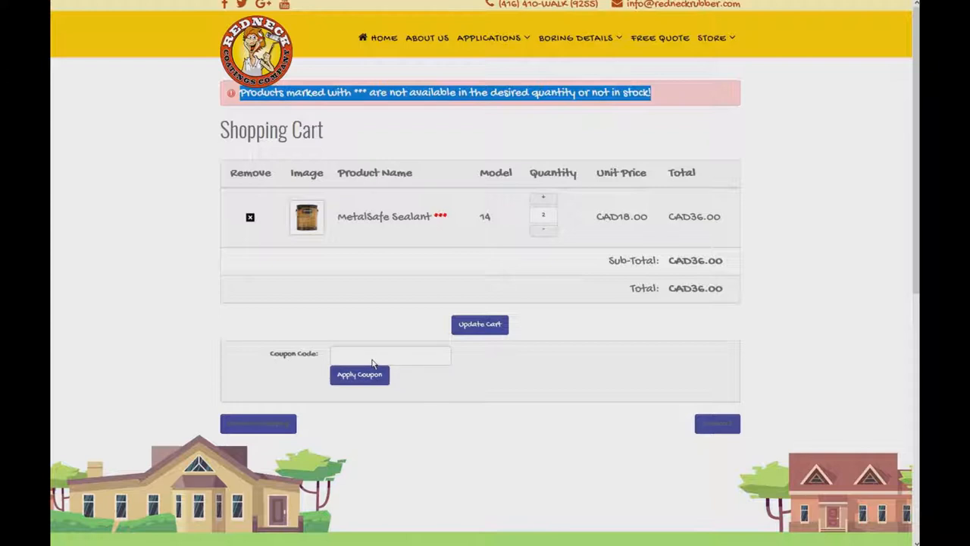
click(389, 354)
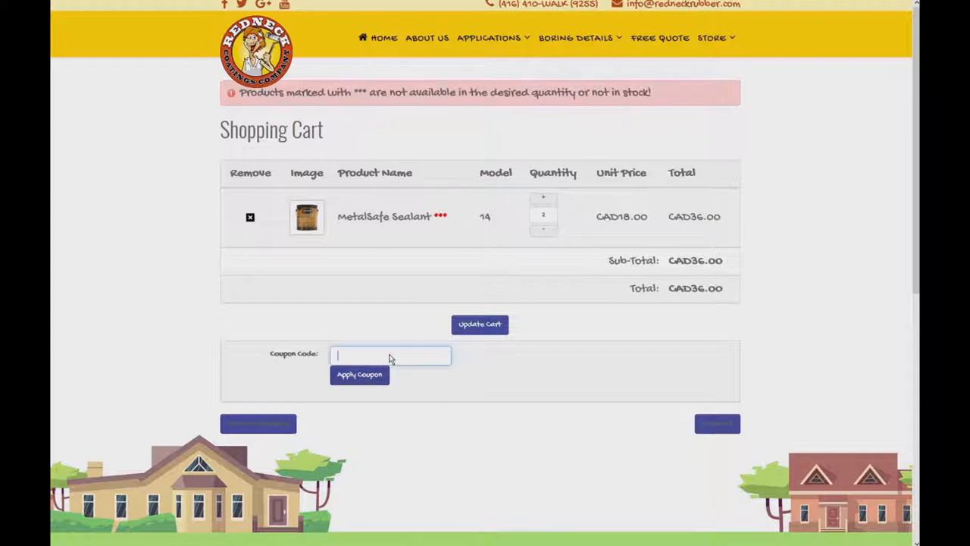
mouse_move(379, 354)
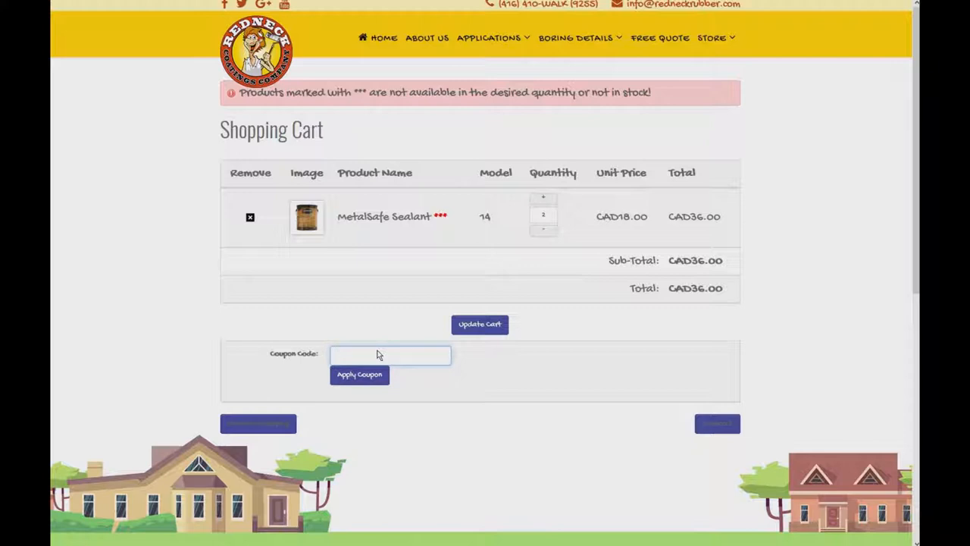
mouse_move(540, 218)
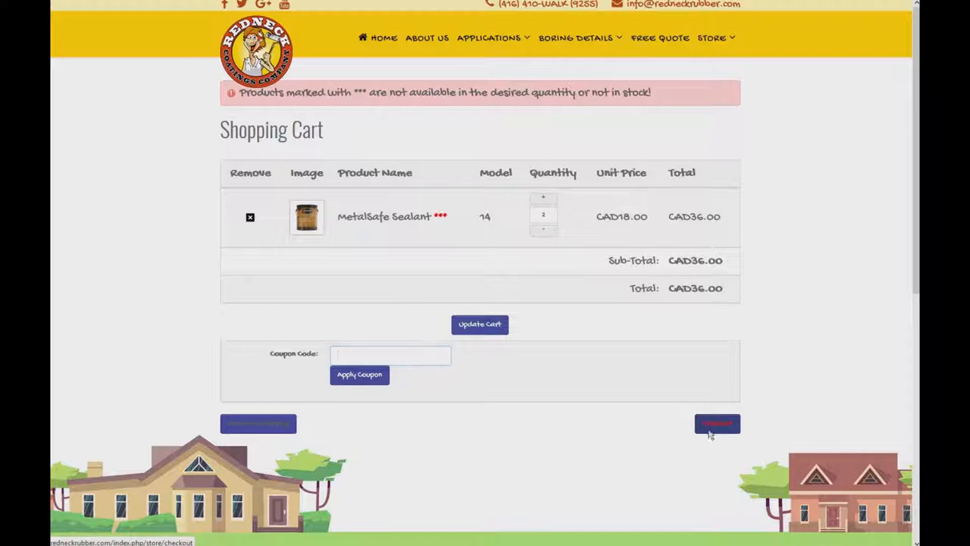
mouse_move(549, 267)
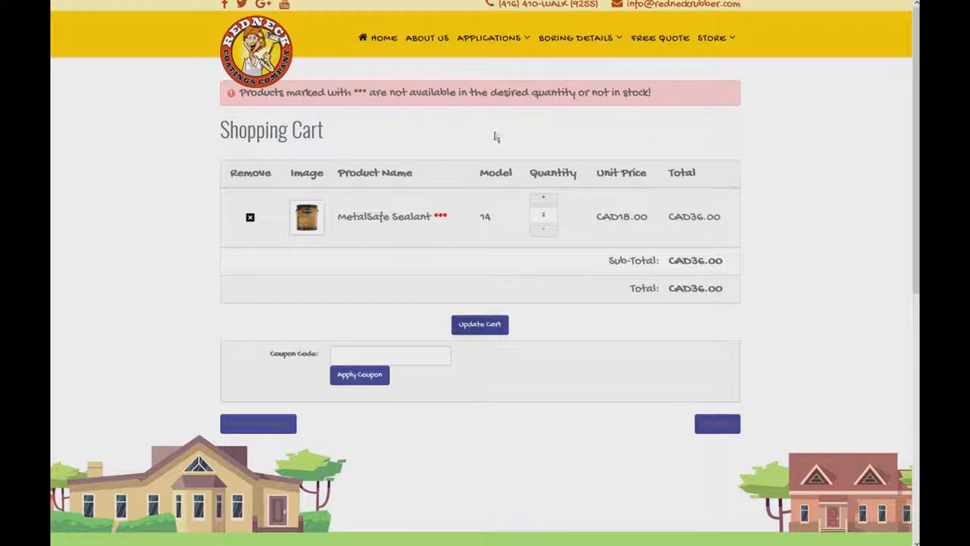
mouse_move(492, 100)
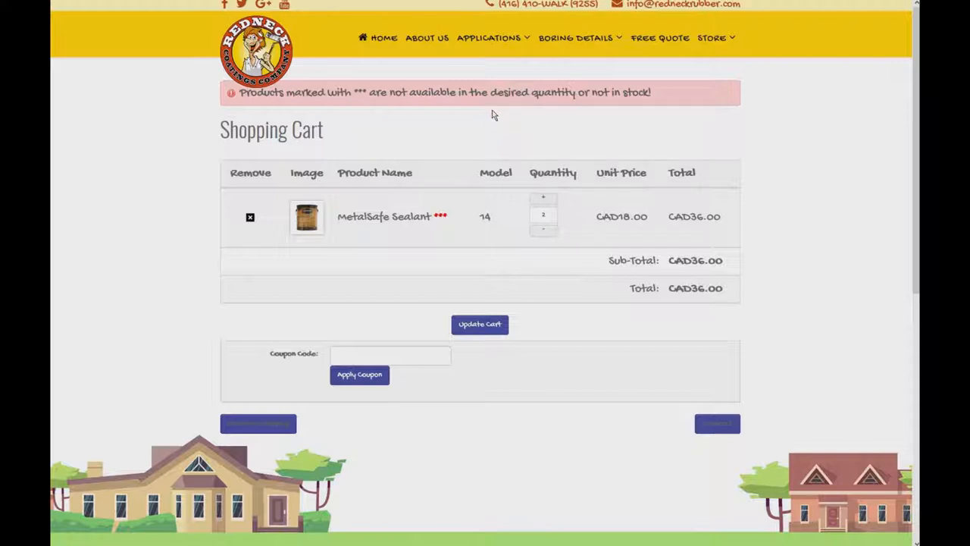
mouse_move(690, 270)
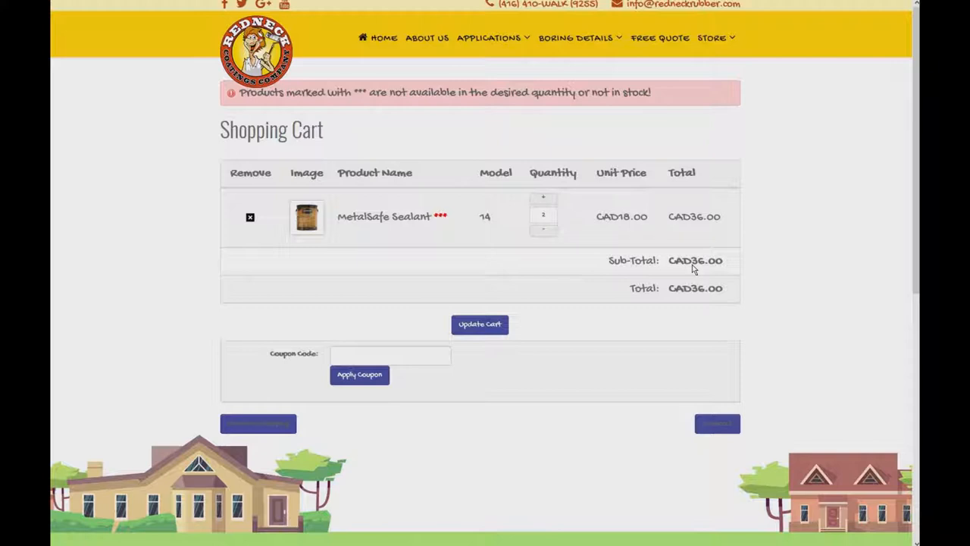
mouse_move(744, 454)
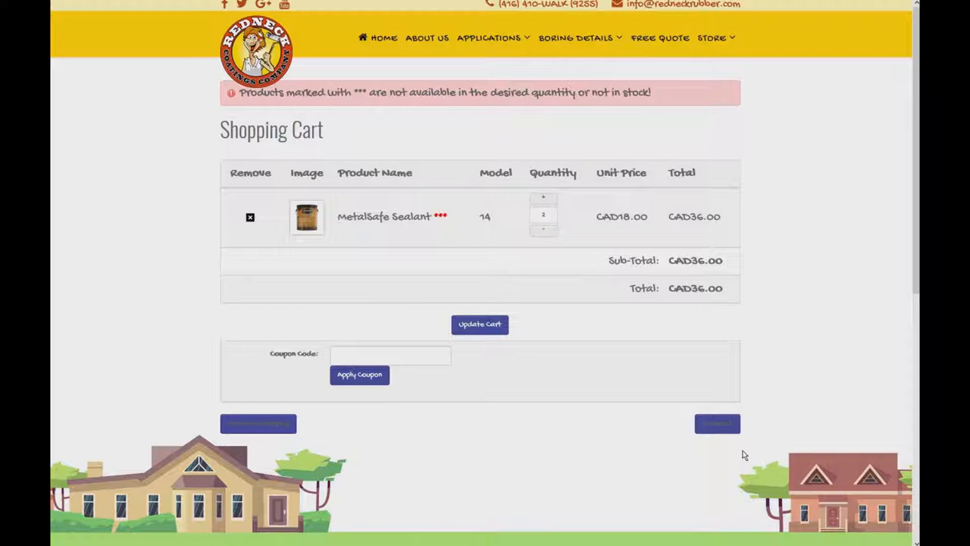
mouse_move(727, 466)
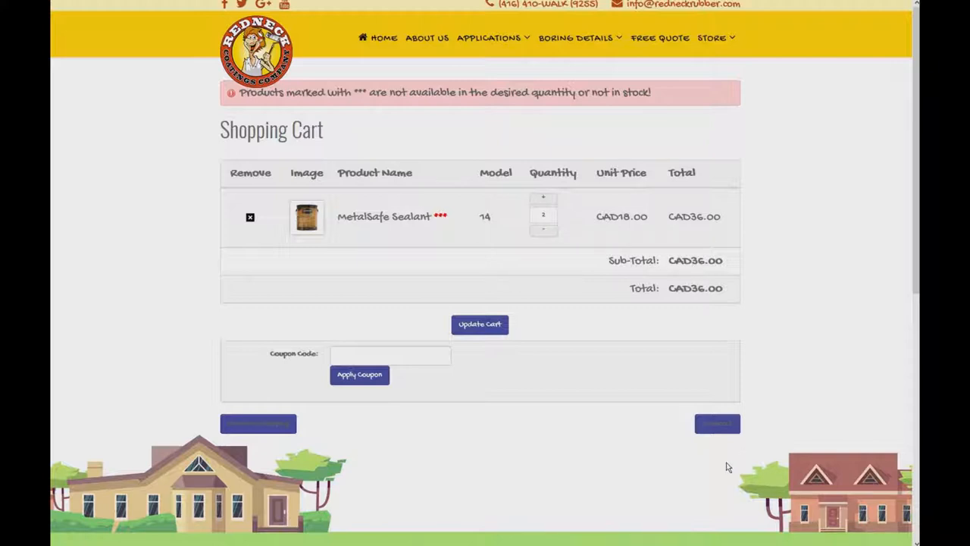
click(382, 38)
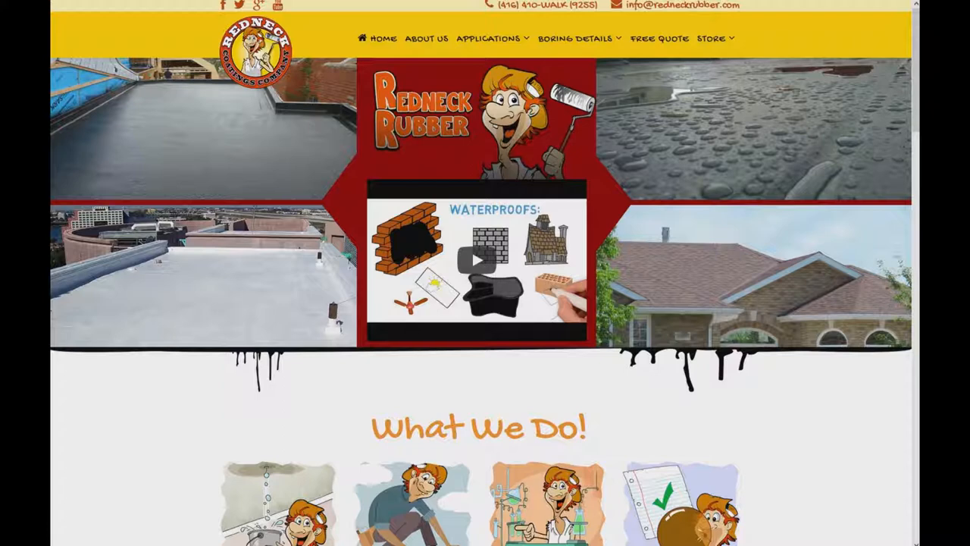
mouse_move(824, 238)
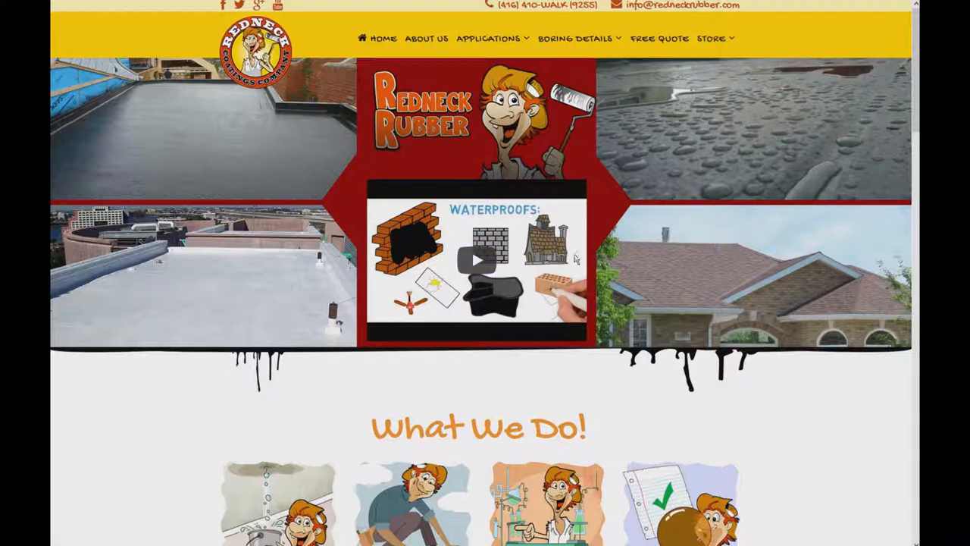
- Show the mini cart summary listing MetalSafe Sealant x2 at CAD36.00
click(712, 38)
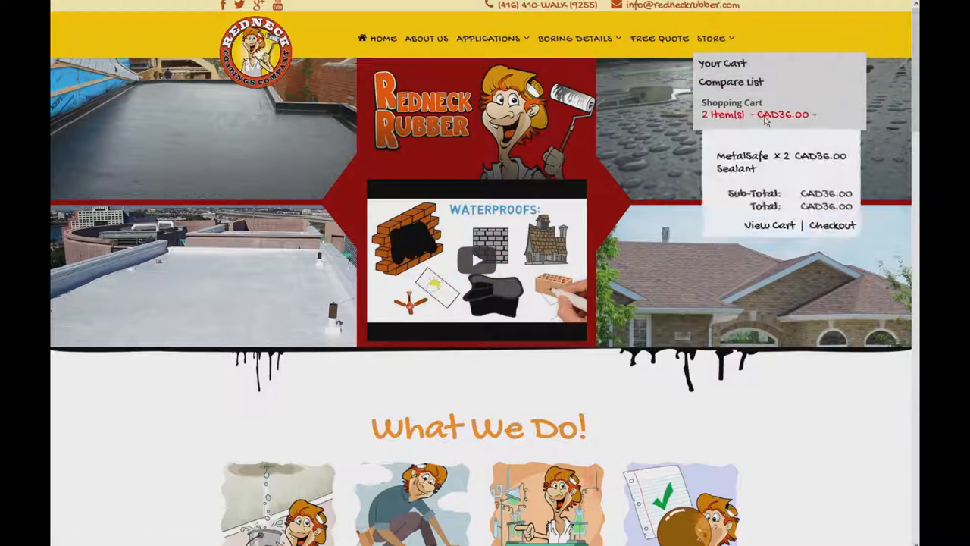
mouse_move(784, 159)
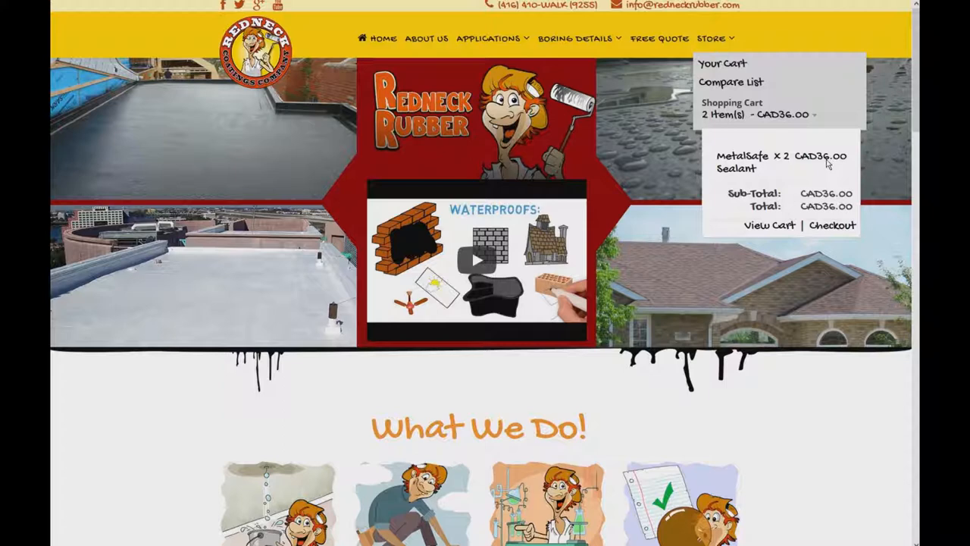
mouse_move(830, 209)
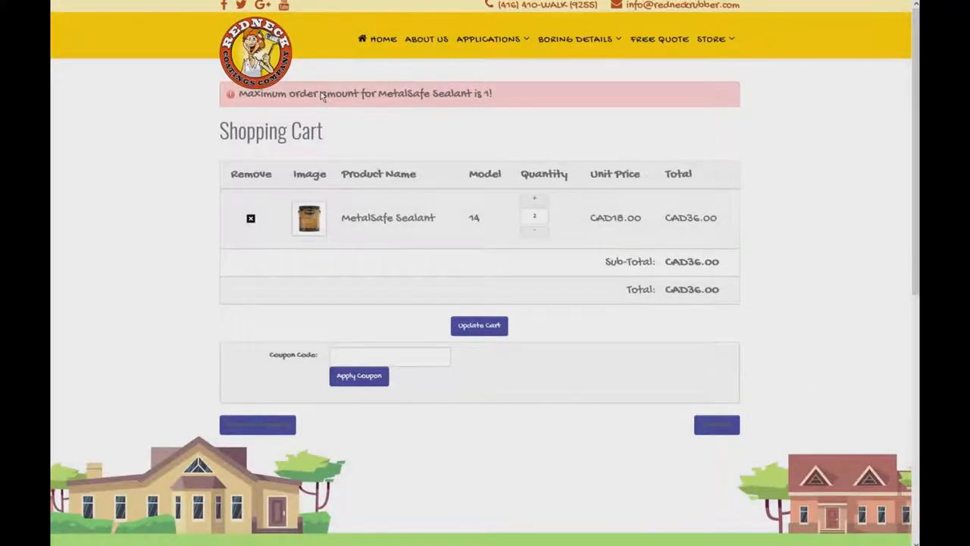
mouse_move(483, 98)
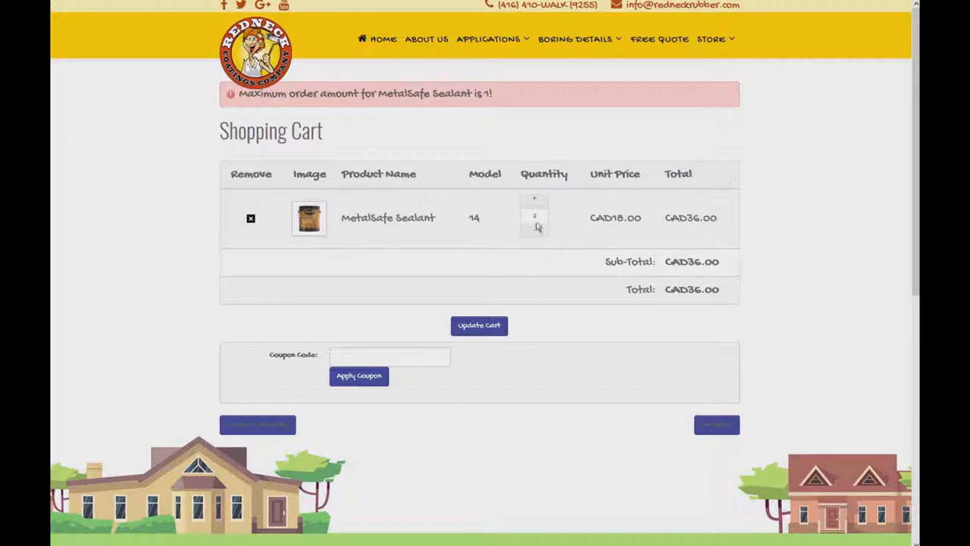
- Reduce MetalSafe Sealant to 1 (CAD18.00 total), update the cart and proceed to checkout
click(534, 219)
text(1)
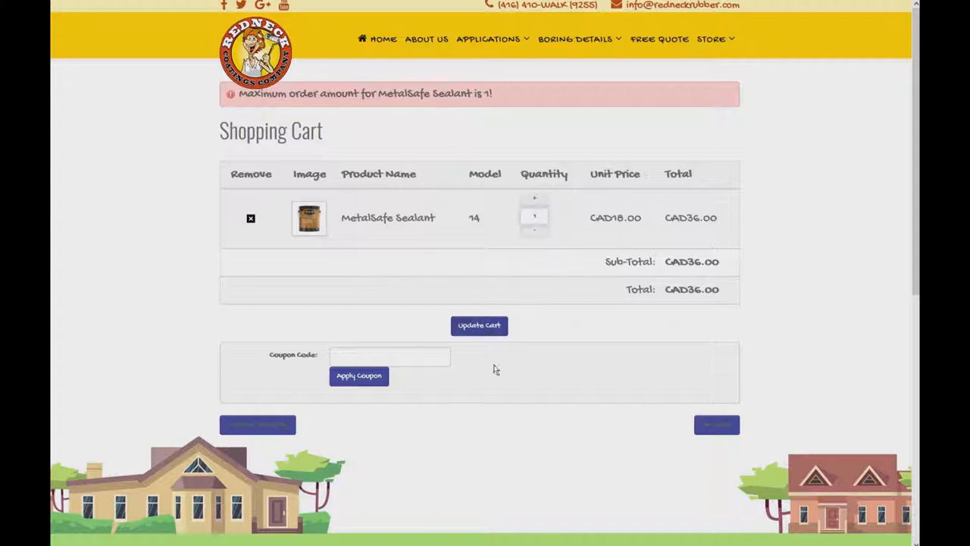
click(479, 324)
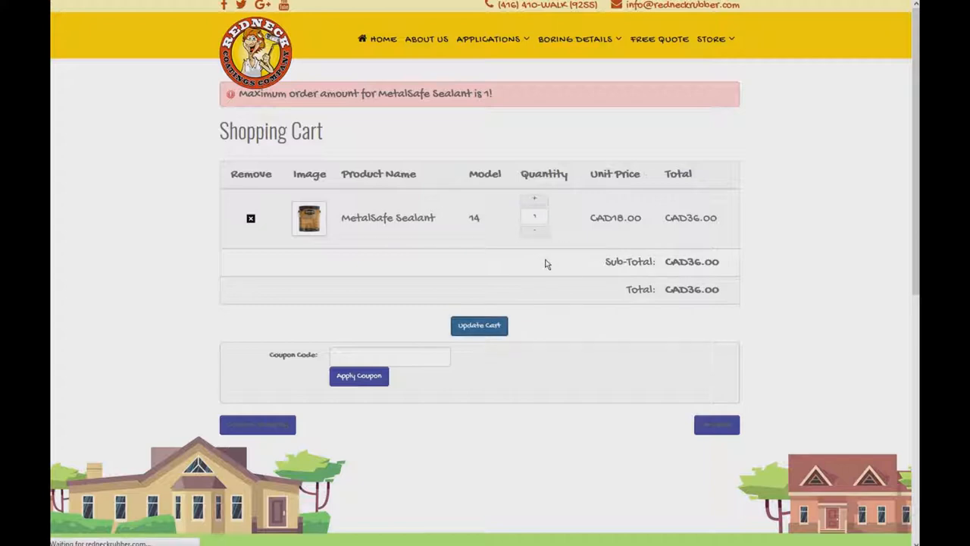
click(479, 324)
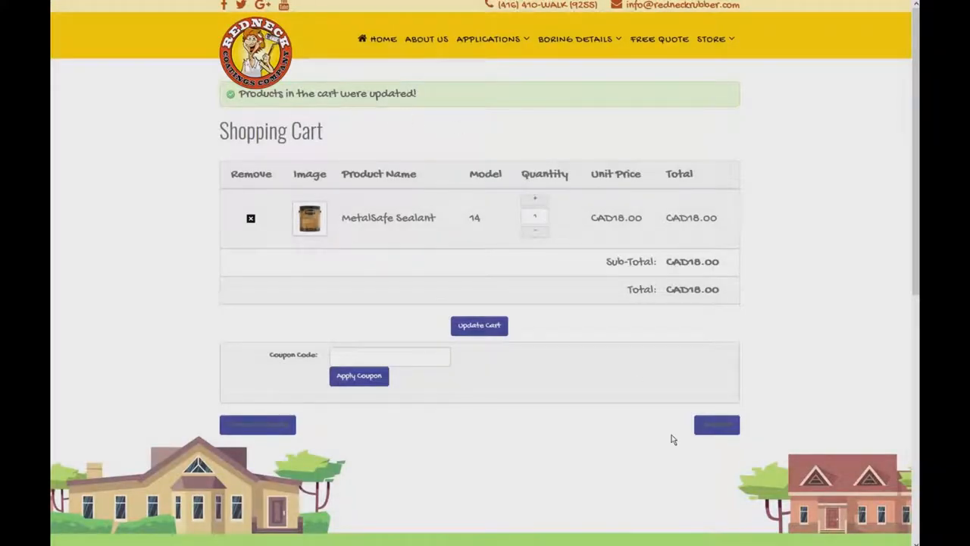
click(715, 424)
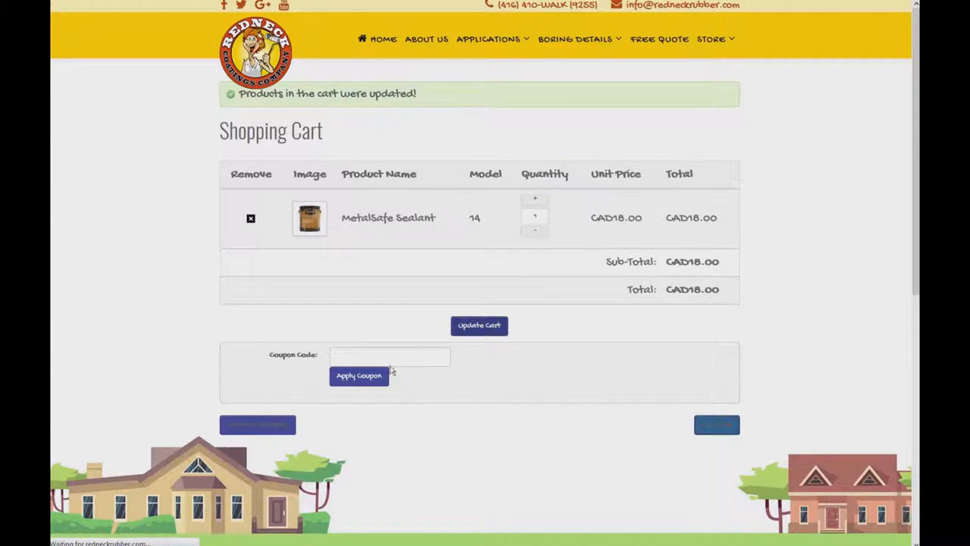
- Choose Guest Checkout in Step 1 and continue to billing details
click(715, 424)
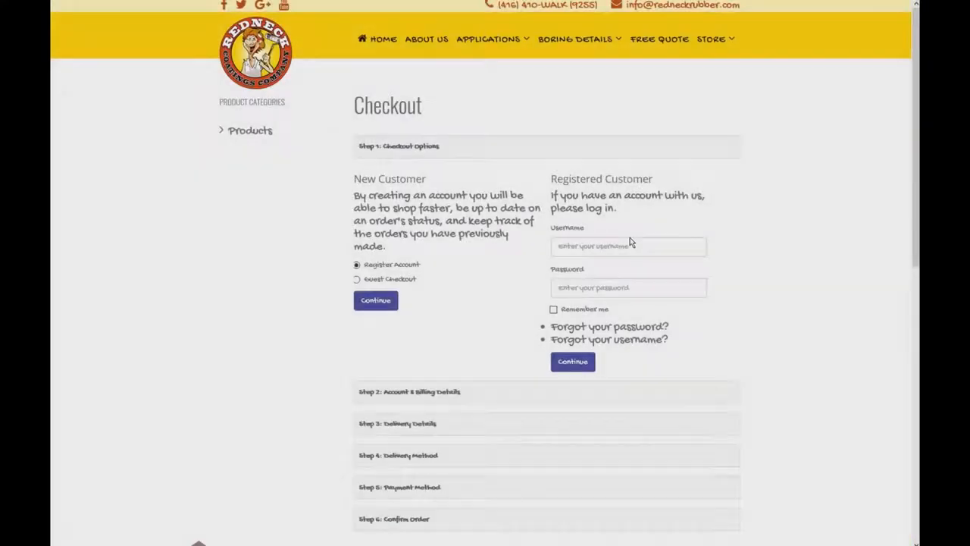
scroll(down, 3)
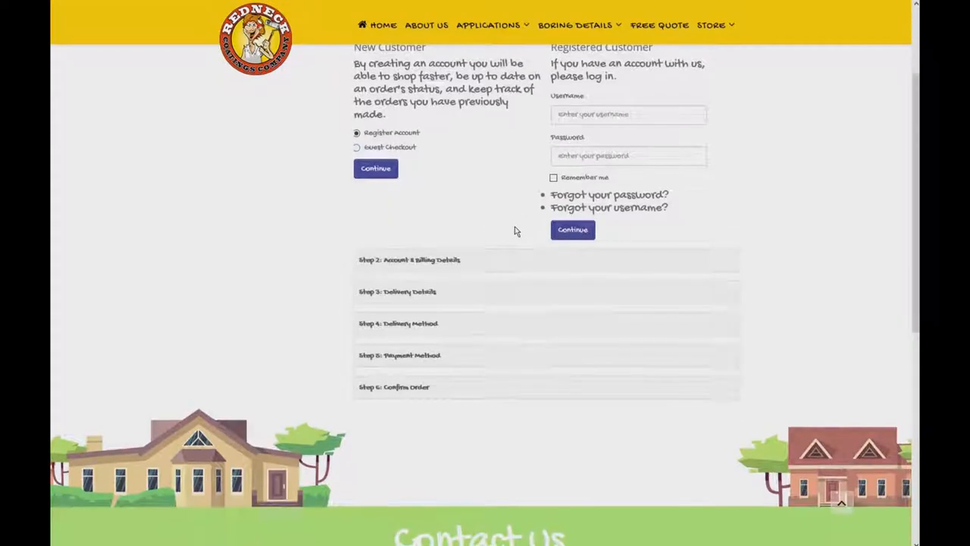
scroll(up, 3)
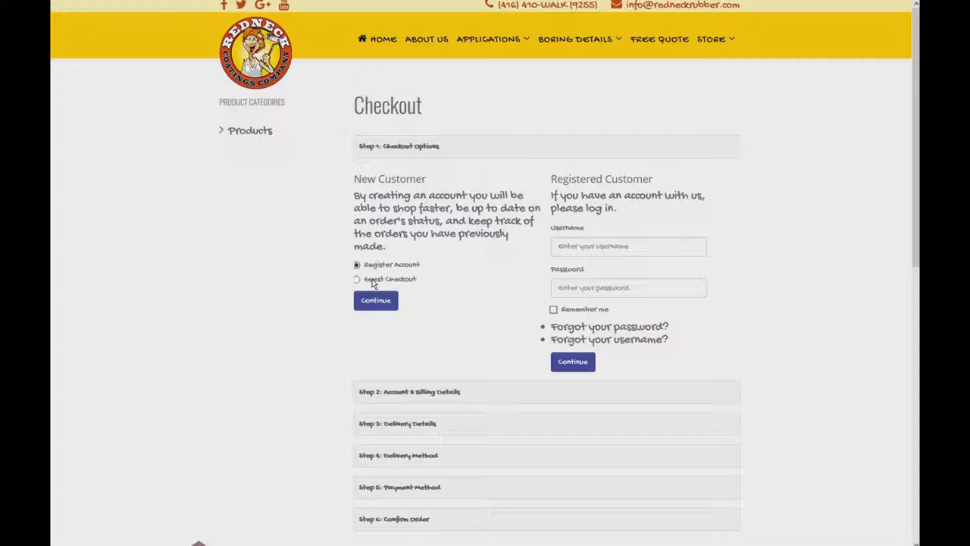
click(356, 264)
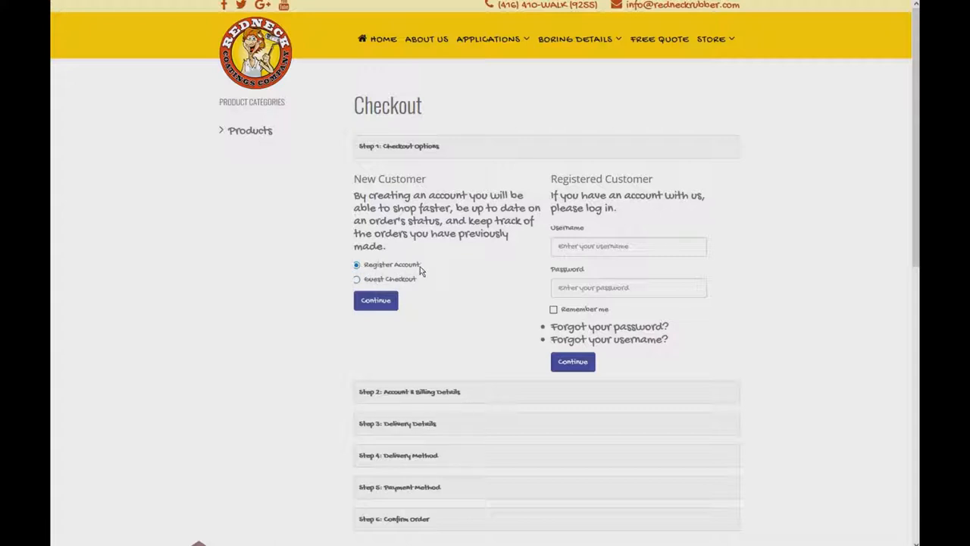
mouse_move(408, 276)
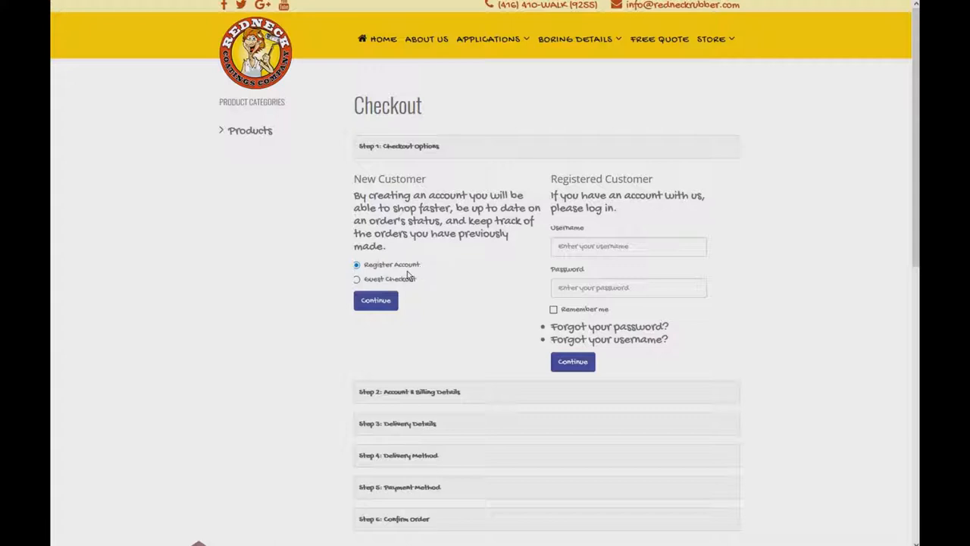
click(356, 279)
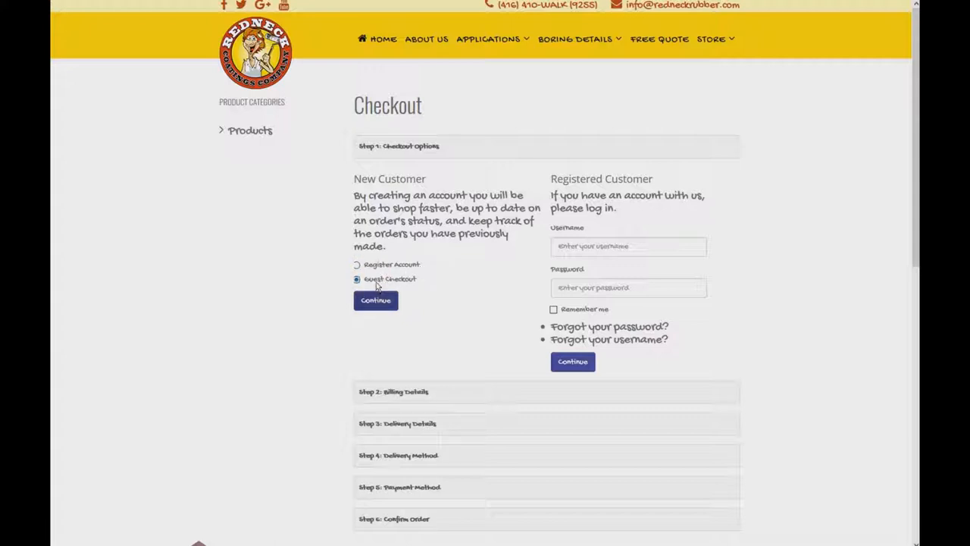
click(376, 300)
text(fgbdfd)
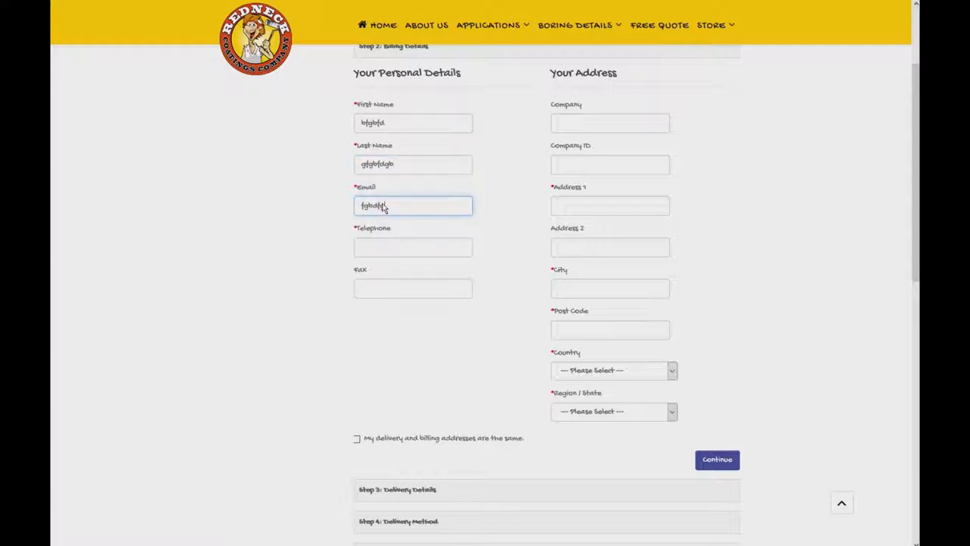
- Fill the guest billing form with email, phone 534534, address text, Canada and Ontario
text(@afgdfg)
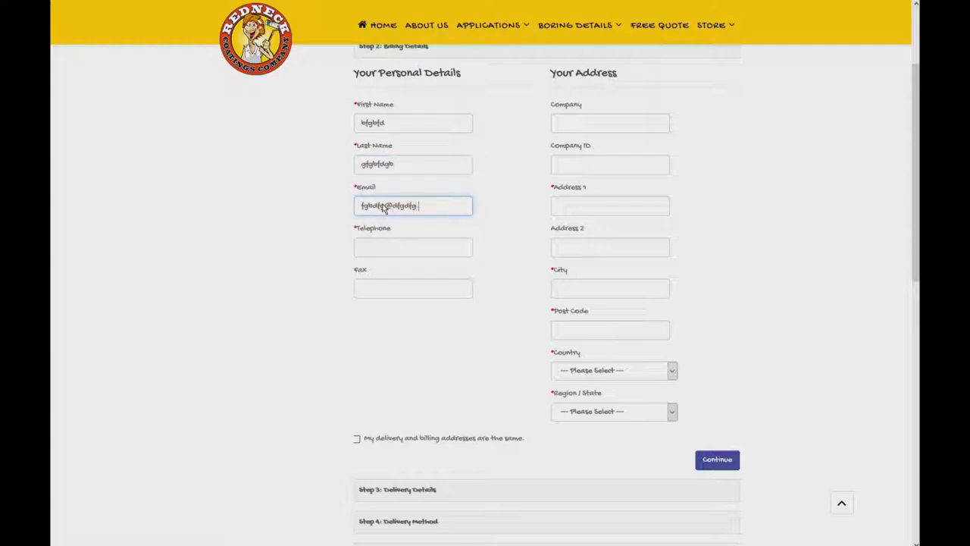
text(534534534)
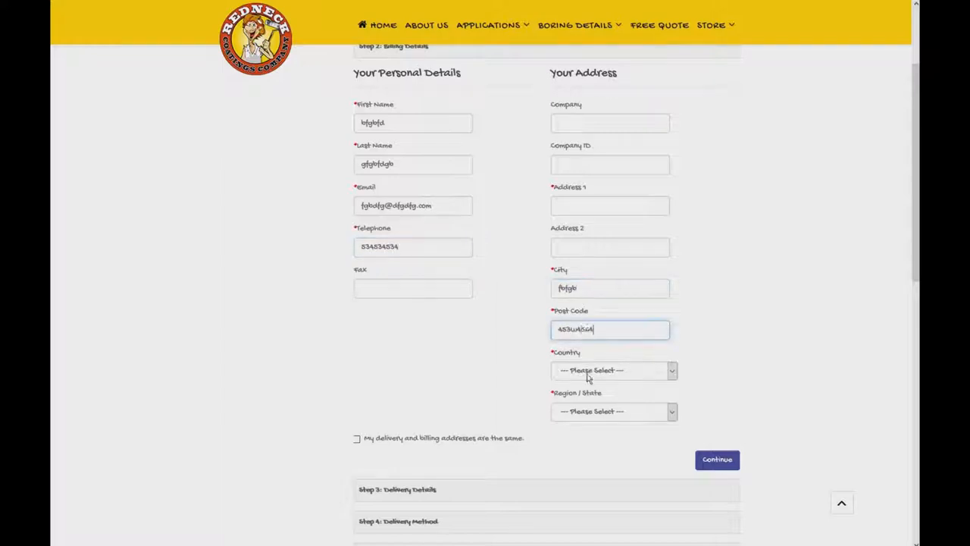
click(614, 370)
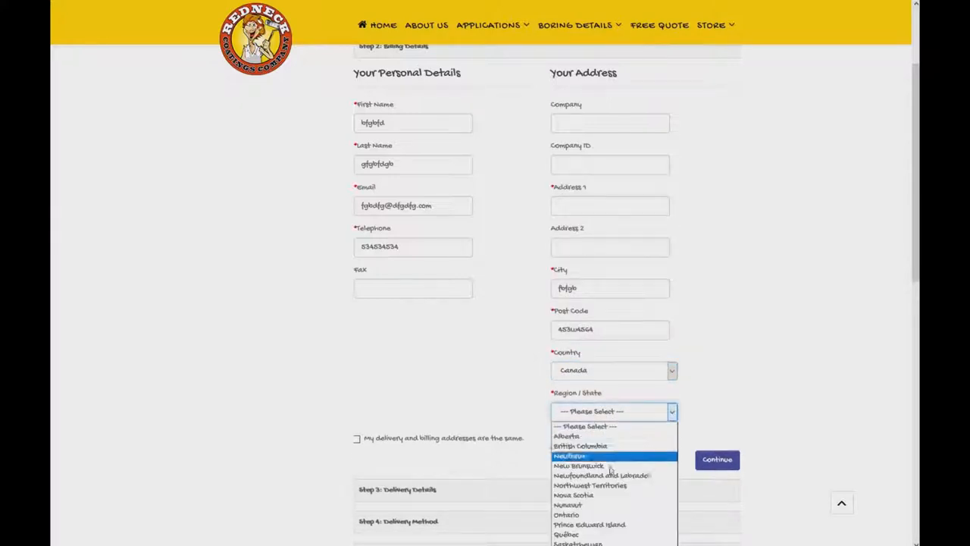
click(567, 513)
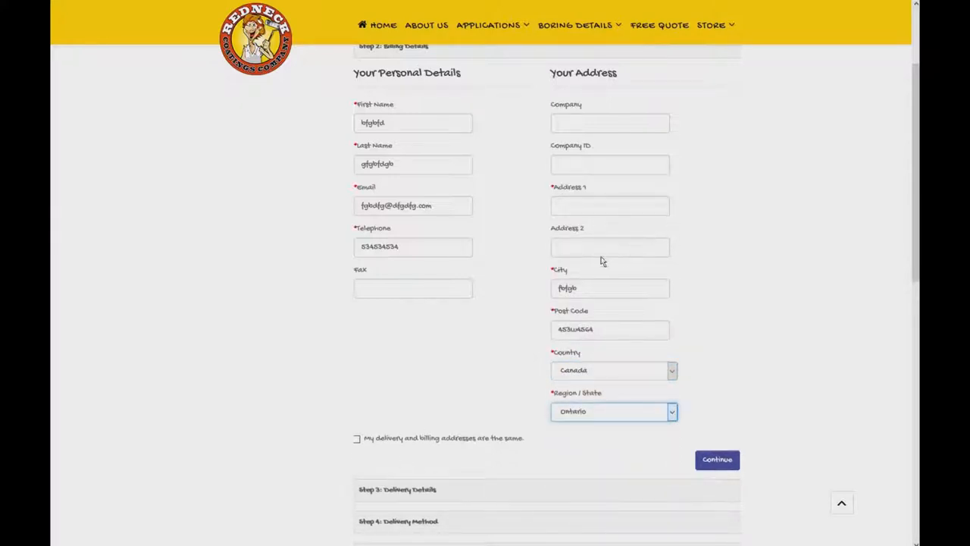
text(gfdfghdfghdf dfb dfb)
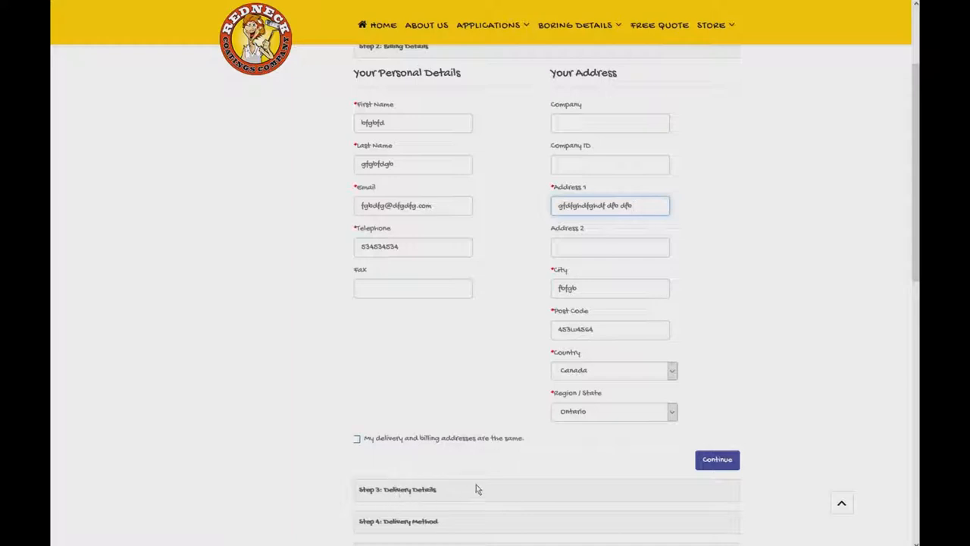
mouse_move(499, 494)
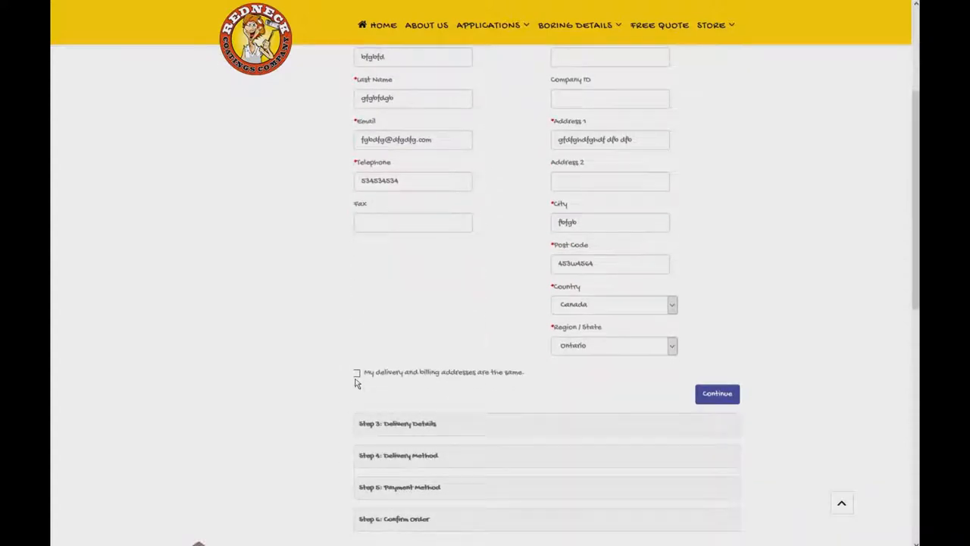
- Mark delivery address same as billing and continue to the delivery method step
click(356, 372)
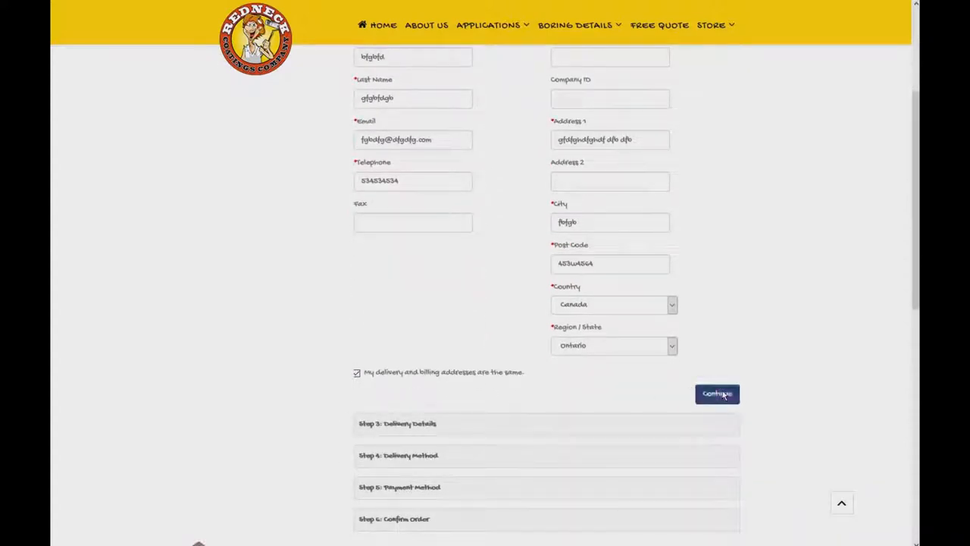
click(715, 394)
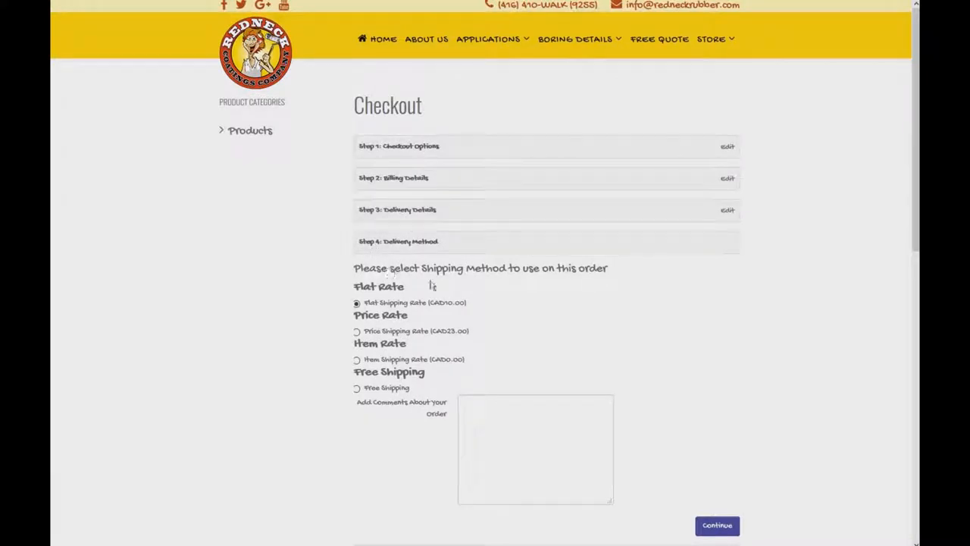
- Select the Flat Shipping Rate (CAD10.00) as the delivery method
scroll(down, 3)
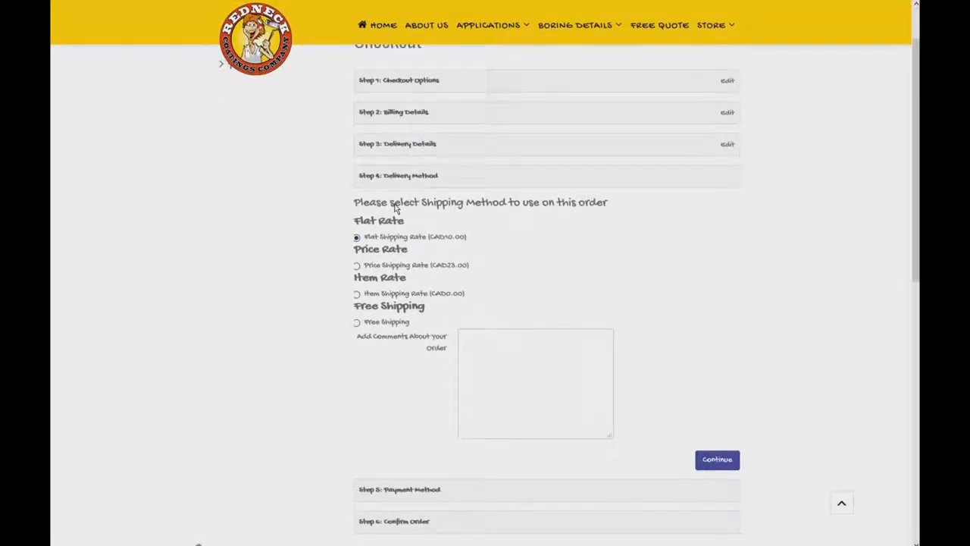
mouse_move(391, 254)
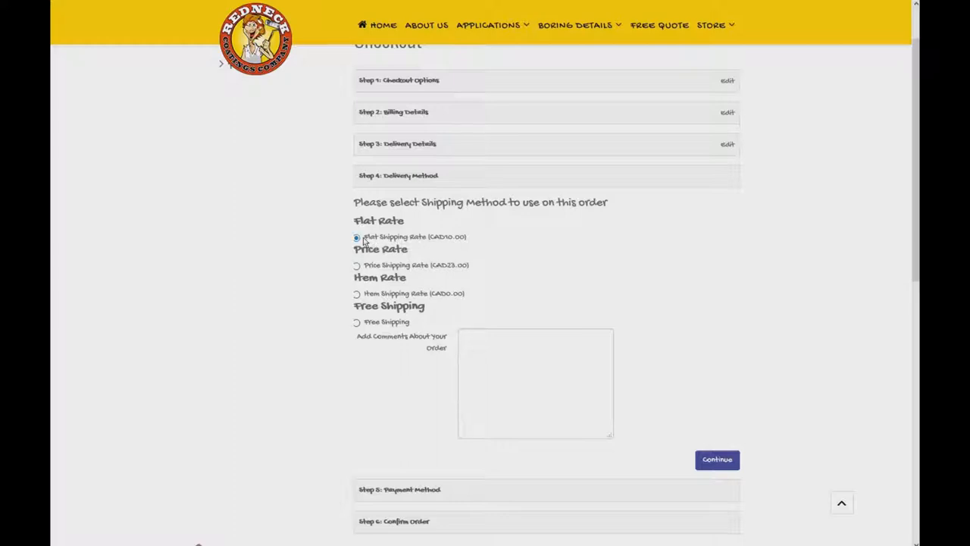
double_click(394, 237)
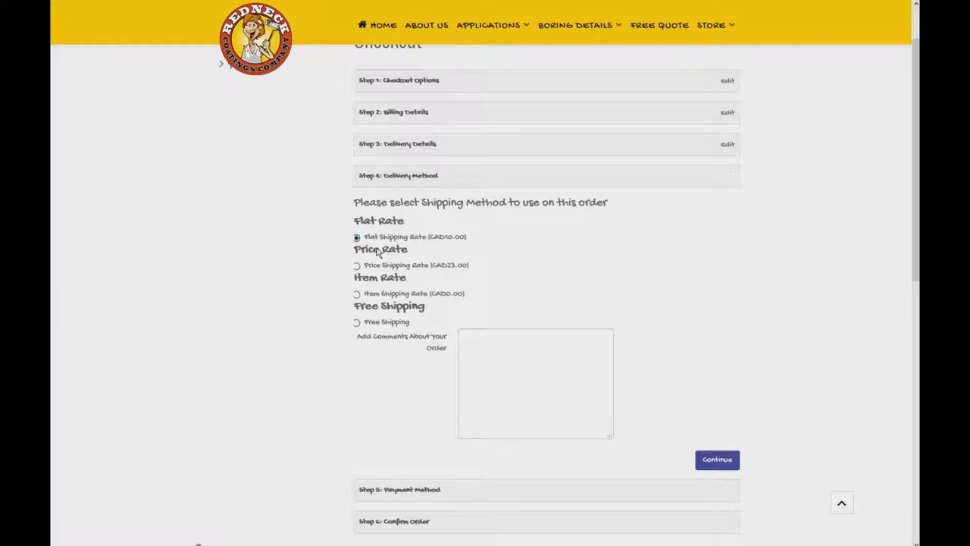
mouse_move(432, 252)
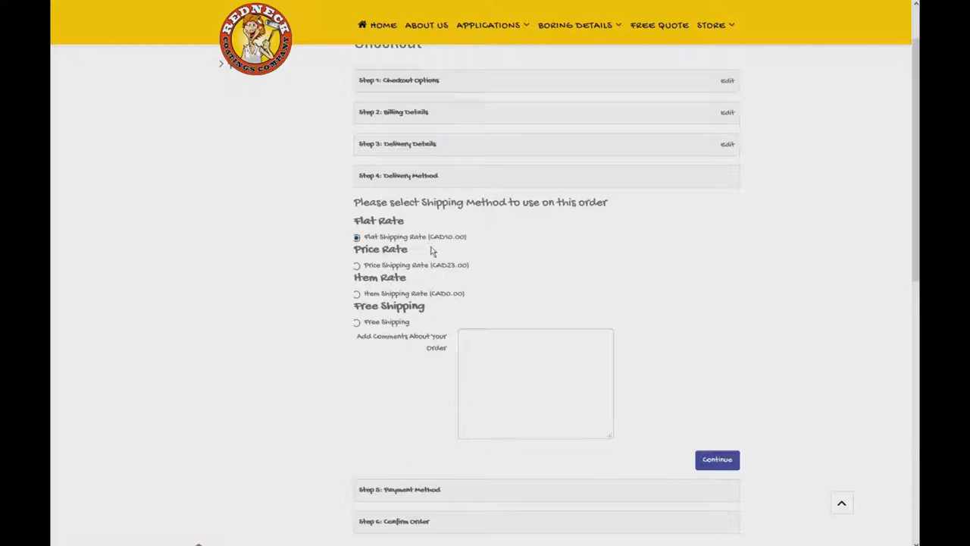
mouse_move(365, 228)
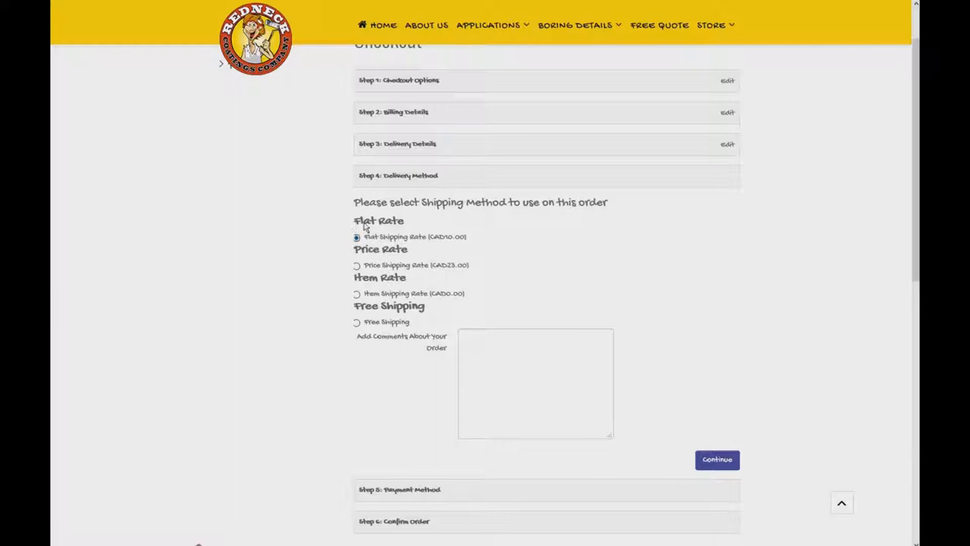
mouse_move(375, 233)
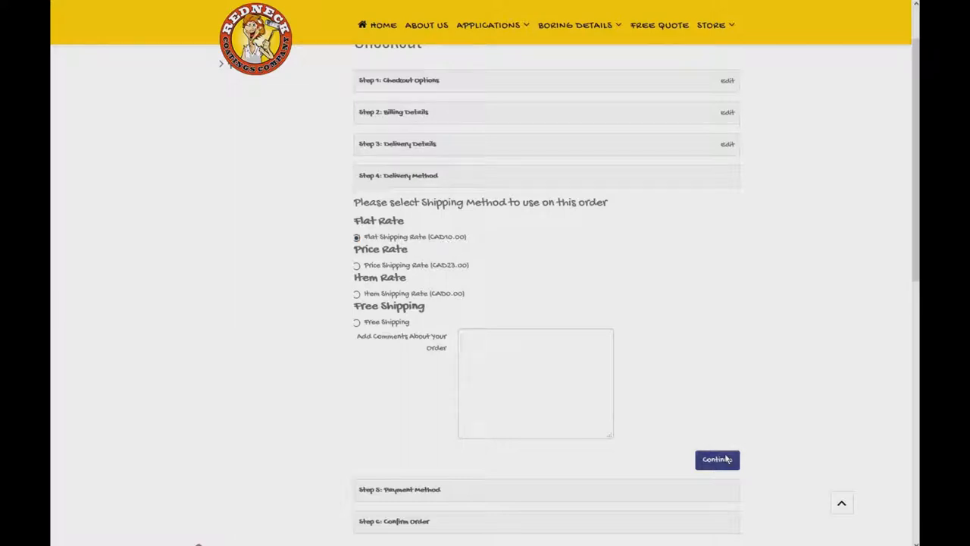
scroll(down, 3)
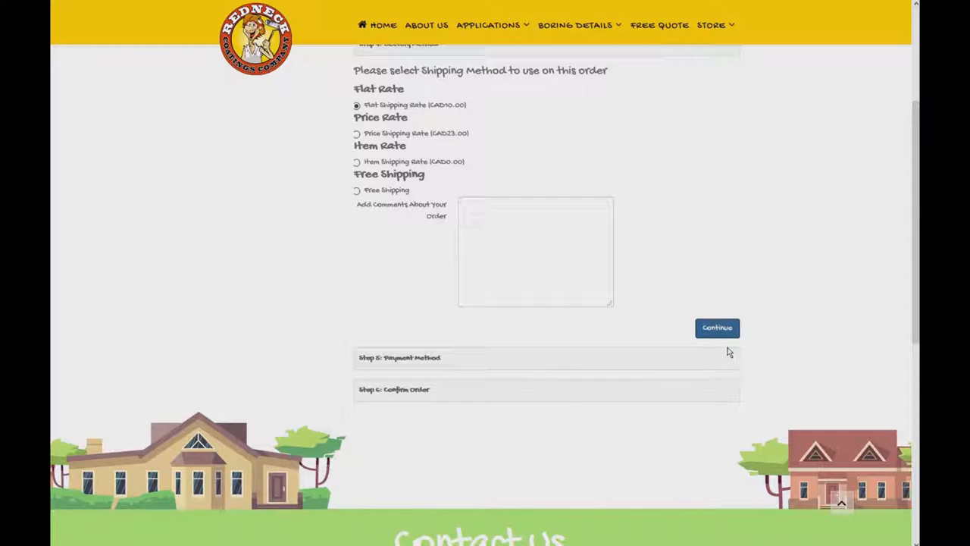
- Choose Stripe as payment, add a comment, and continue to Confirm Order showing CAD28.00 total
scroll(down, 3)
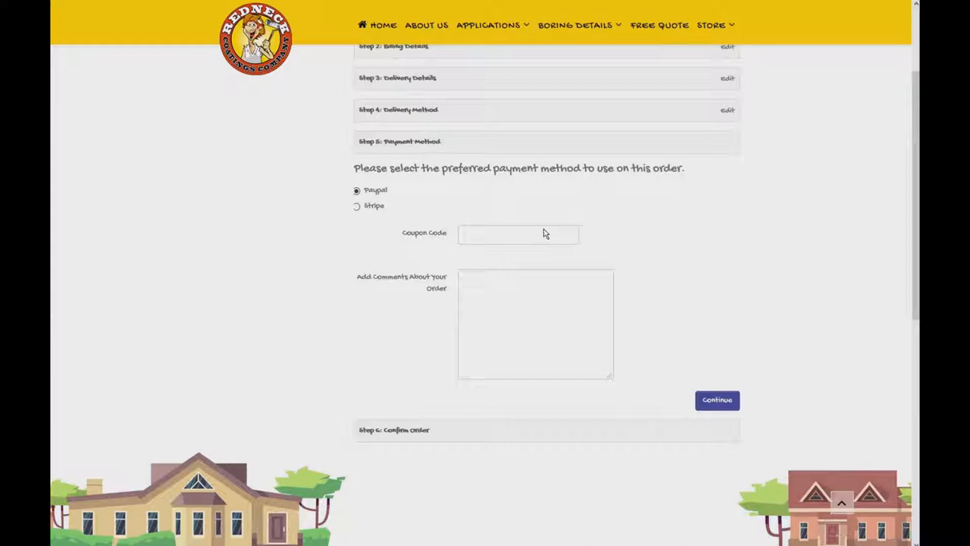
mouse_move(373, 194)
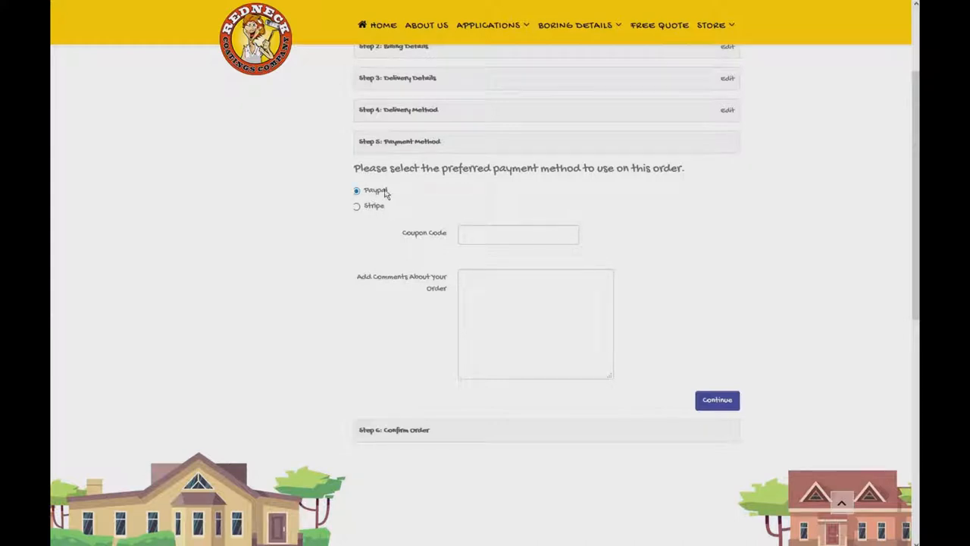
click(356, 206)
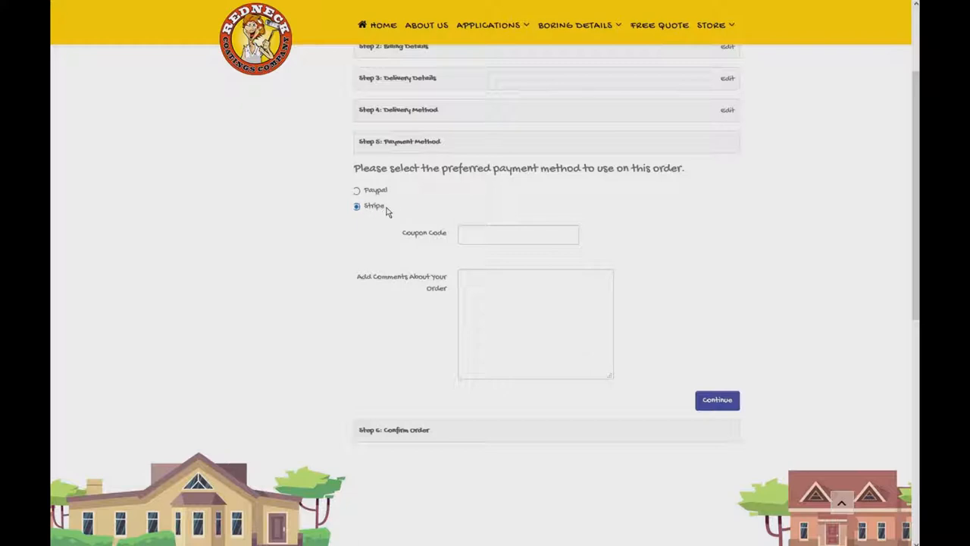
mouse_move(367, 212)
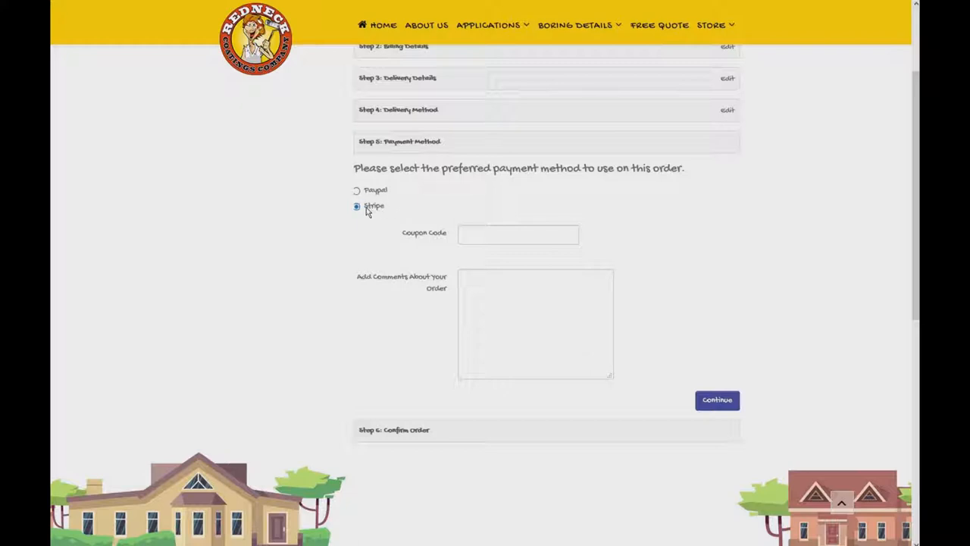
click(518, 233)
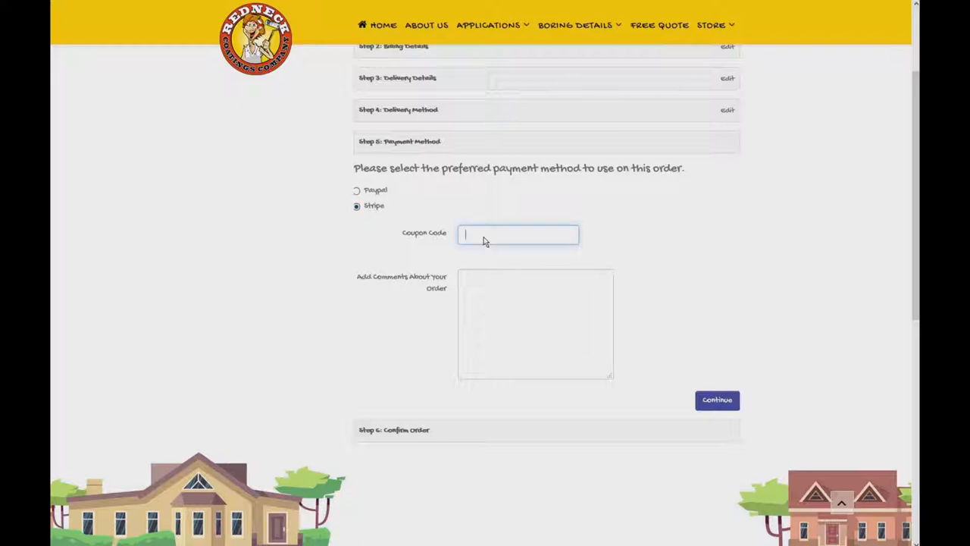
mouse_move(476, 233)
text(bdndfgh)
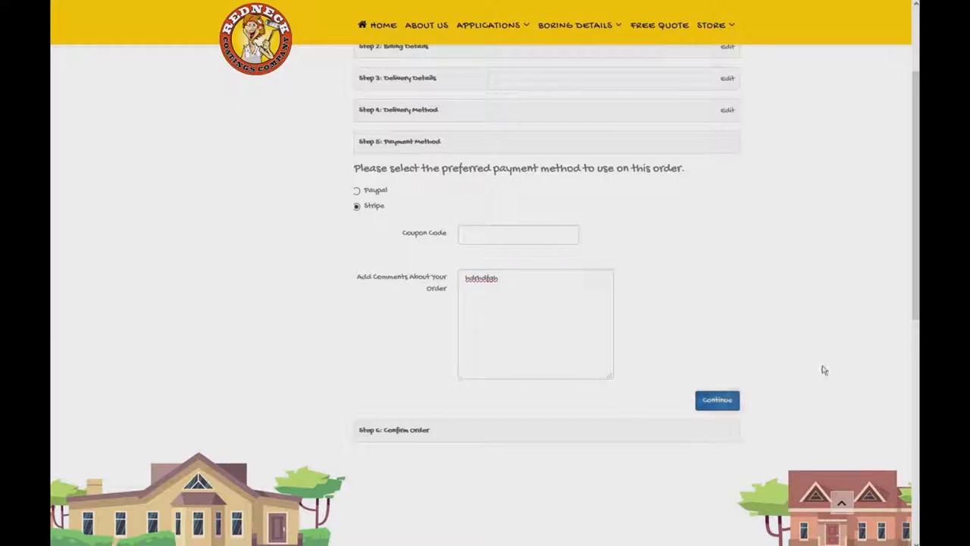
click(715, 400)
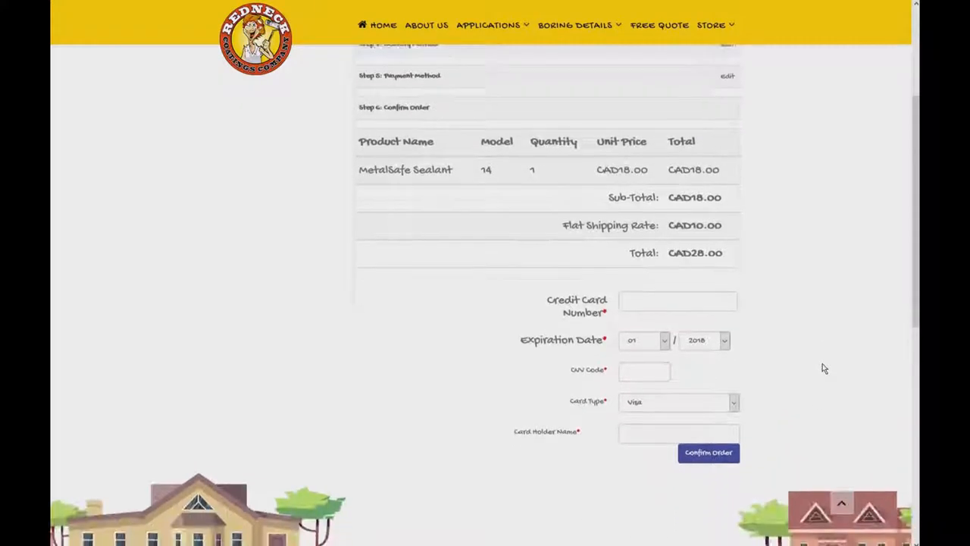
click(678, 432)
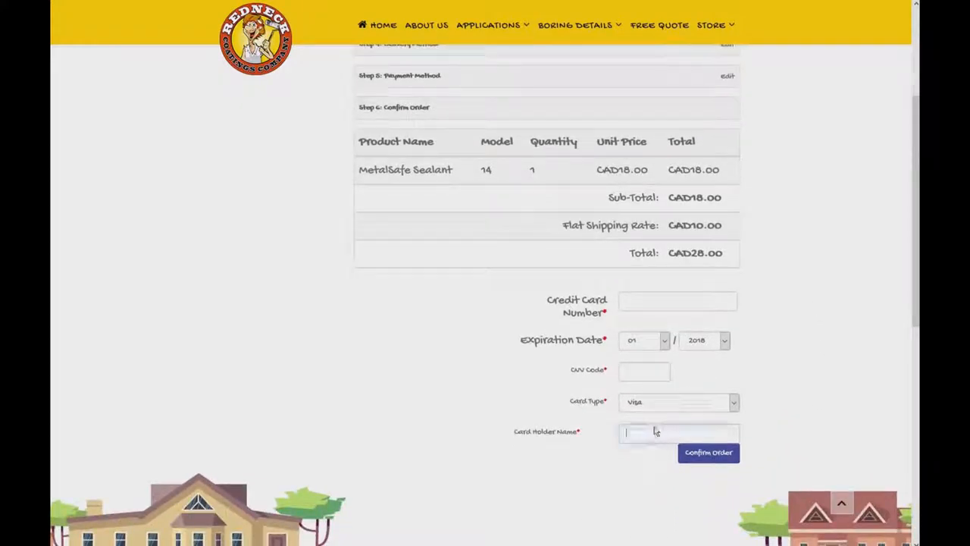
click(676, 300)
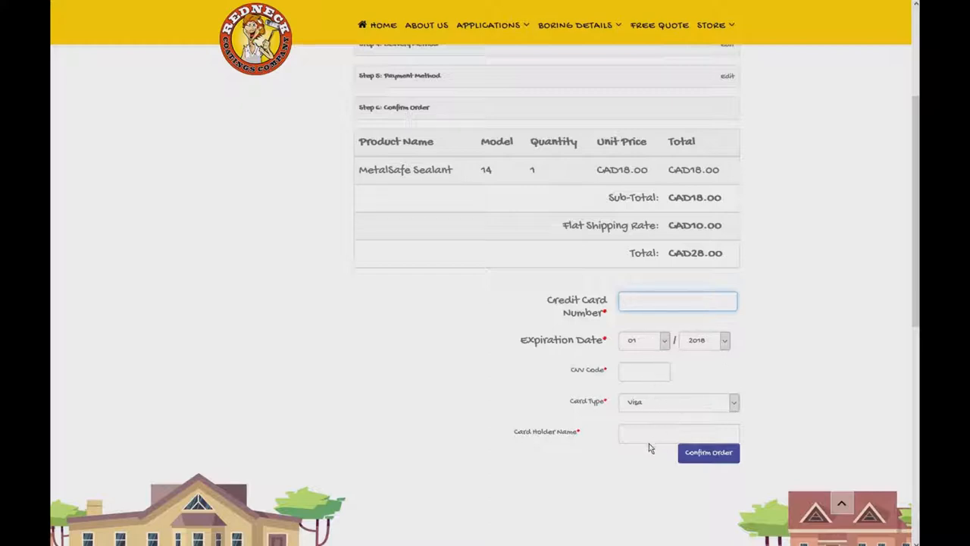
mouse_move(709, 451)
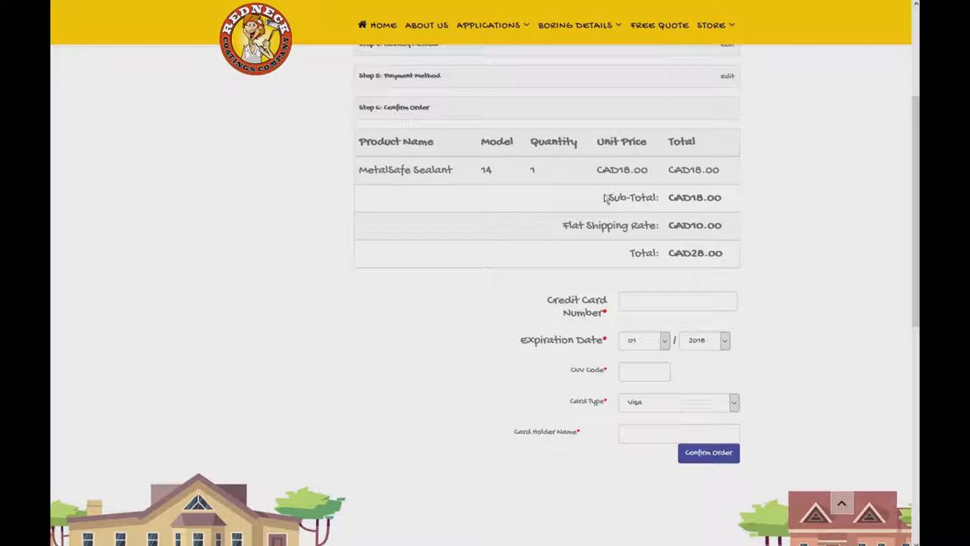
drag(564, 224, 725, 225)
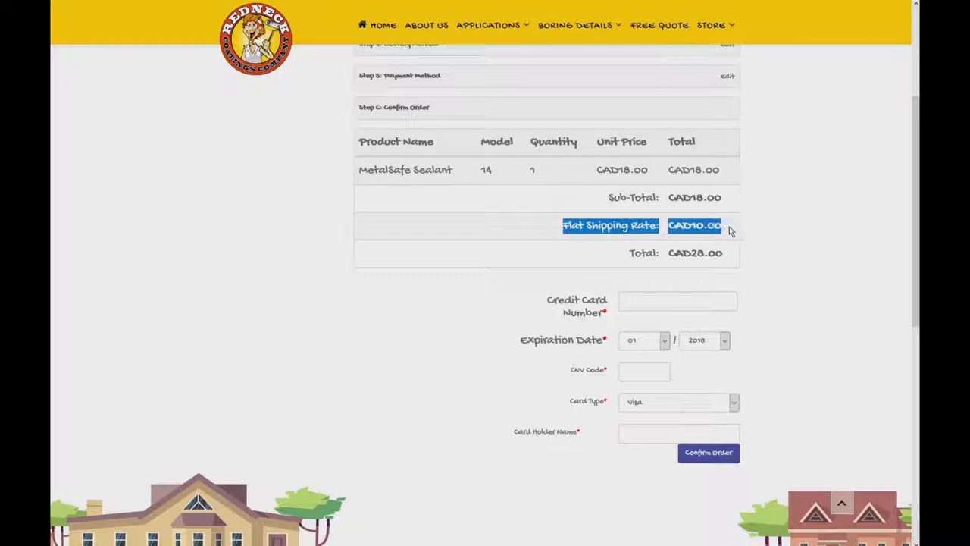